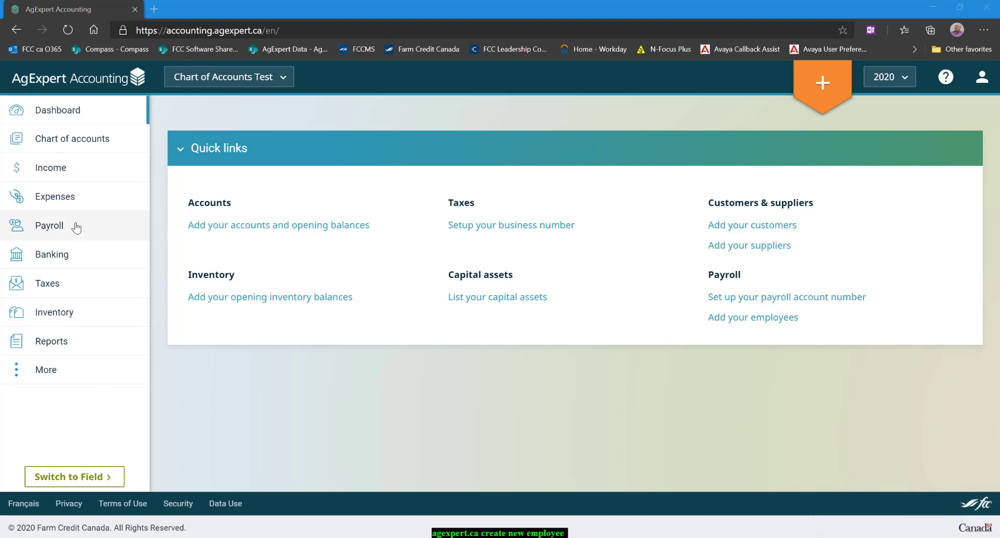
Step: Open a blank new-employee form from the Payroll Employees page
click(49, 225)
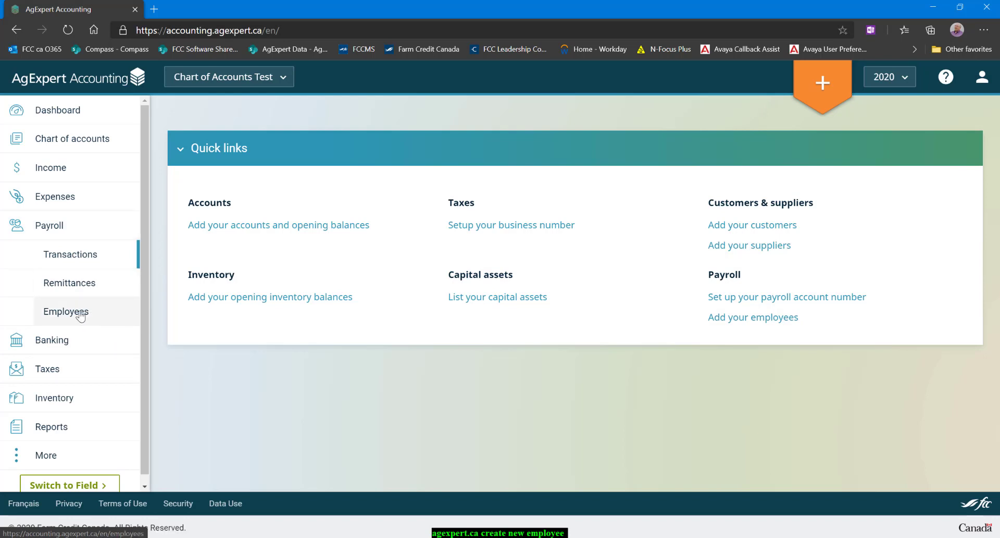
click(65, 311)
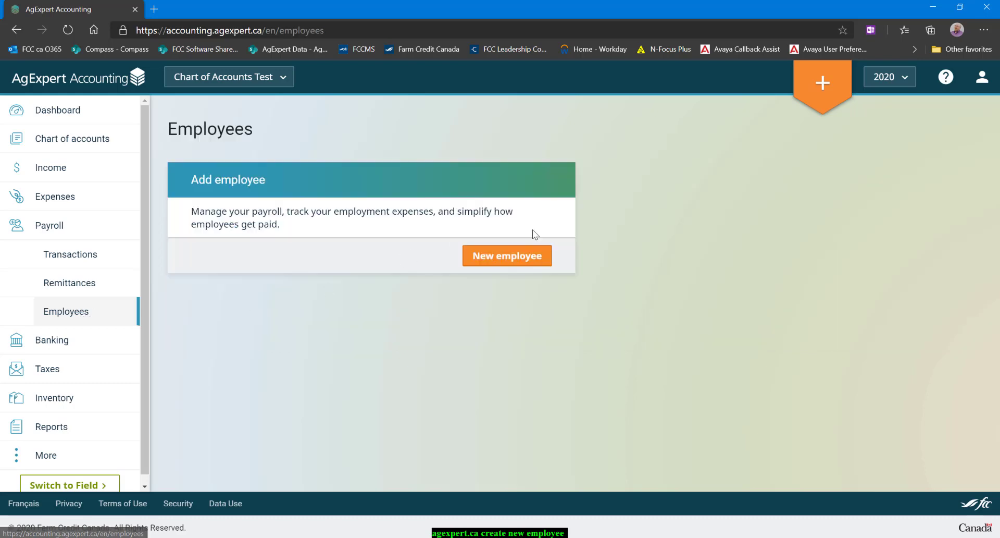
mouse_move(516, 262)
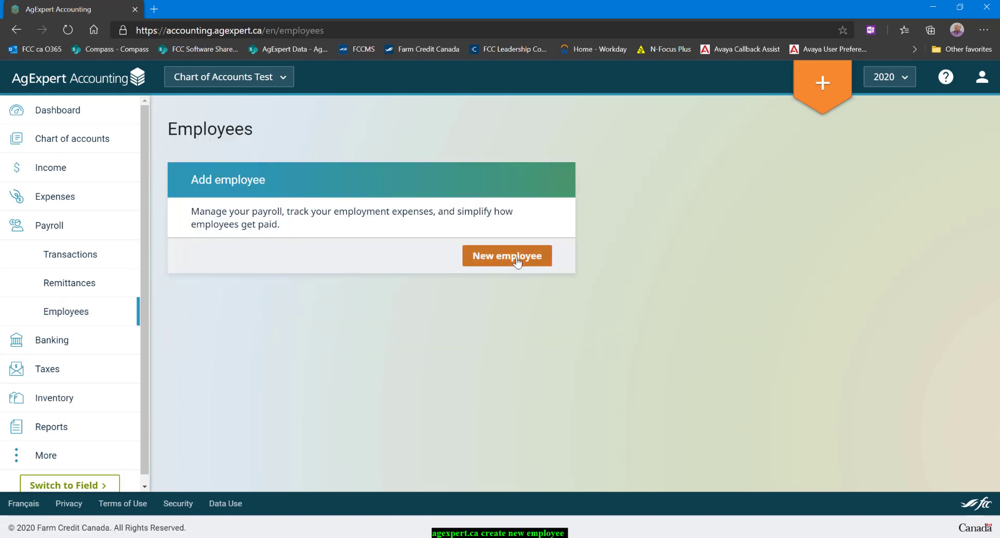
click(507, 255)
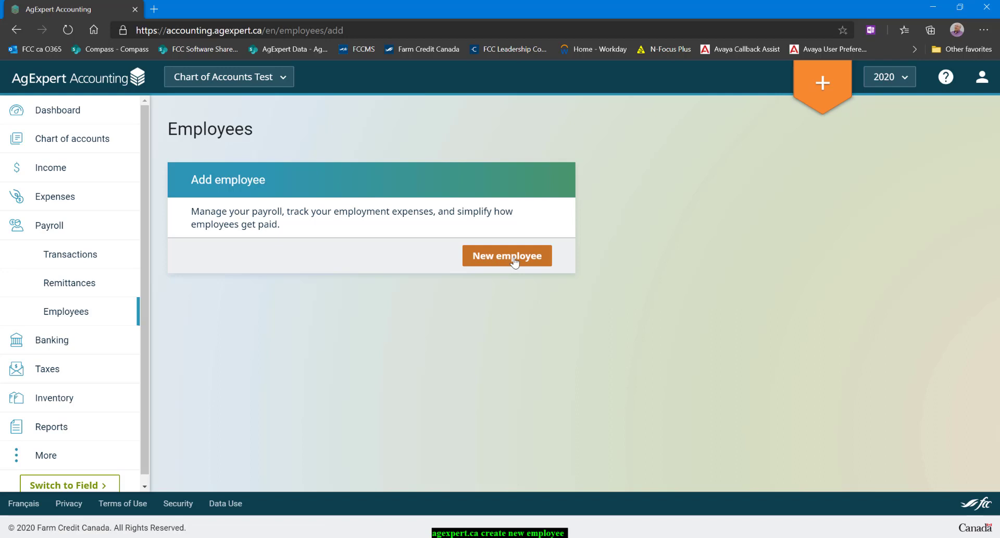
click(507, 256)
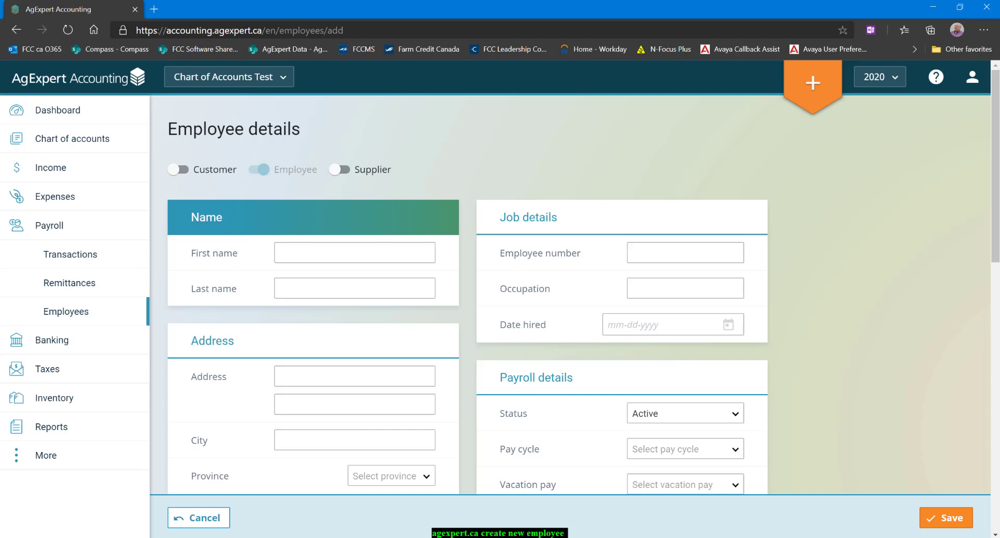
mouse_move(447, 271)
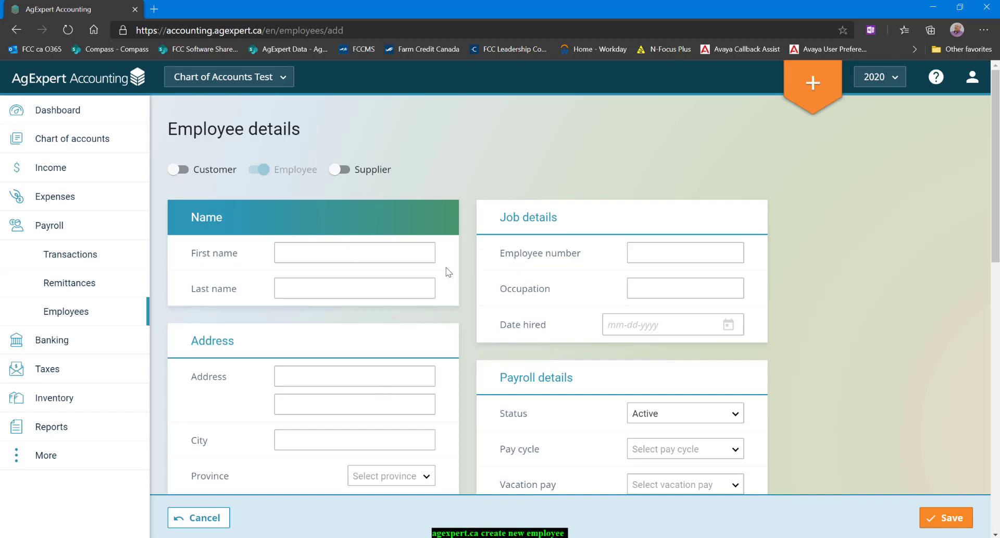
scroll(down, 3)
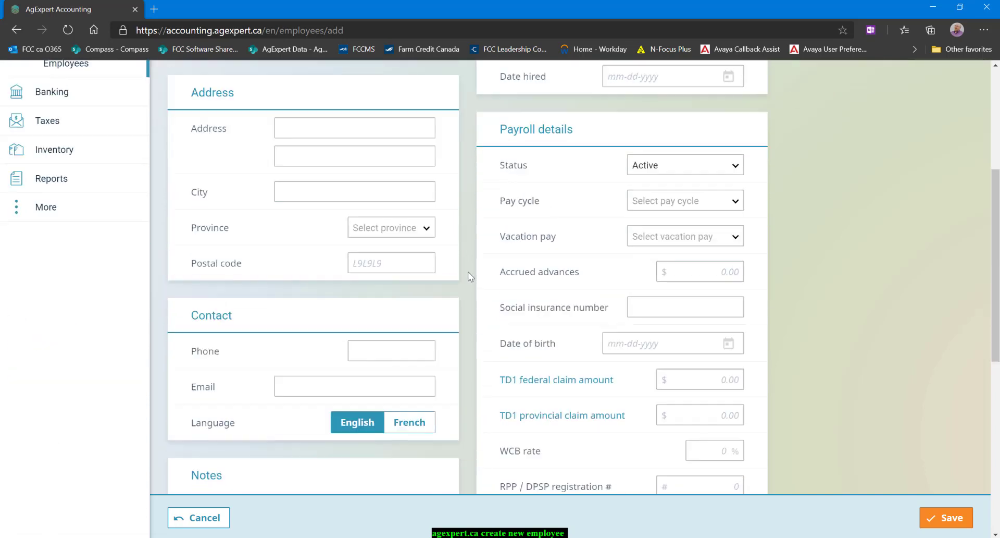
scroll(down, 3)
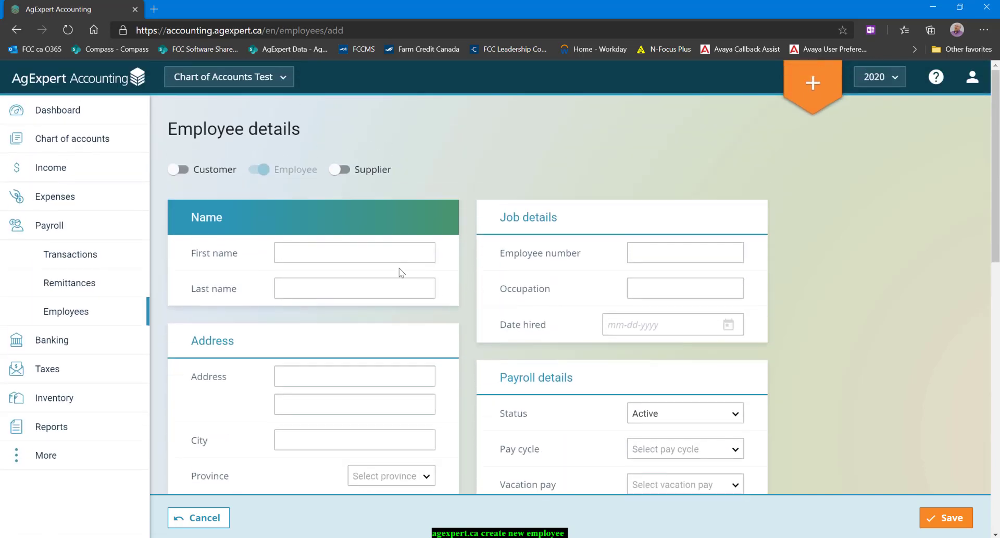
scroll(down, 3)
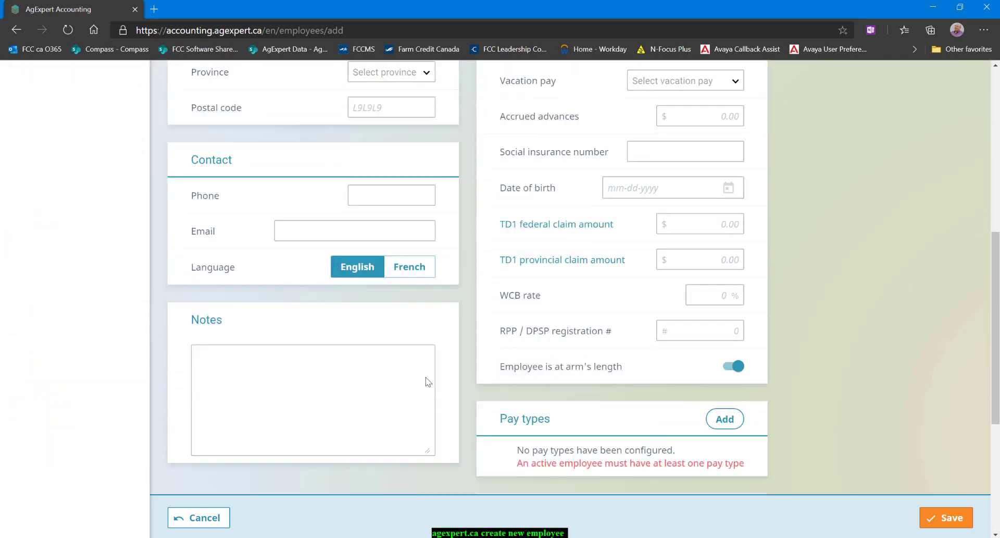
scroll(up, 3)
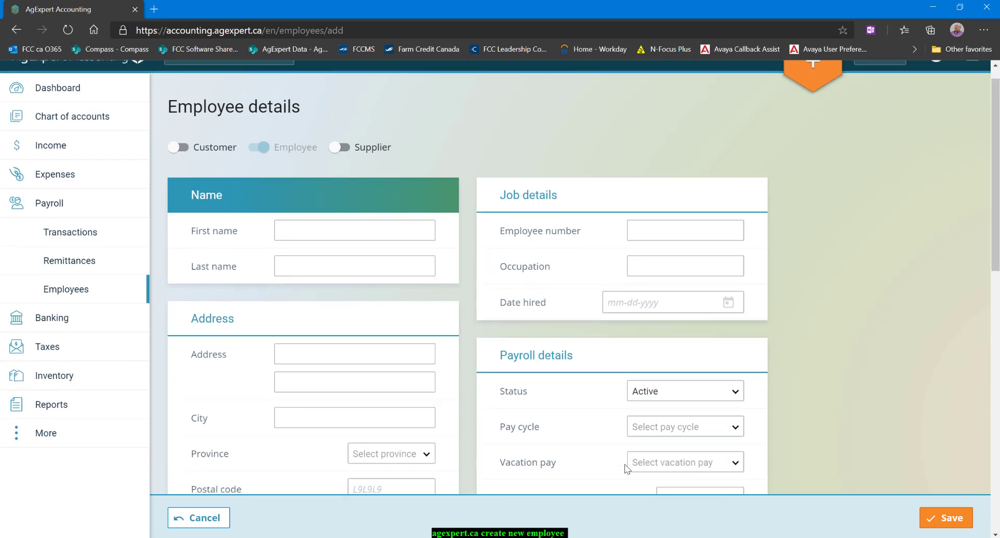
scroll(down, 3)
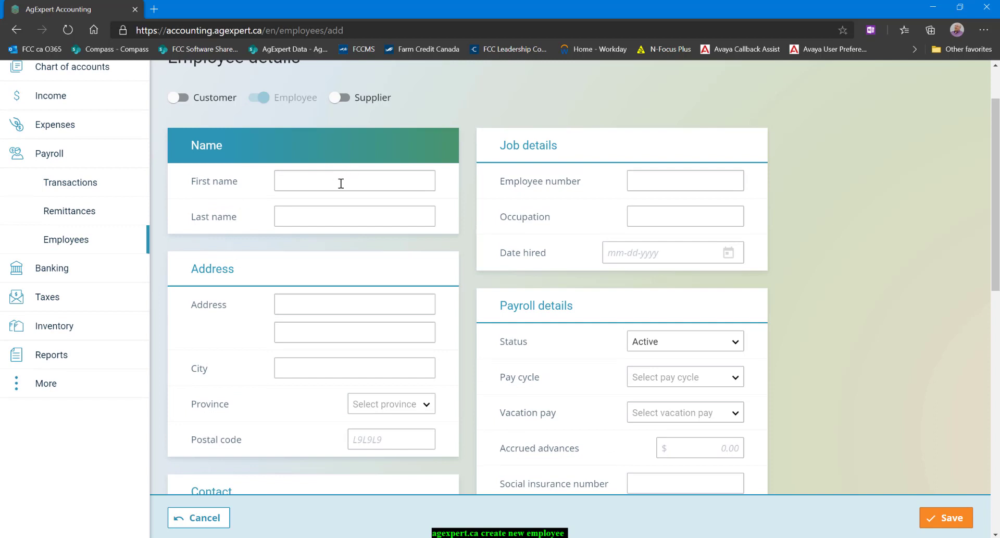
click(355, 180)
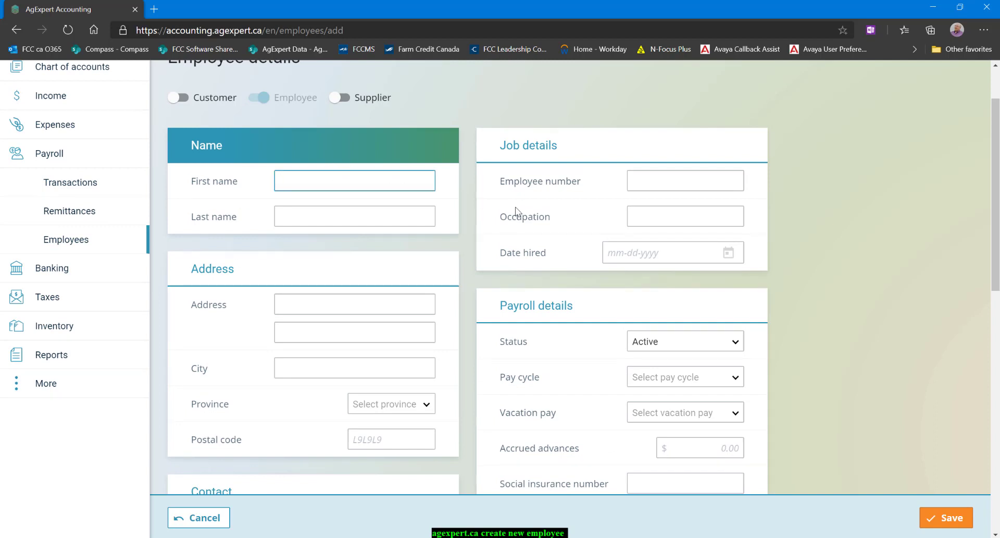
click(354, 181)
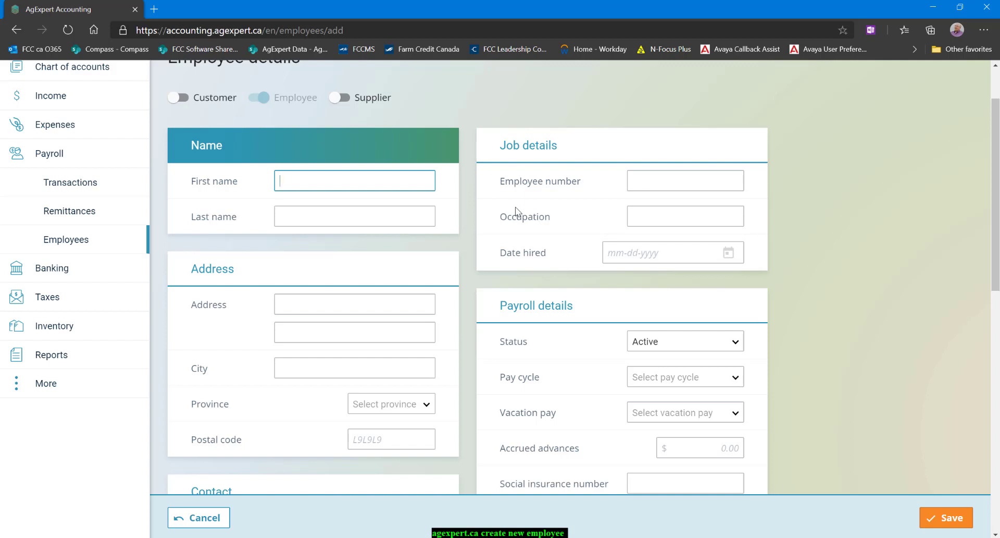
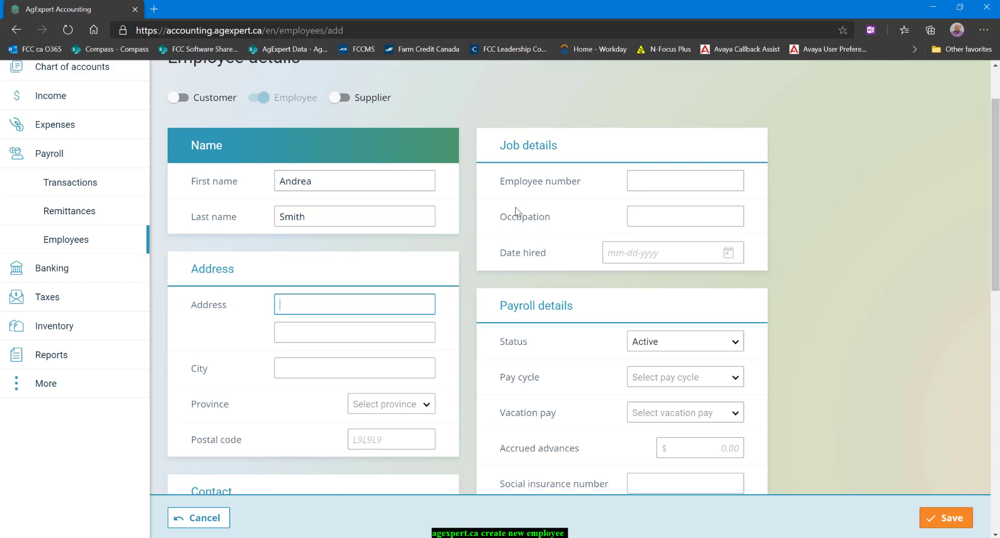
Step: Enter address 1234 Main Street, Anywhere, Saskatchewan, postal code S0G1C0
text(1234)
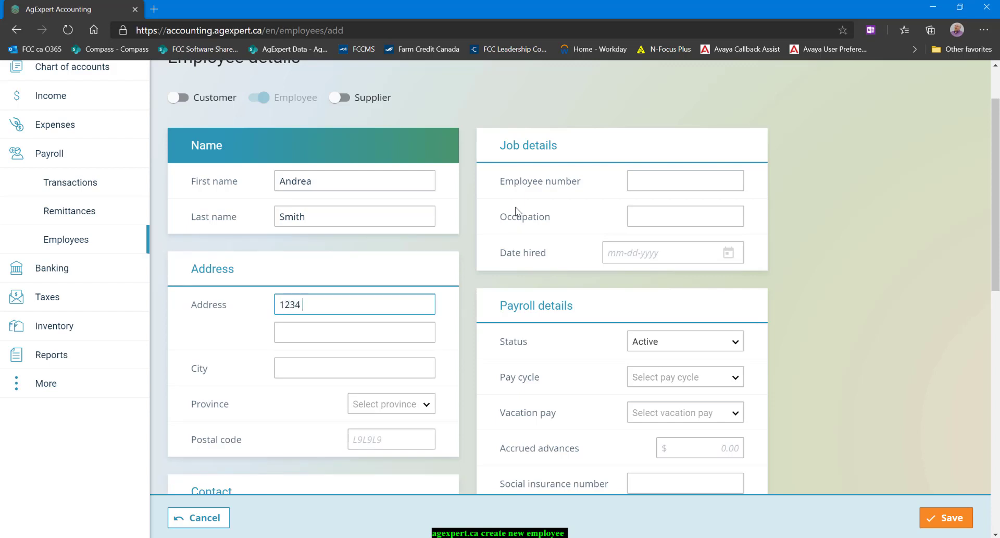
text(Main)
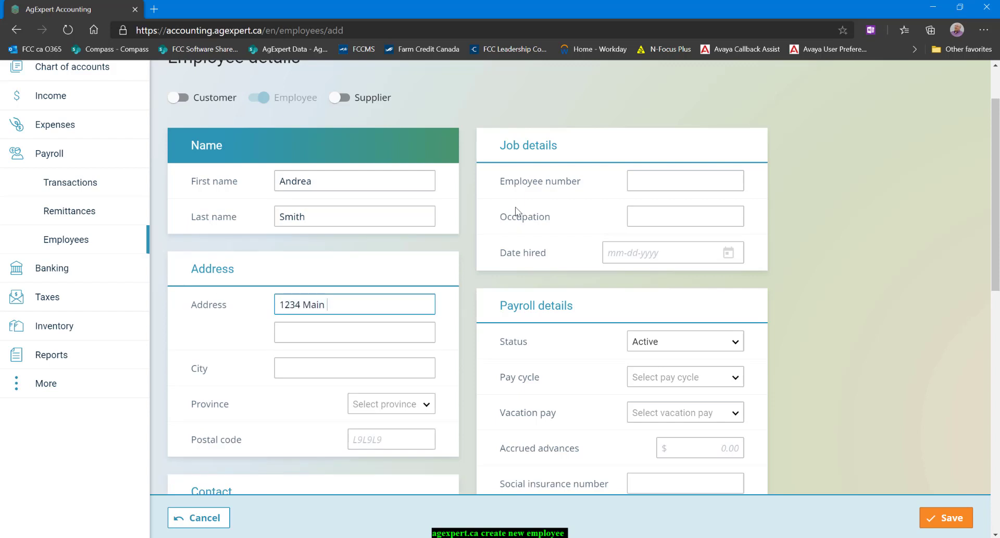
text(Street)
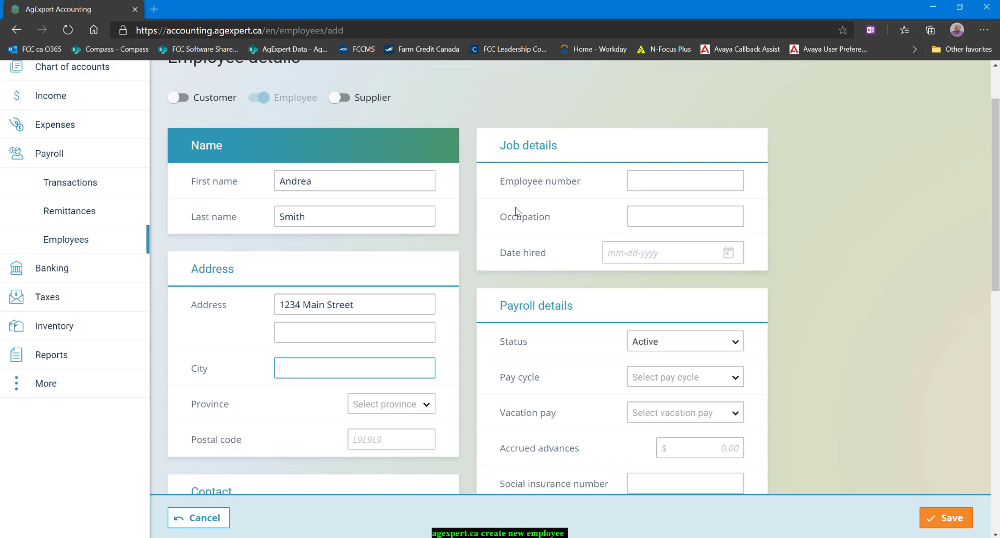
text(Anw)
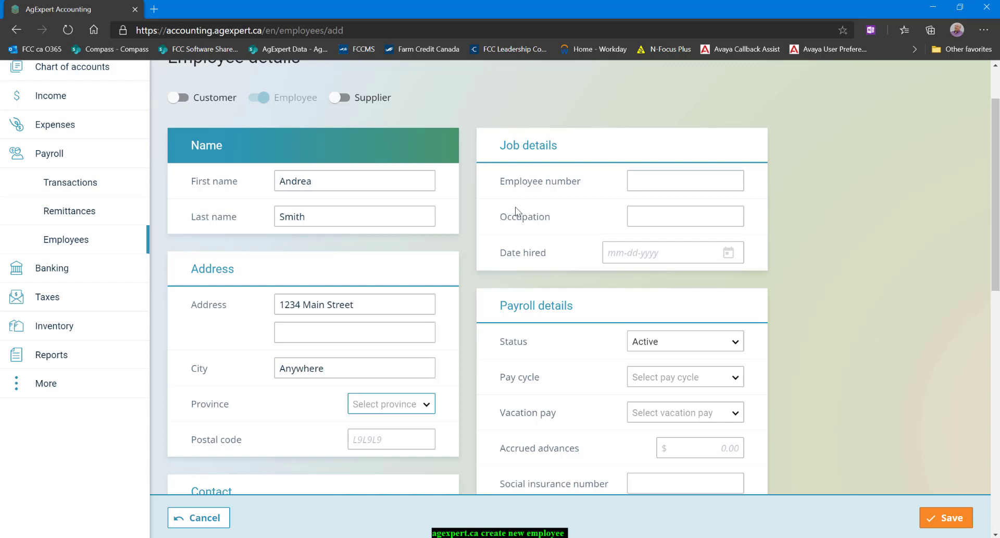
click(390, 404)
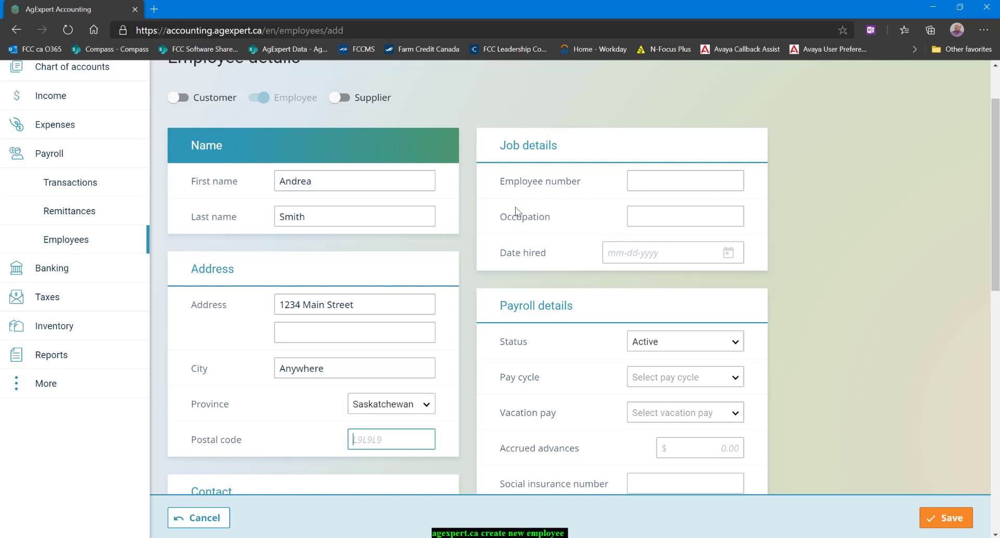
text(S0)
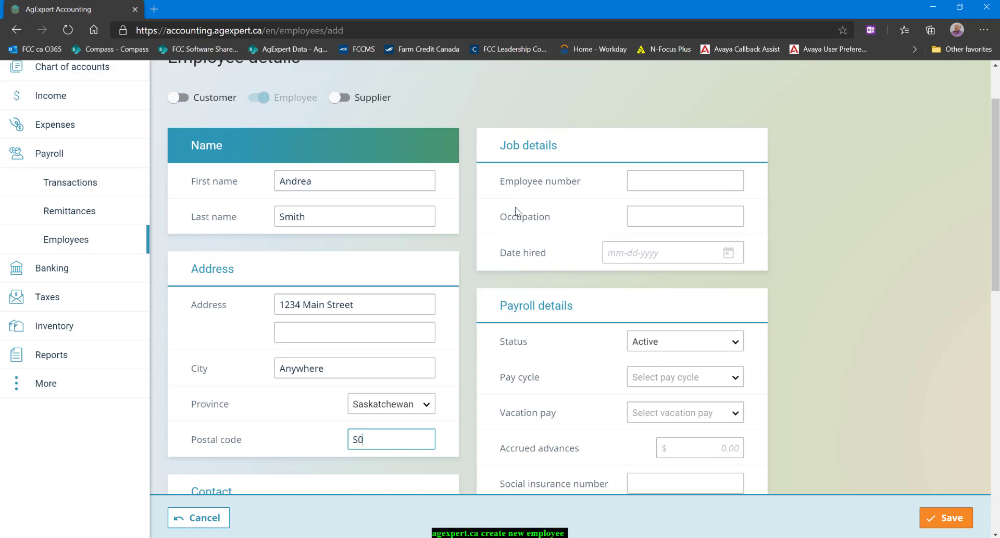
text(0G1C0)
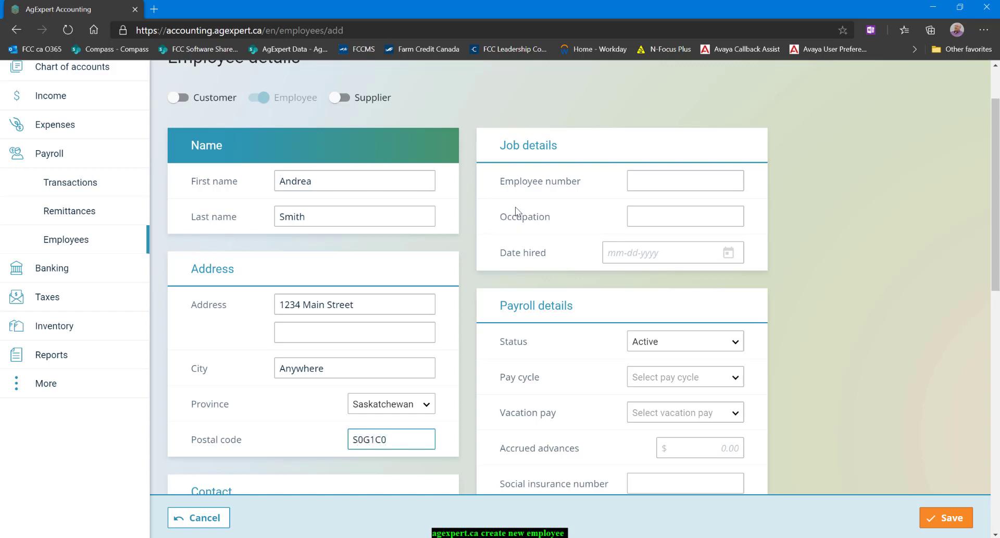
scroll(down, 3)
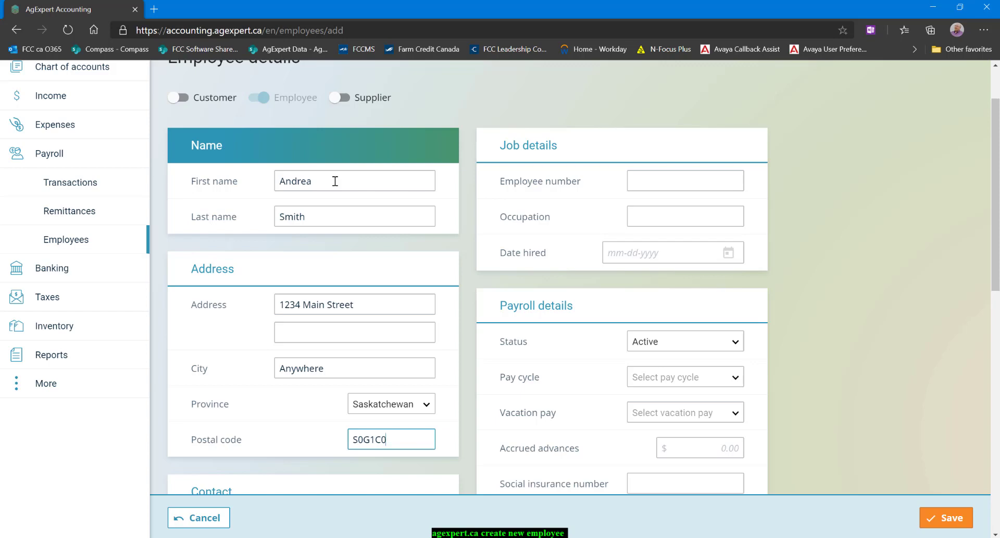
scroll(down, 3)
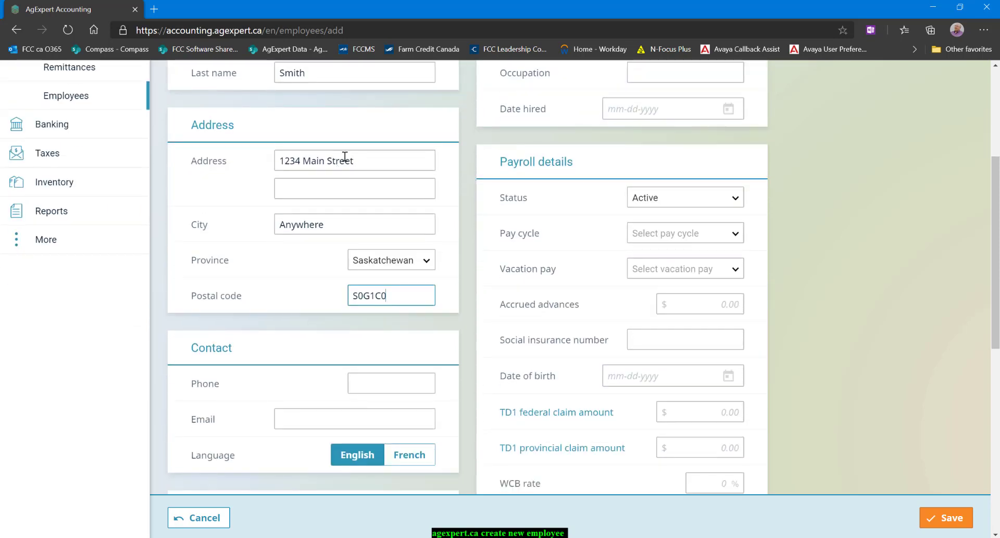
scroll(down, 3)
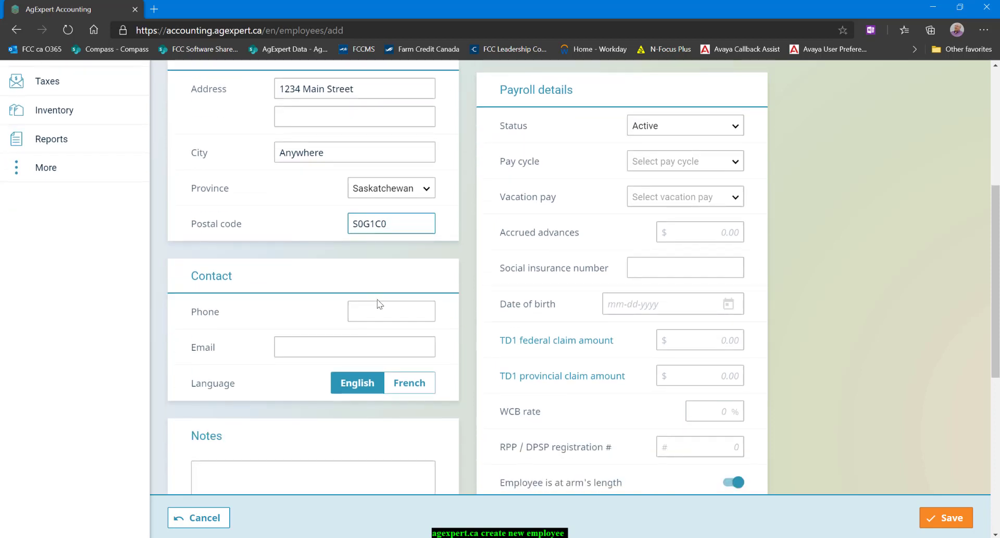
text((306) 555-1212)
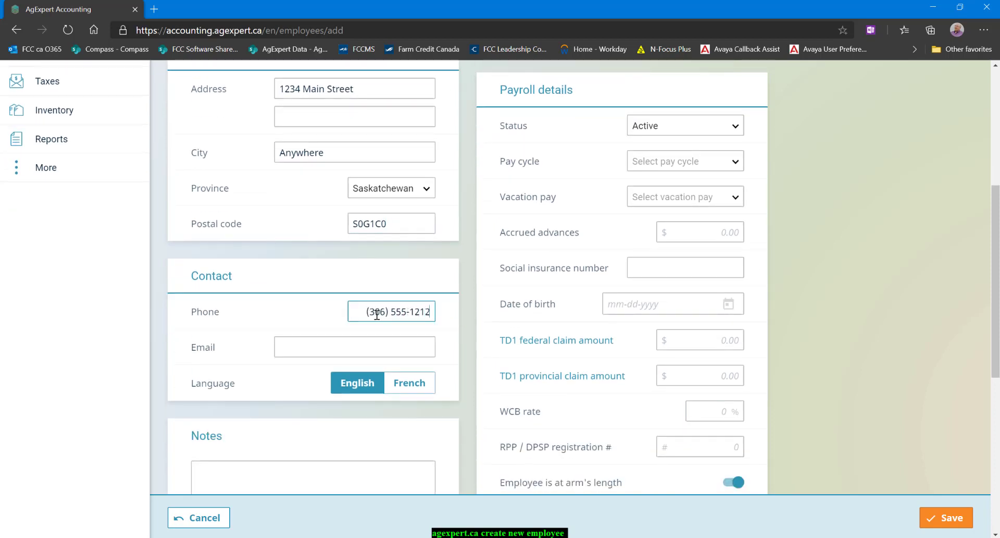
click(354, 346)
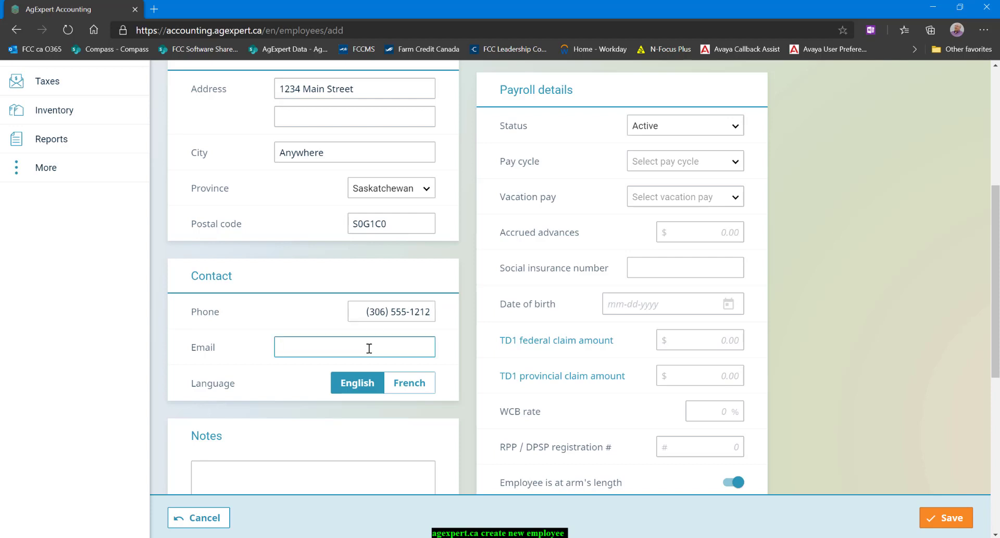
click(354, 346)
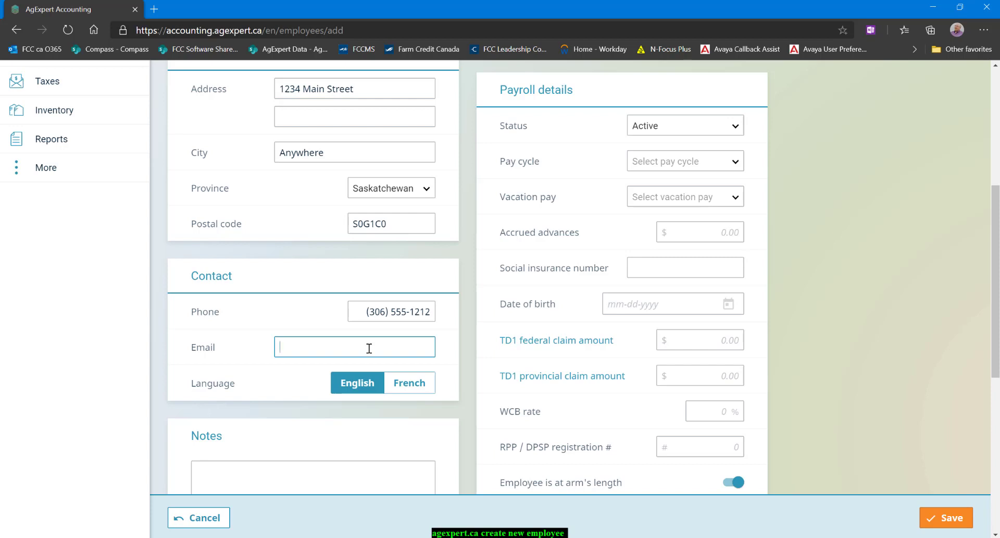
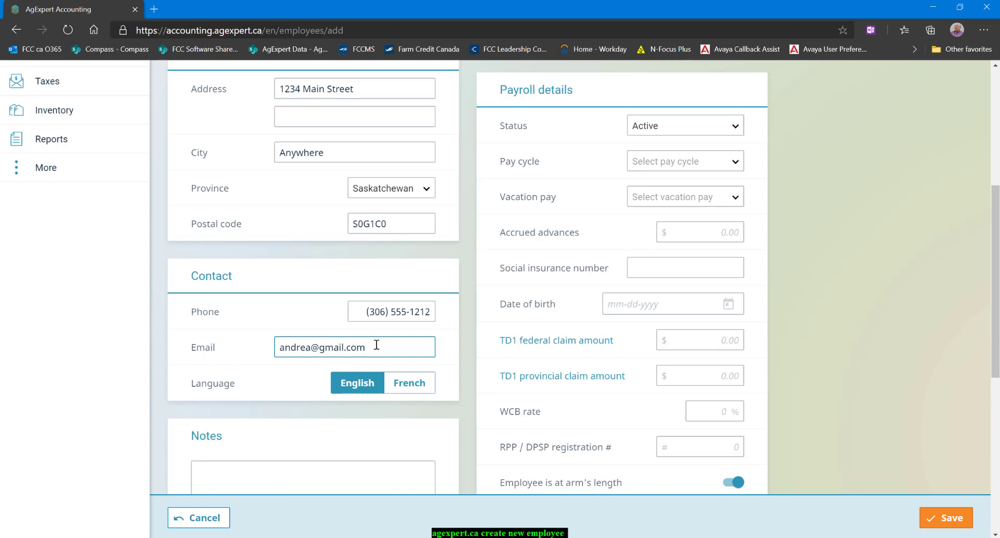
scroll(down, 3)
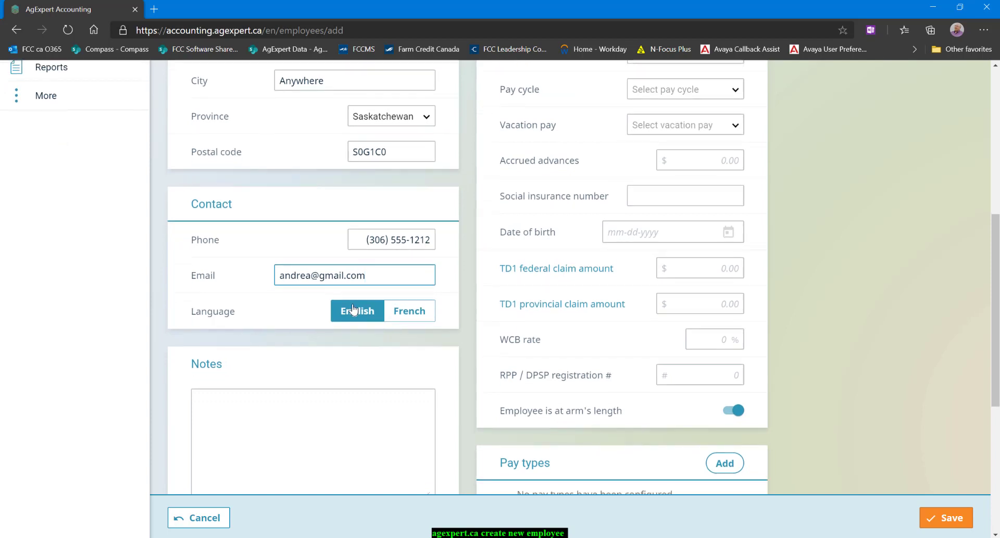
scroll(down, 3)
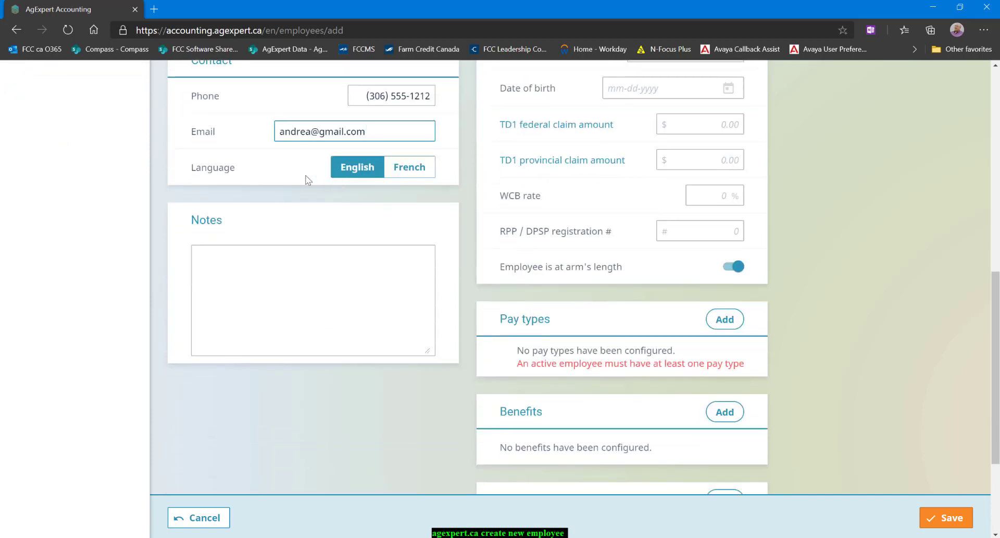
mouse_move(387, 171)
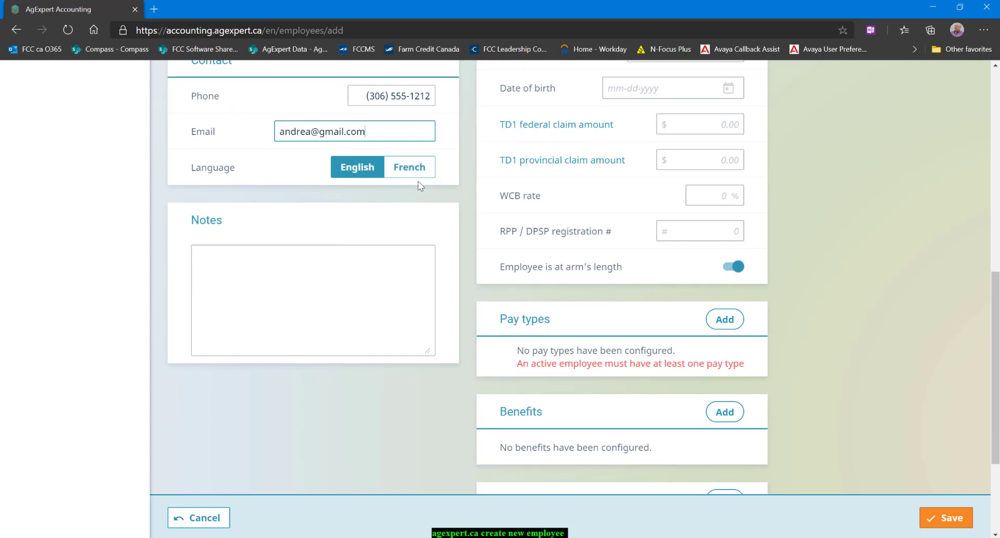
mouse_move(364, 180)
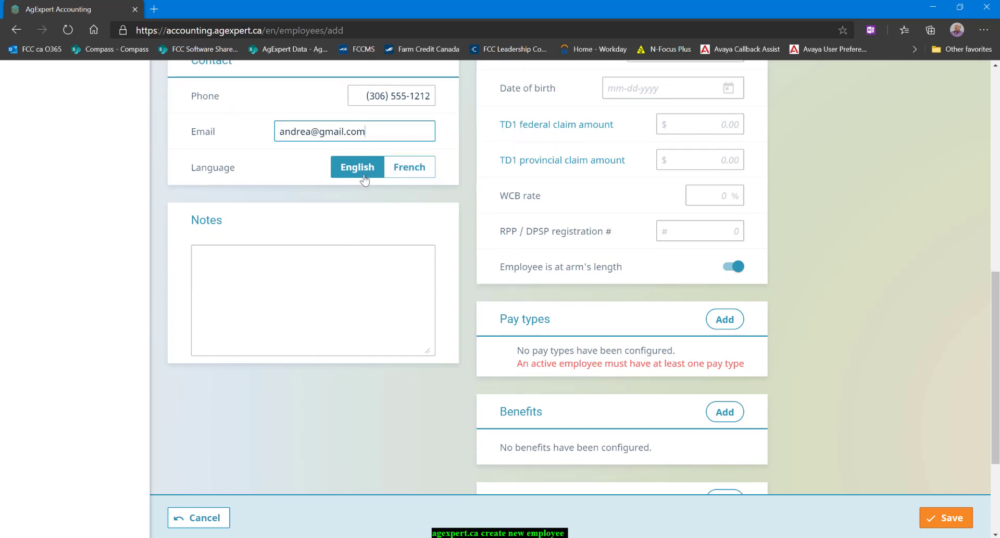
mouse_move(315, 258)
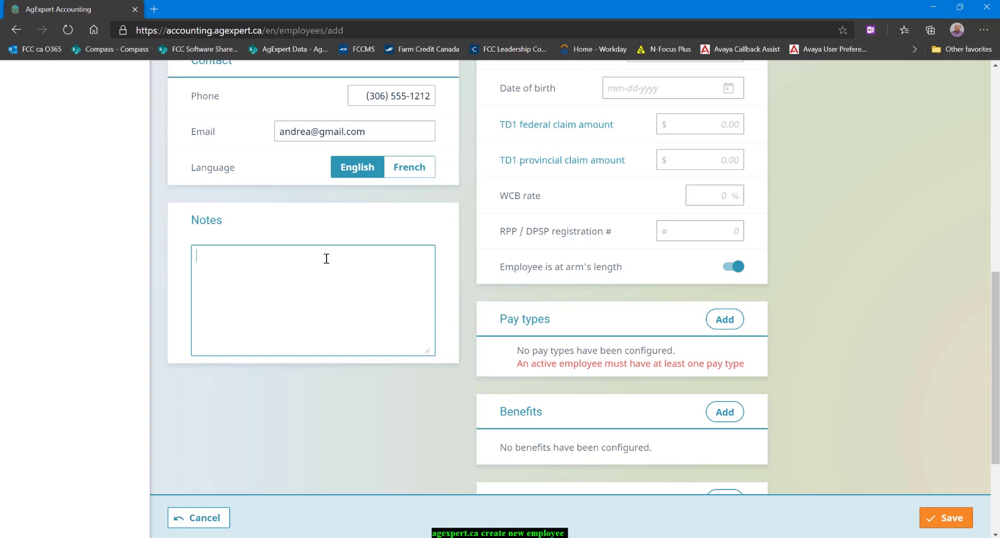
mouse_move(408, 307)
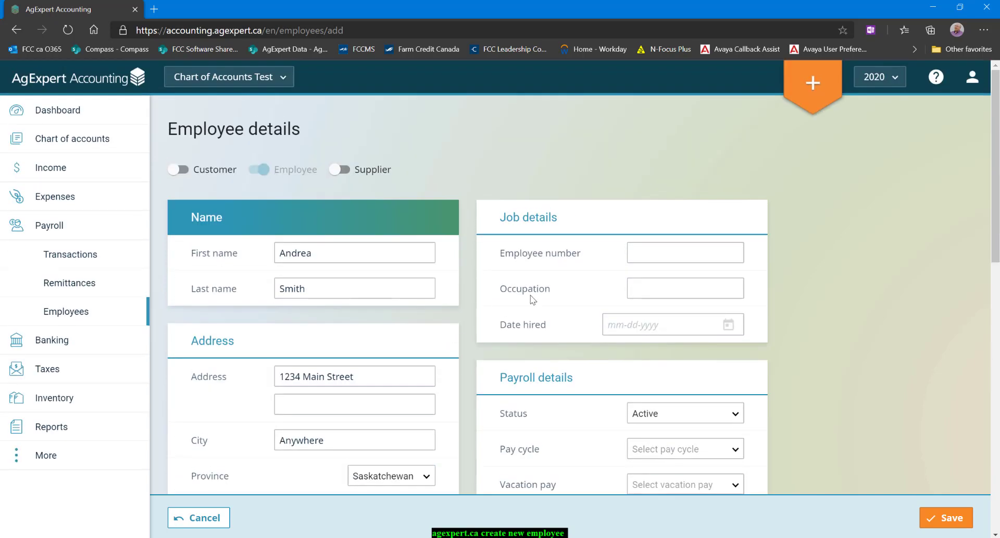
Step: Set employee number 1 and occupation Farm Labourer
click(685, 252)
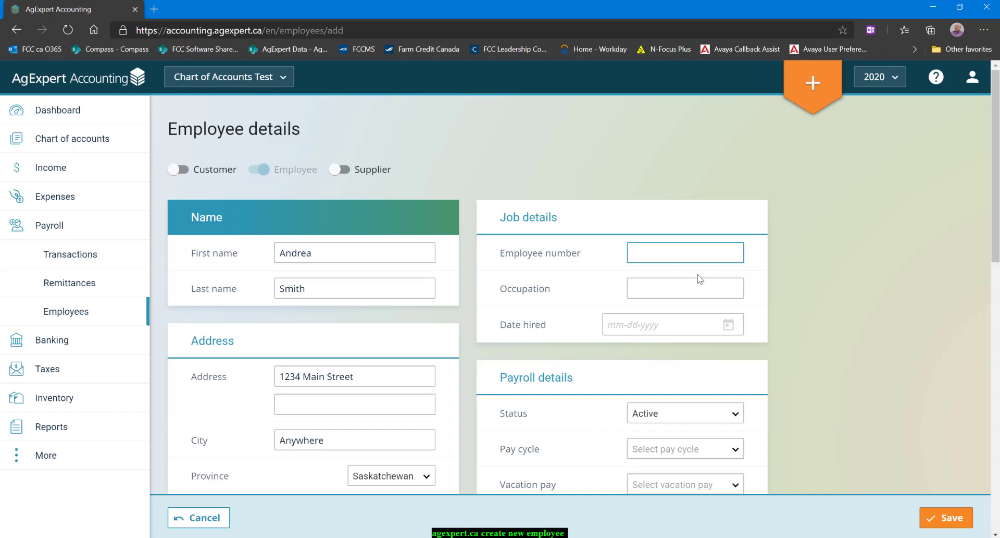
text(1)
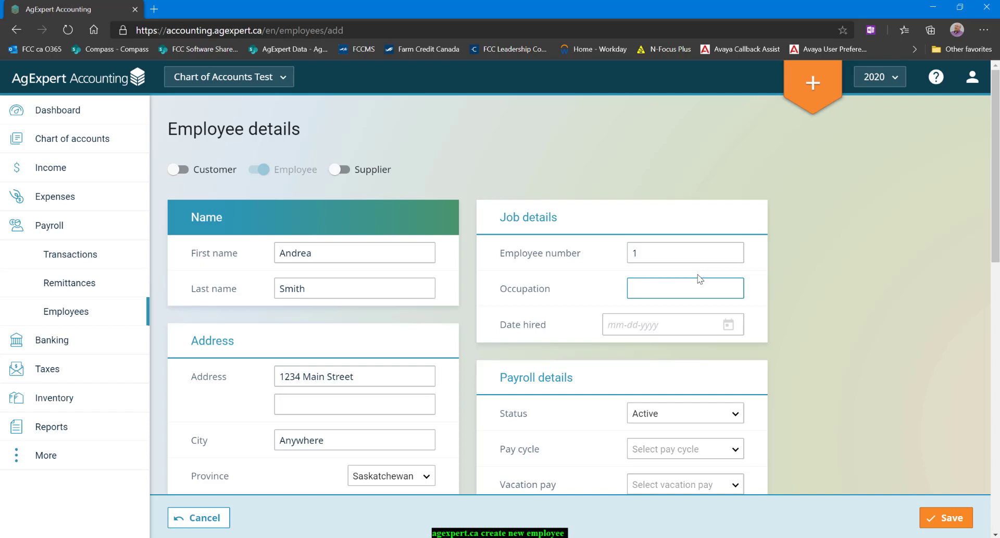
click(685, 287)
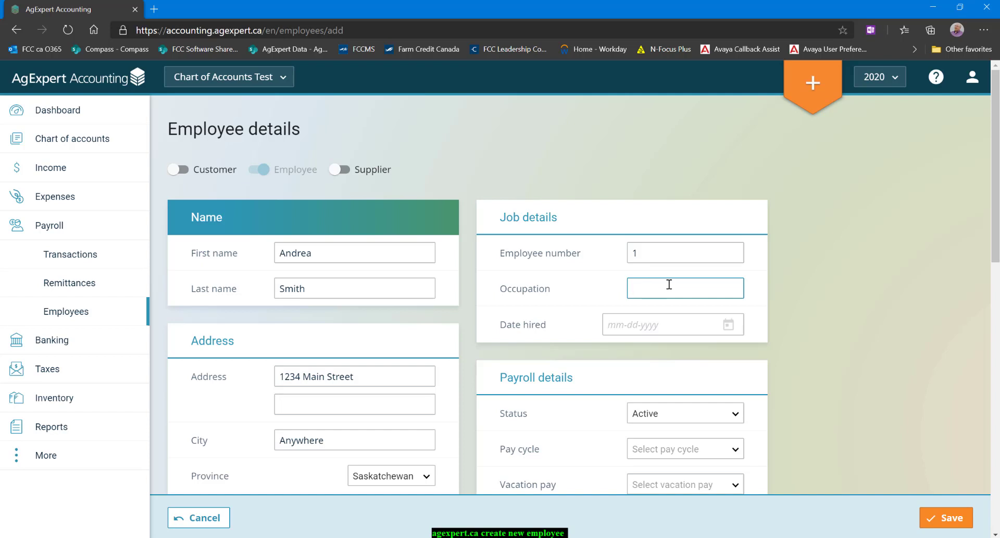
click(685, 287)
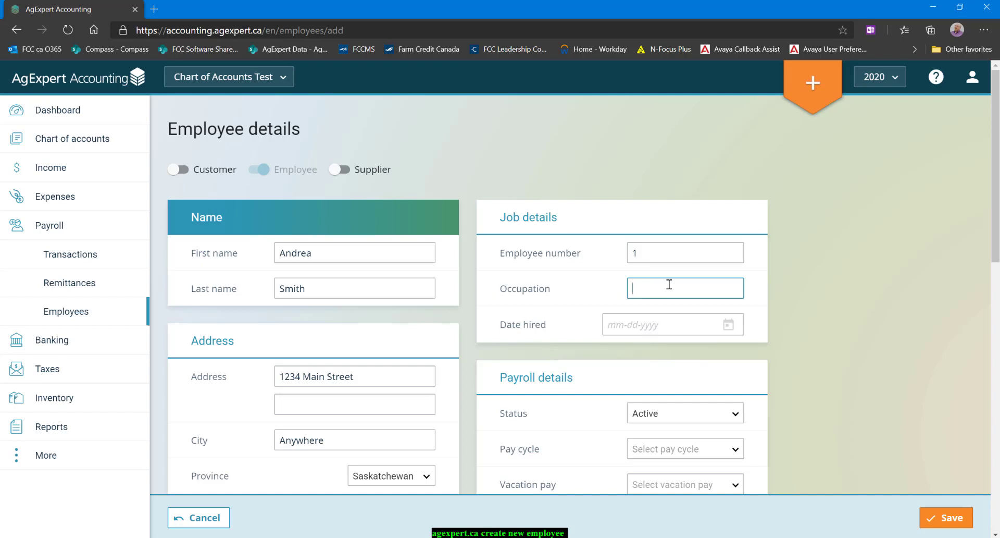
text(Farm)
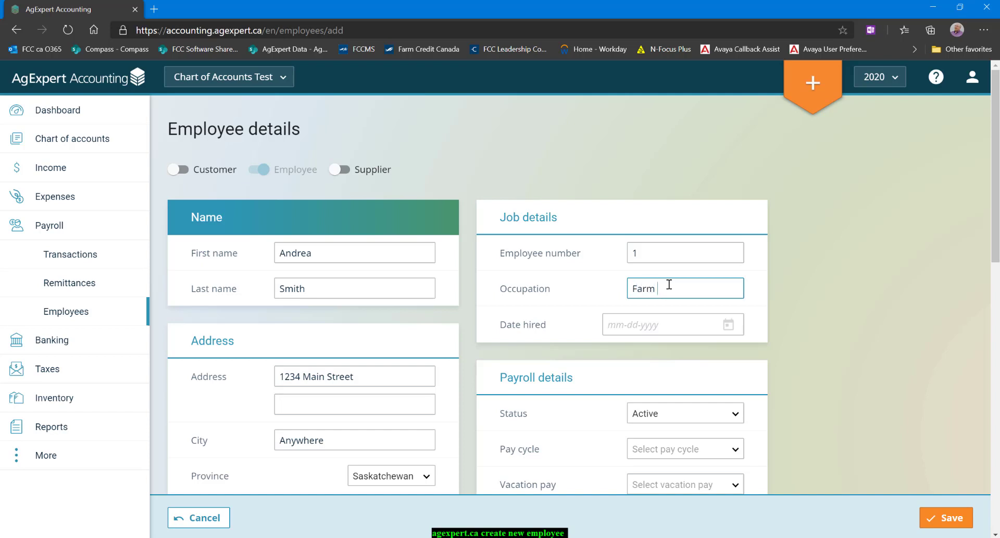
text(Labourer)
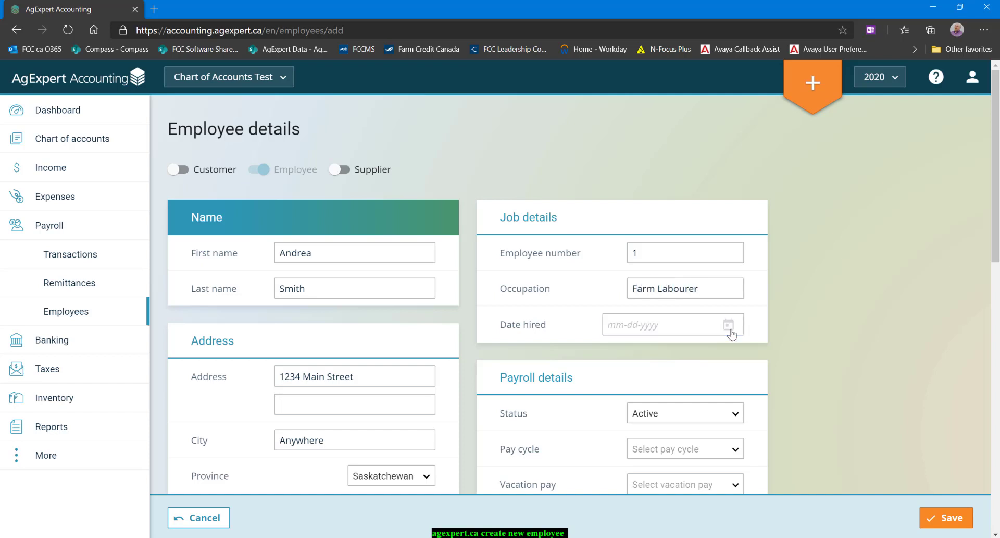
Step: Set the hire date to 05-04-2020 using the calendar
click(729, 324)
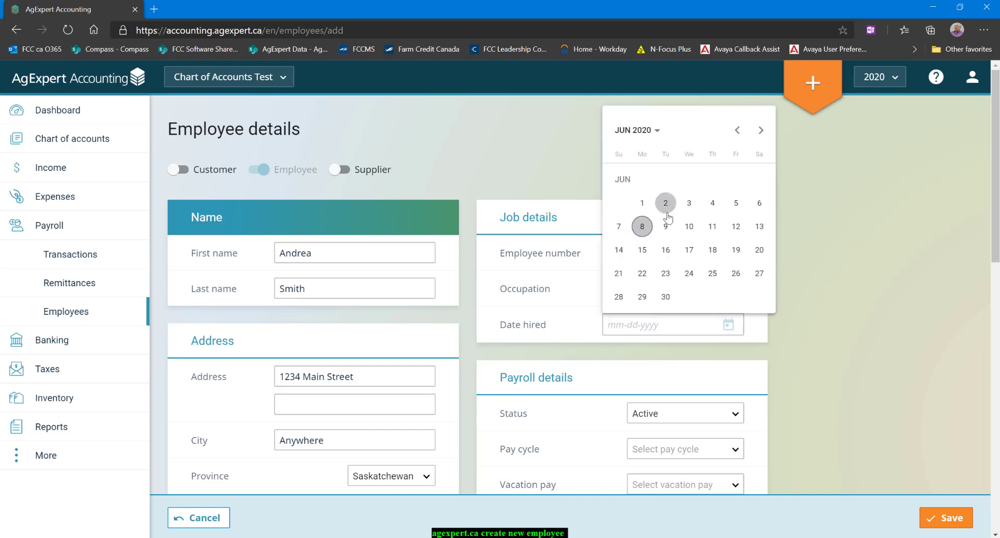
click(737, 131)
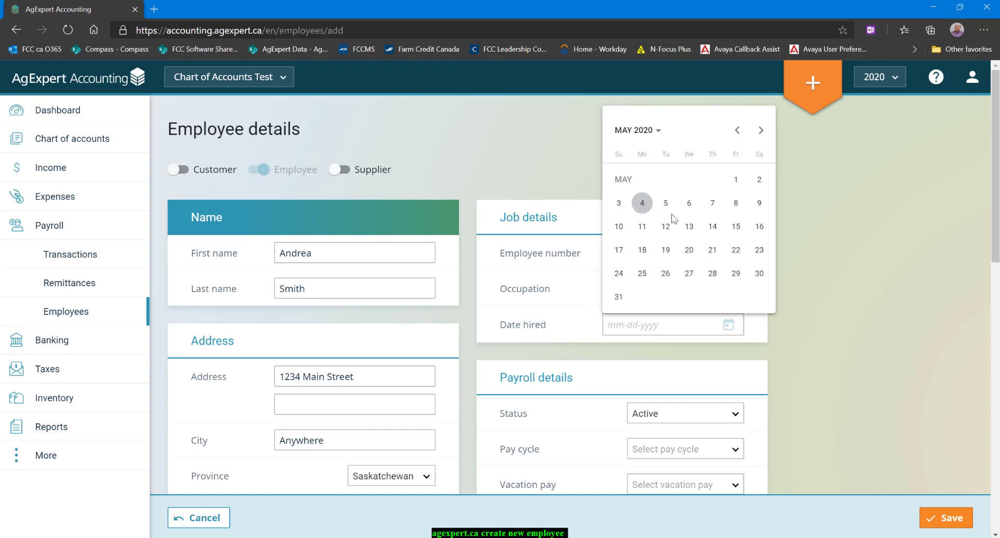
click(642, 203)
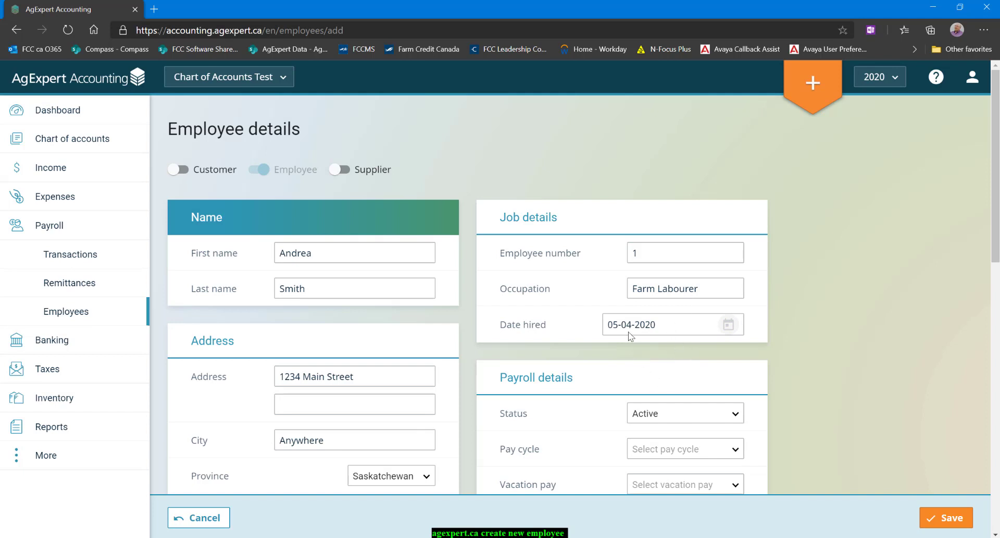
mouse_move(677, 402)
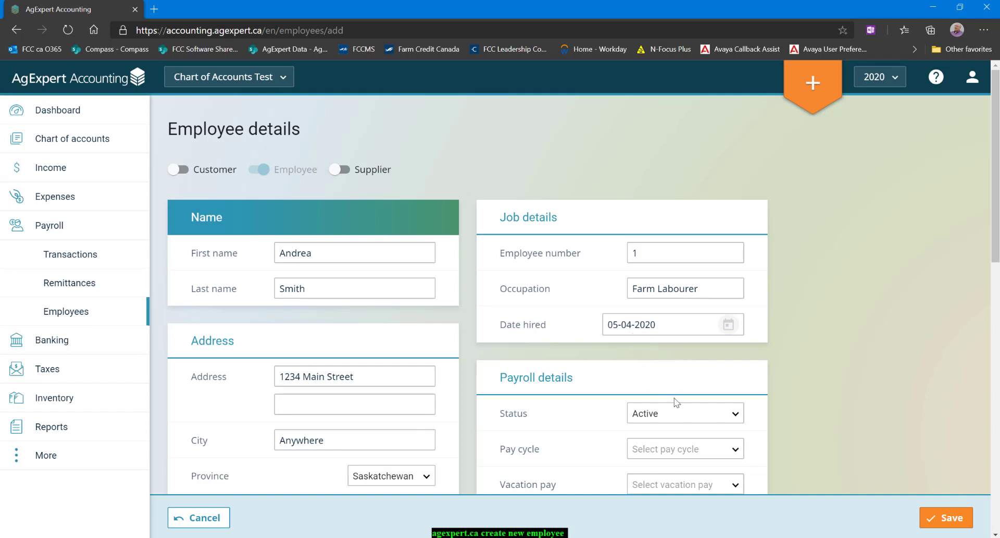
mouse_move(681, 386)
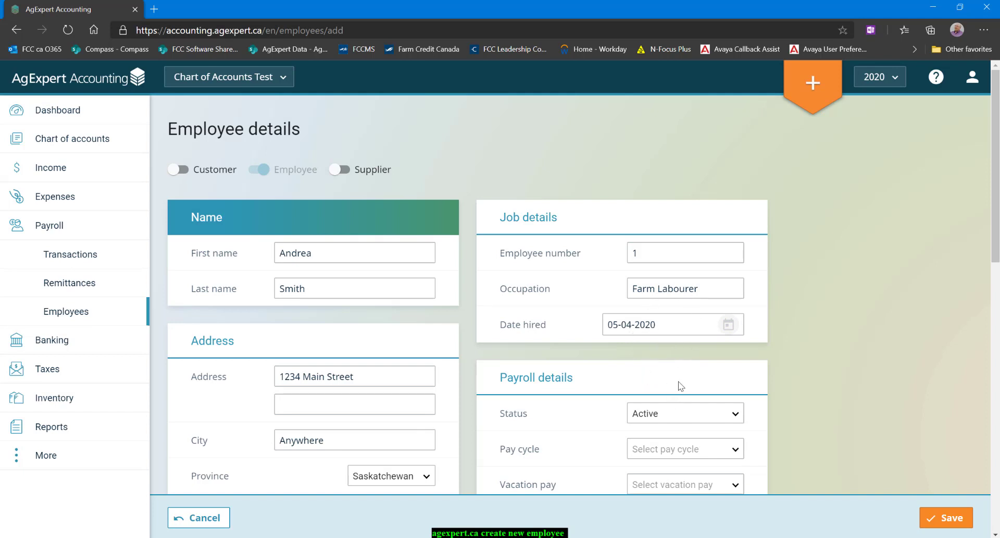
scroll(down, 3)
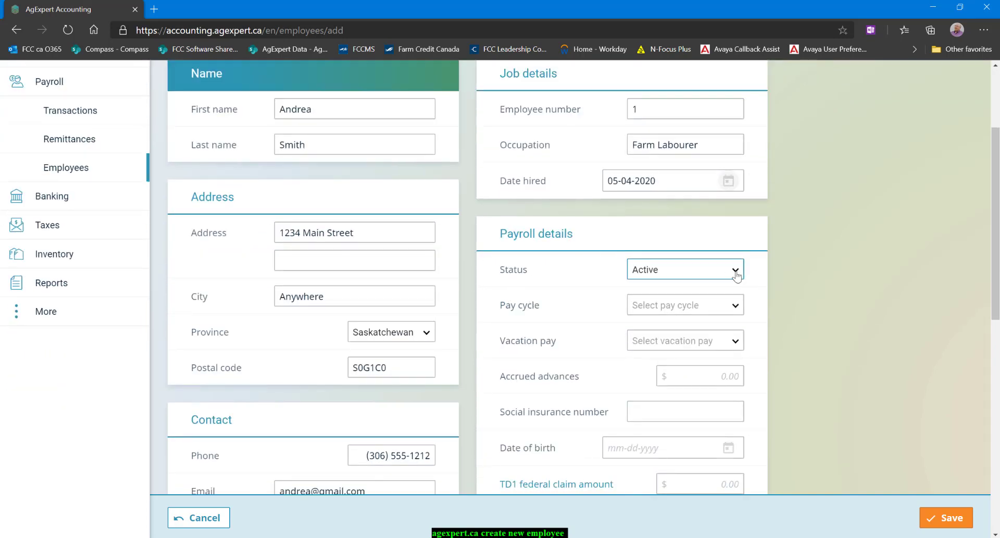
click(685, 270)
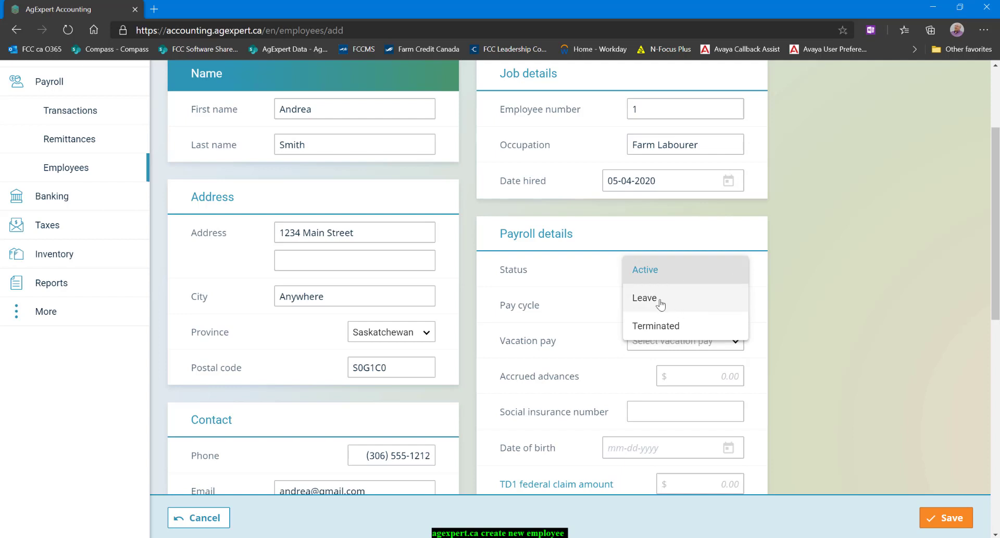
mouse_move(664, 305)
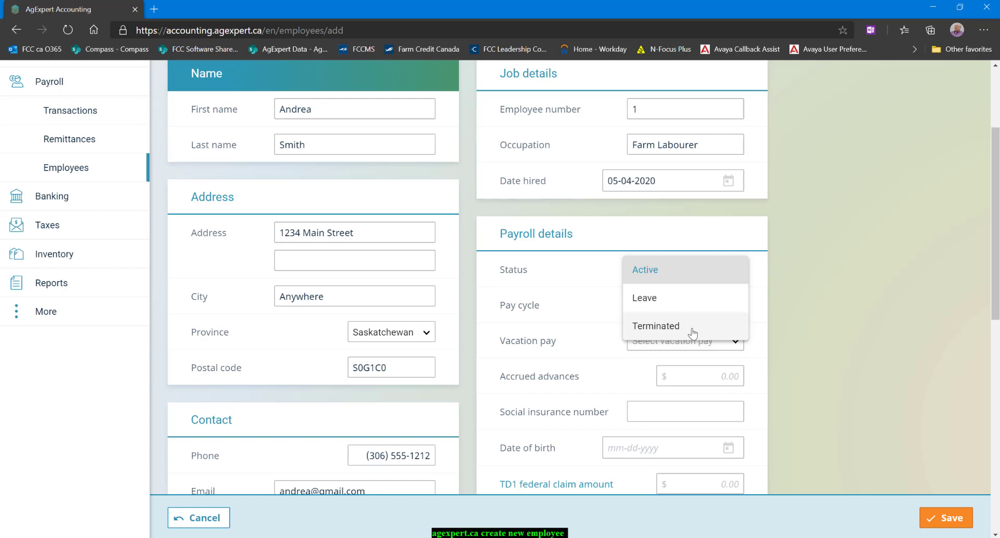
mouse_move(673, 313)
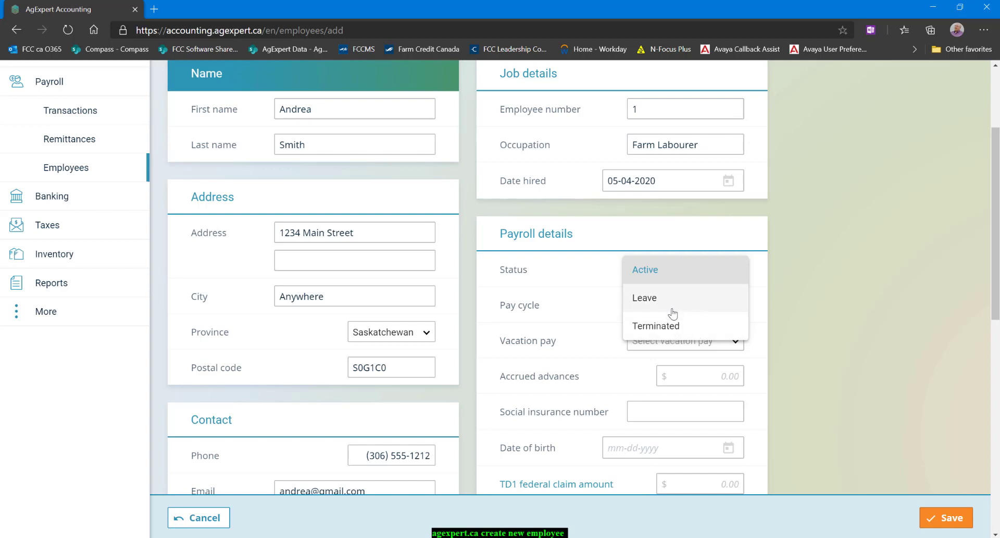
mouse_move(673, 319)
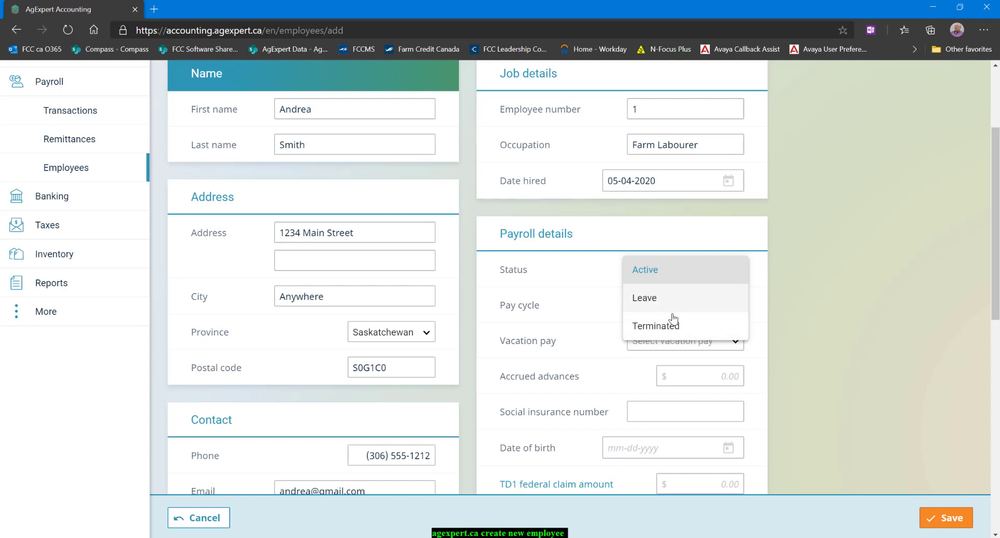
click(645, 270)
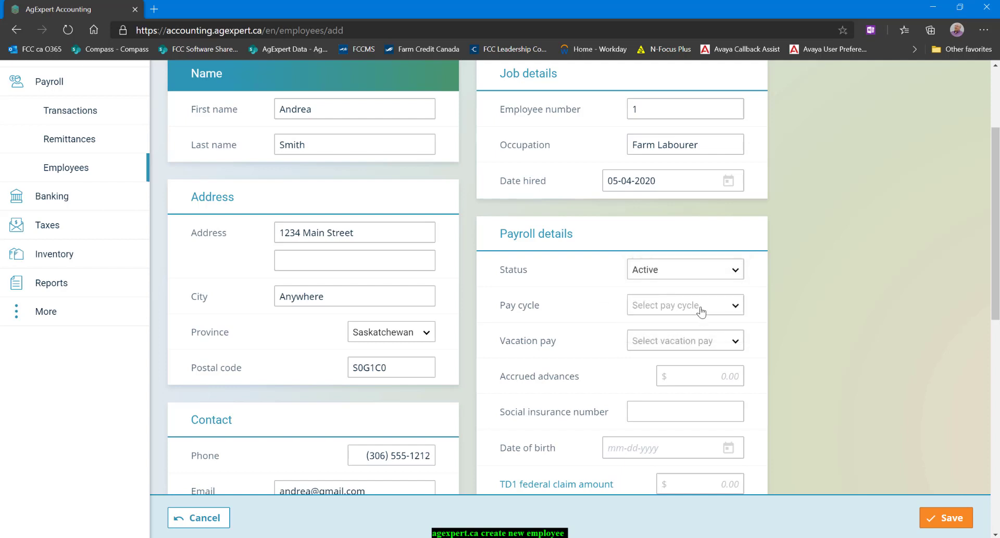
Step: Choose Monthly as the employee's pay cycle
click(684, 305)
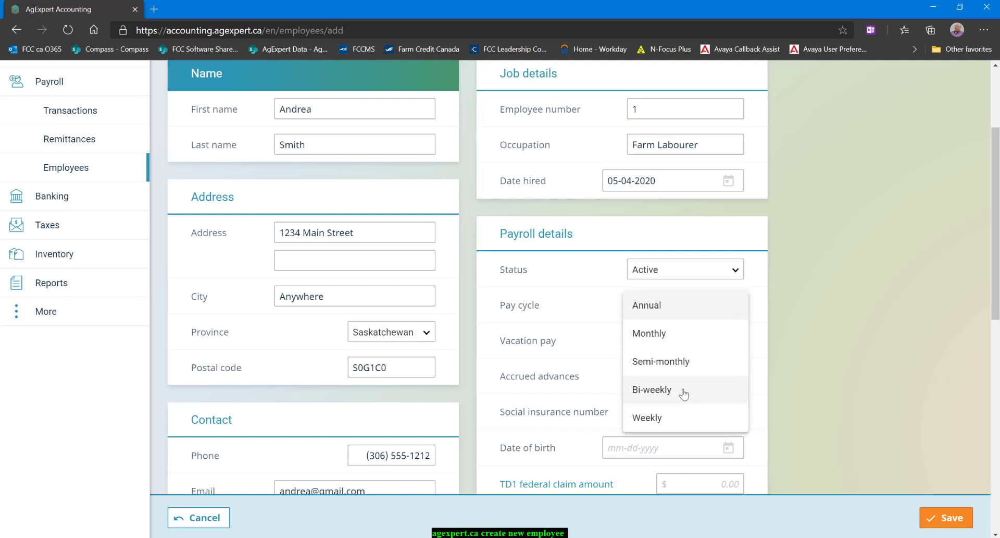
mouse_move(711, 378)
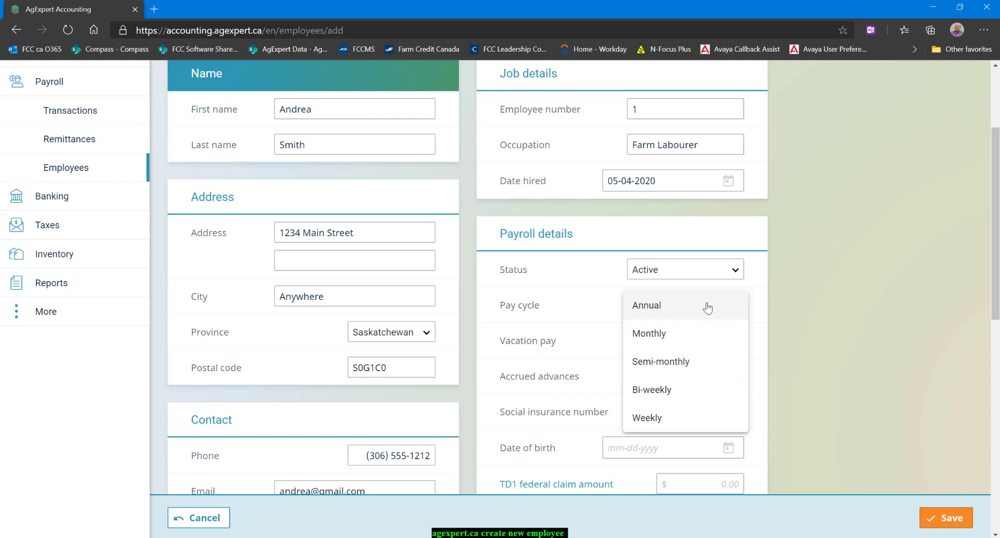
mouse_move(733, 371)
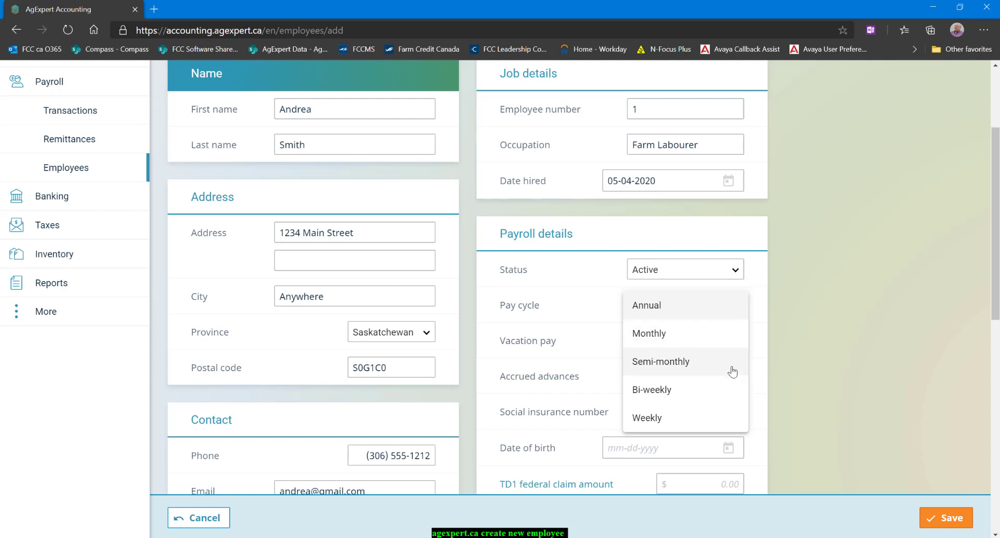
mouse_move(731, 373)
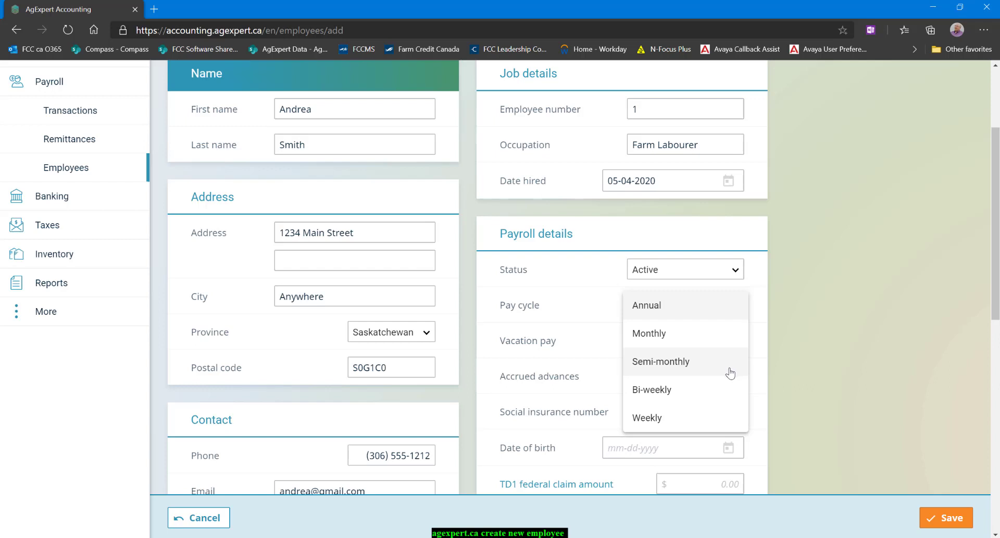
mouse_move(727, 373)
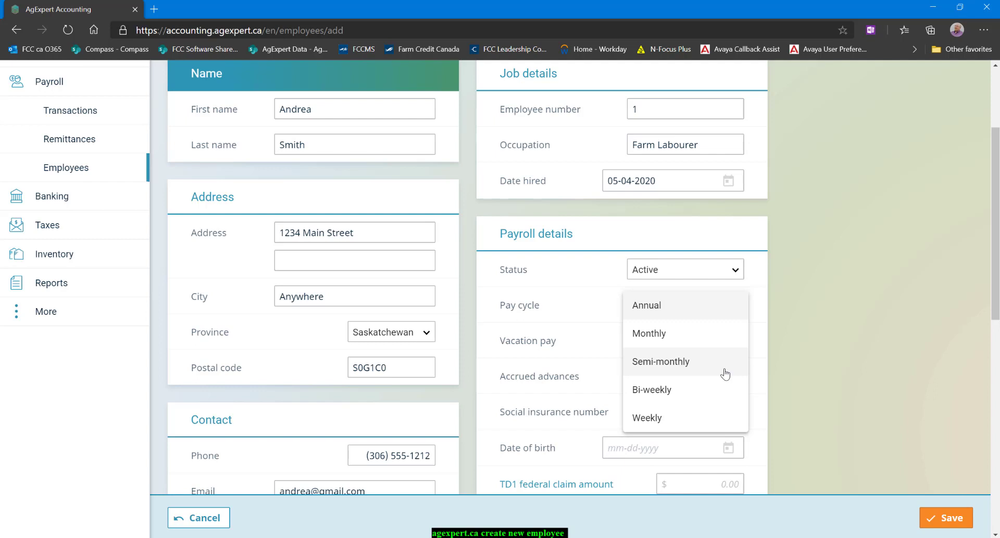
mouse_move(690, 346)
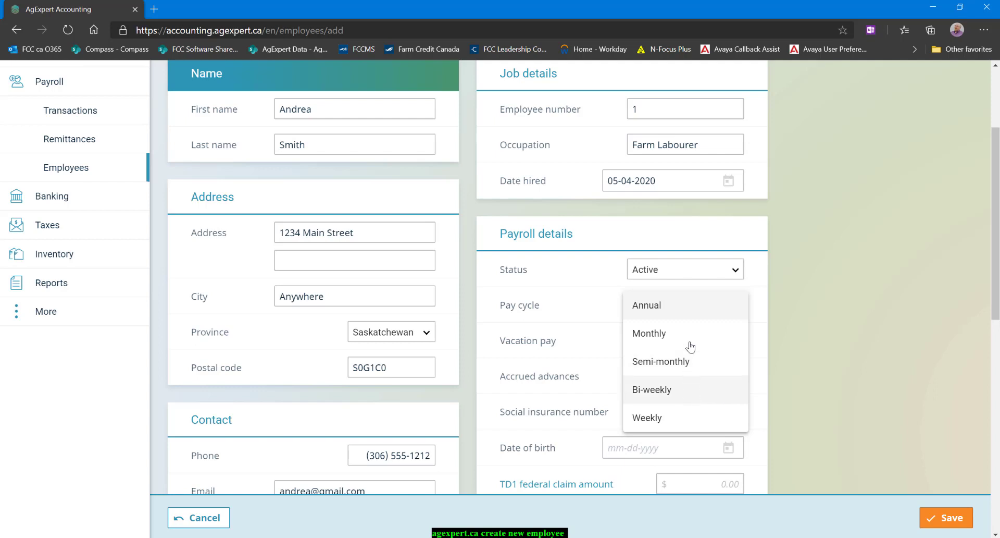
click(648, 333)
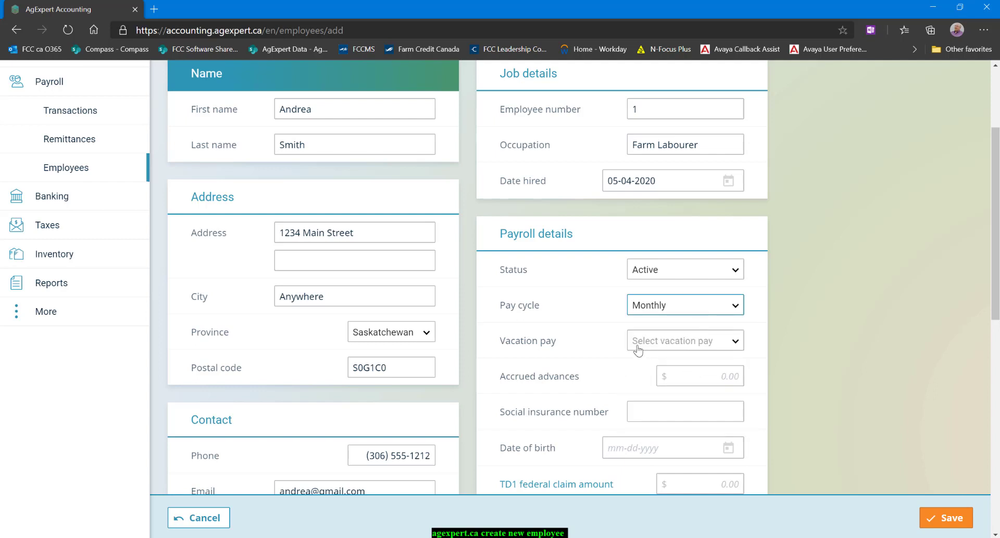
Step: Choose Pay out vacation in the Vacation pay dropdown
click(684, 340)
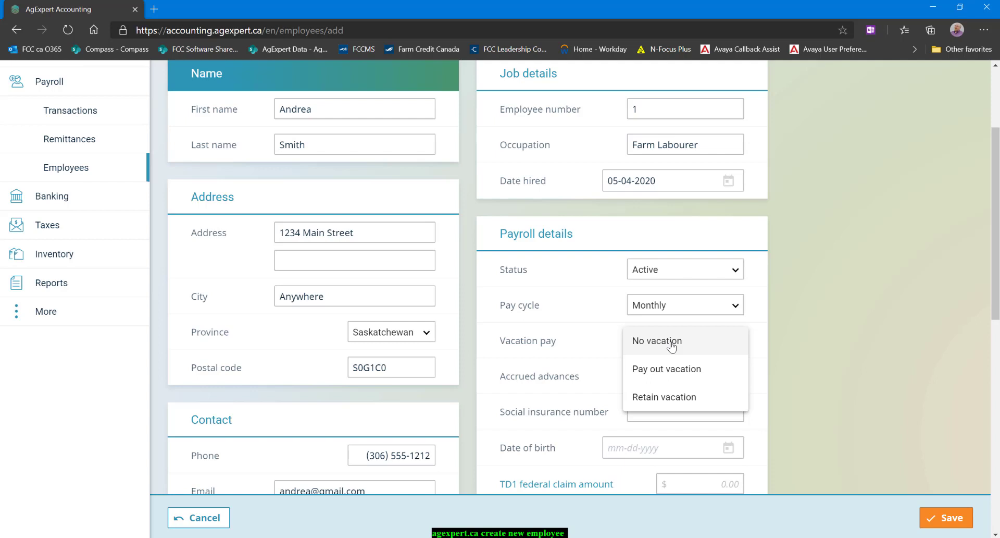
mouse_move(693, 372)
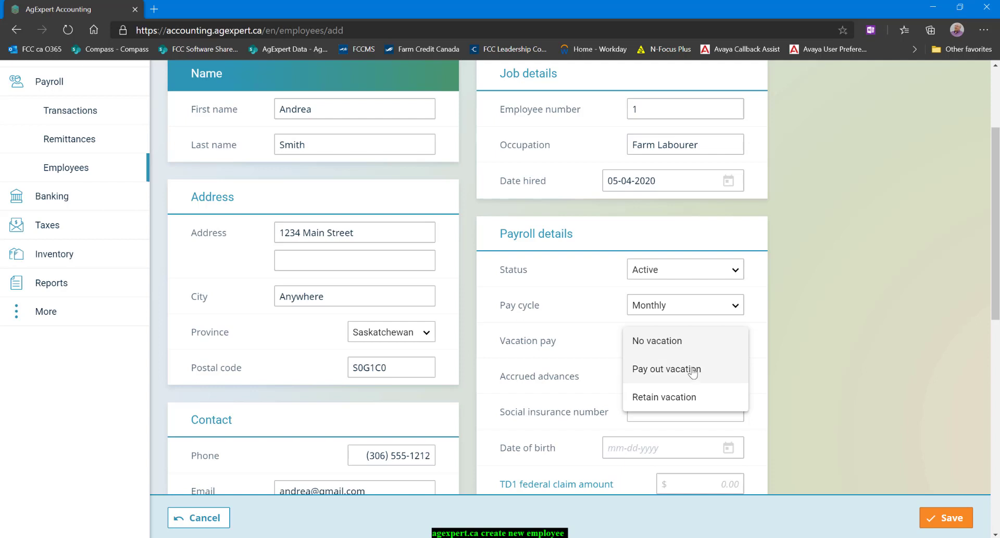
mouse_move(711, 374)
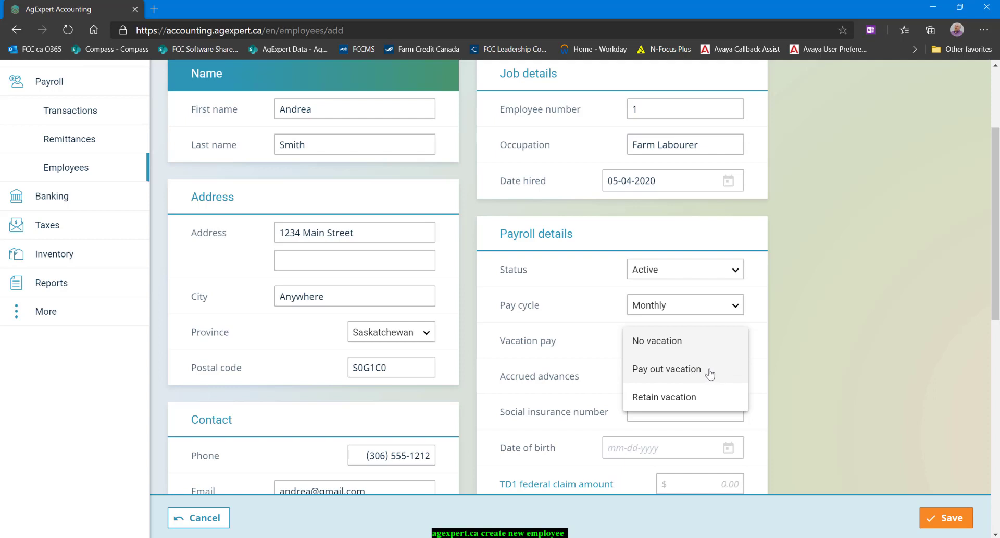
mouse_move(714, 401)
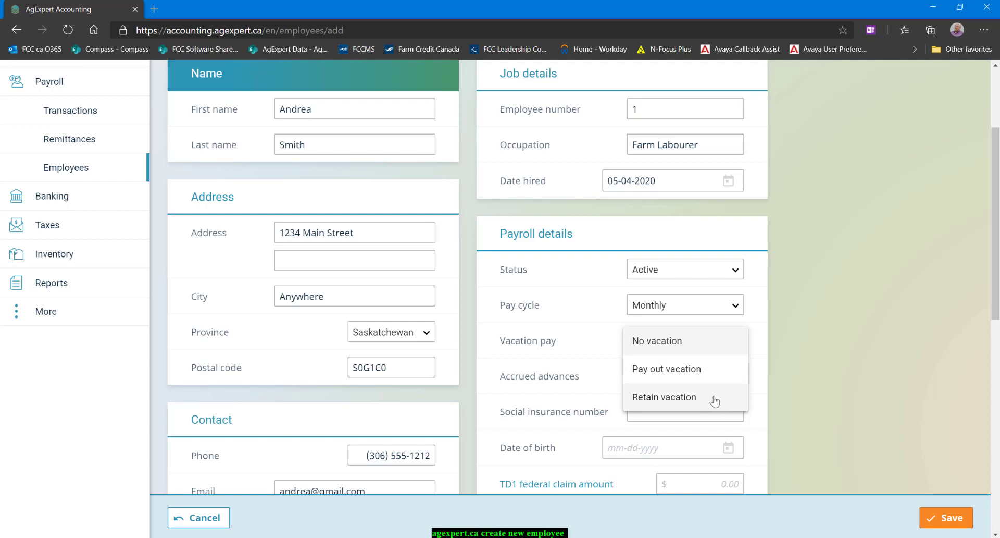
mouse_move(708, 368)
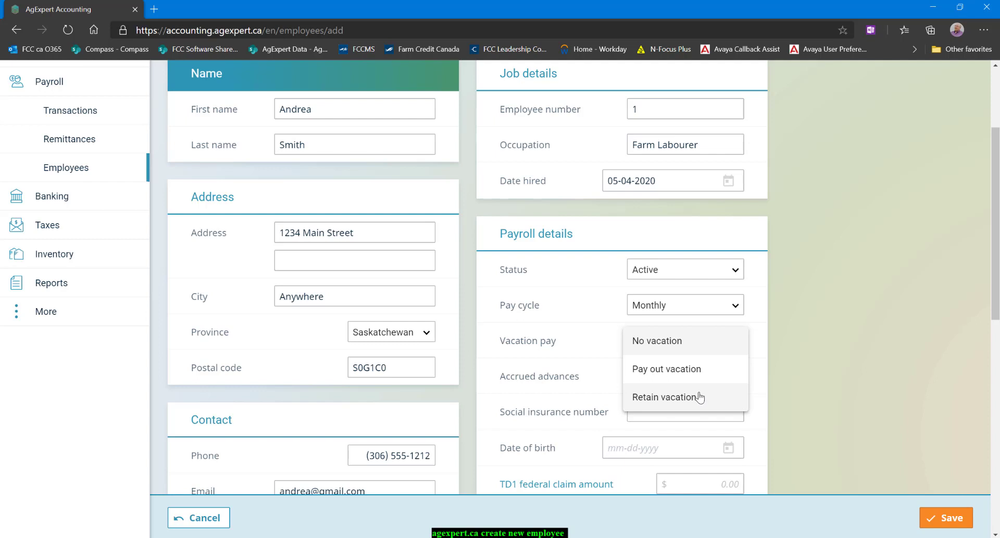
mouse_move(698, 403)
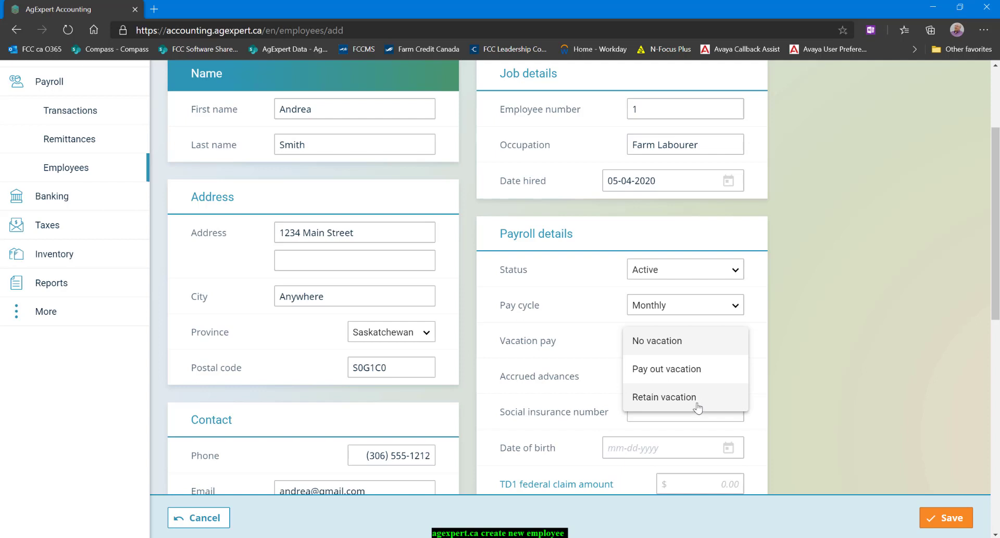
mouse_move(693, 404)
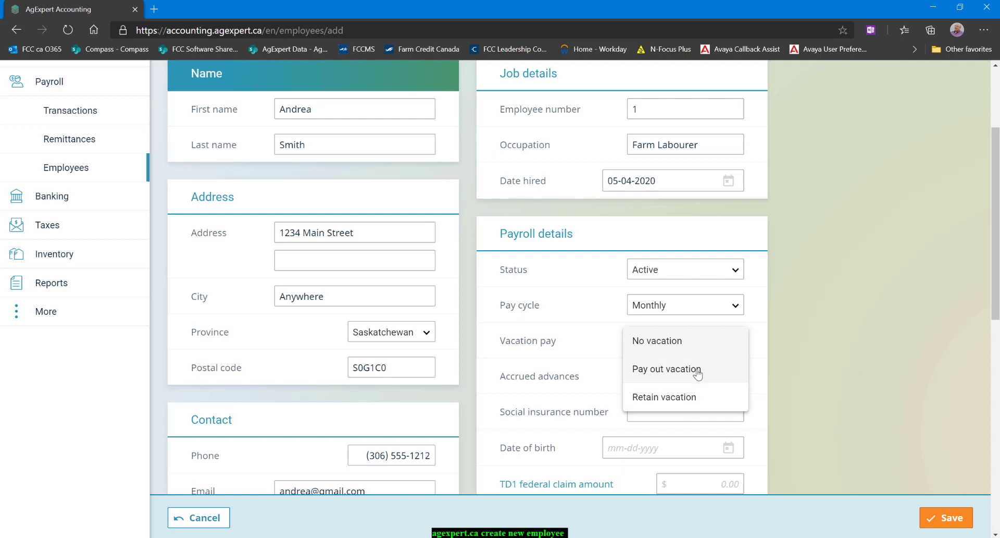
mouse_move(693, 350)
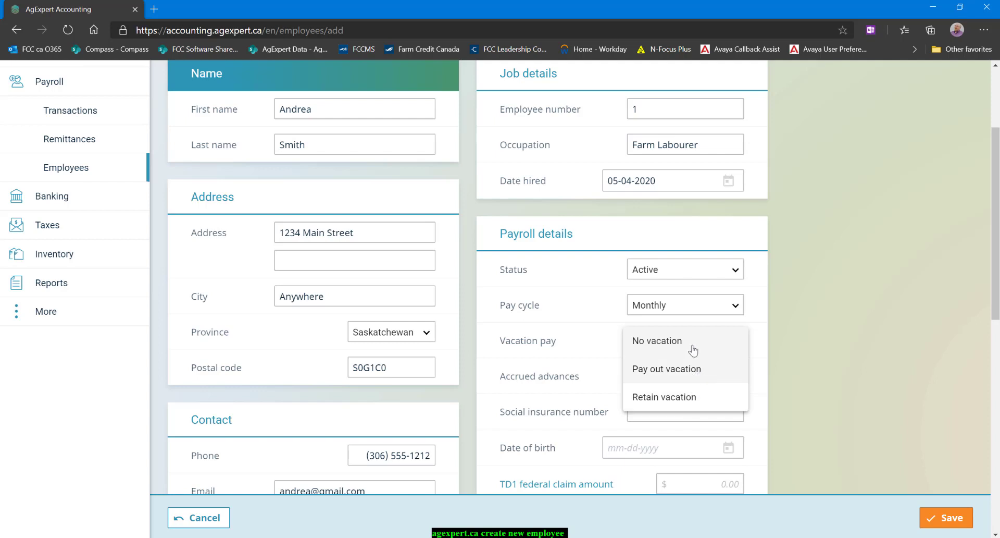
click(666, 369)
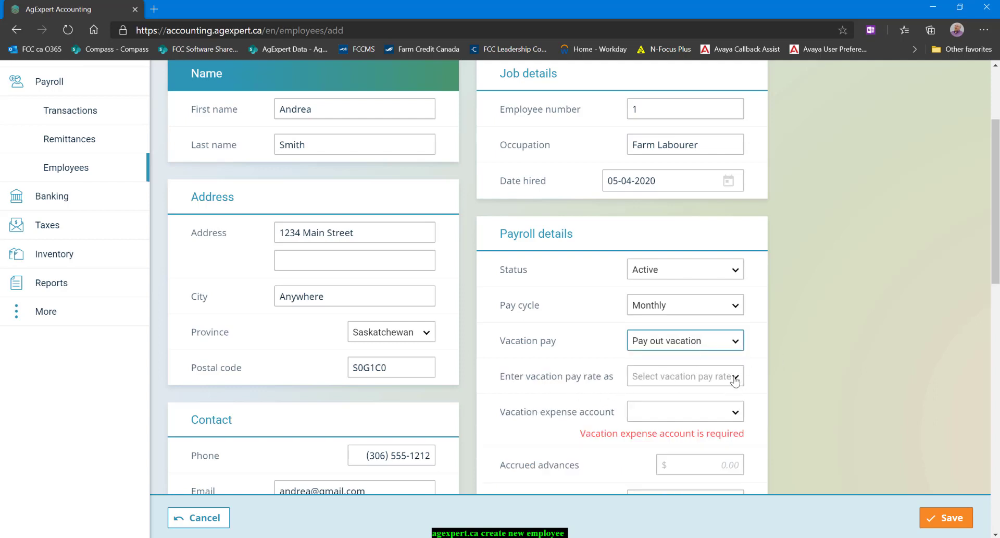
Step: Express vacation pay rate in Weeks and pick account 5100-07 Vacation Pay
click(685, 375)
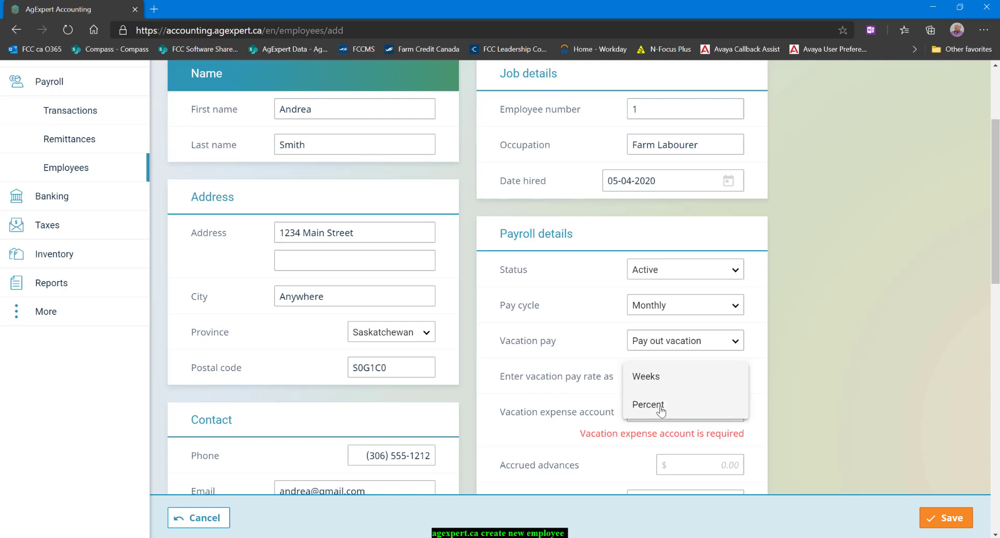
mouse_move(660, 410)
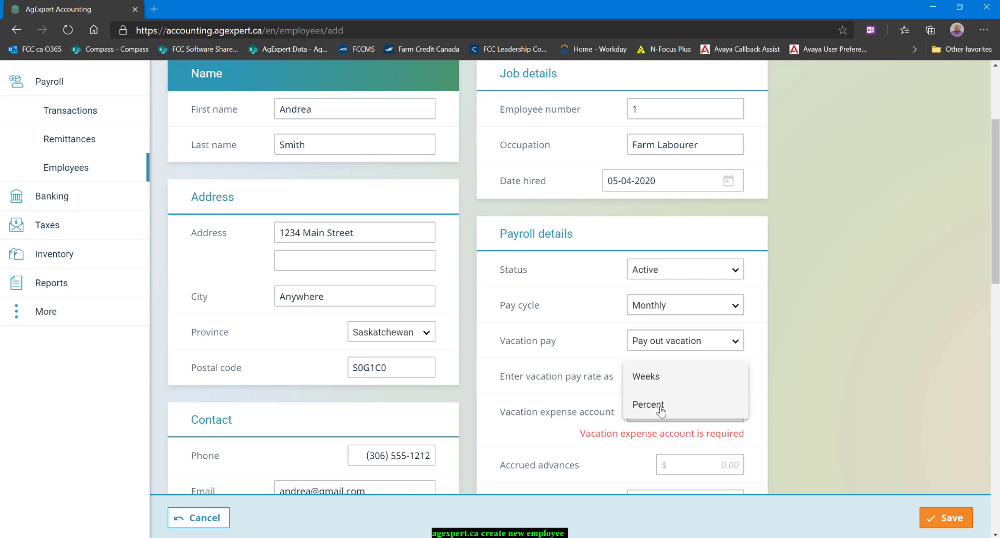
mouse_move(662, 384)
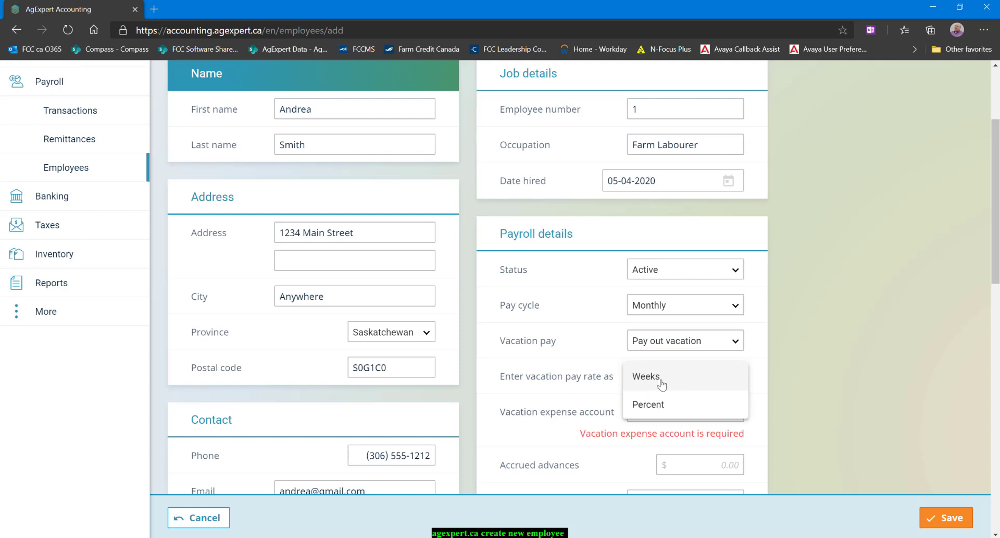
click(645, 375)
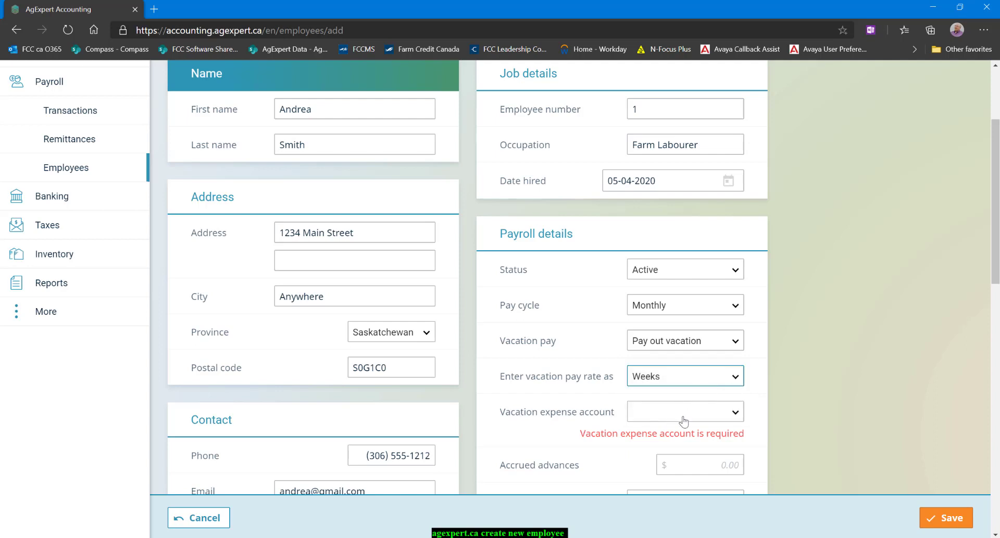
click(684, 411)
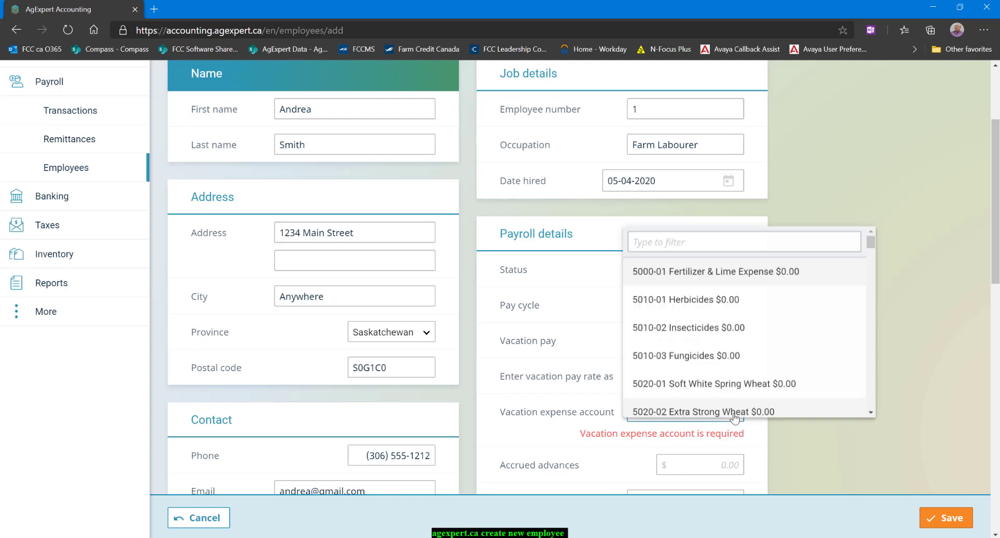
click(744, 241)
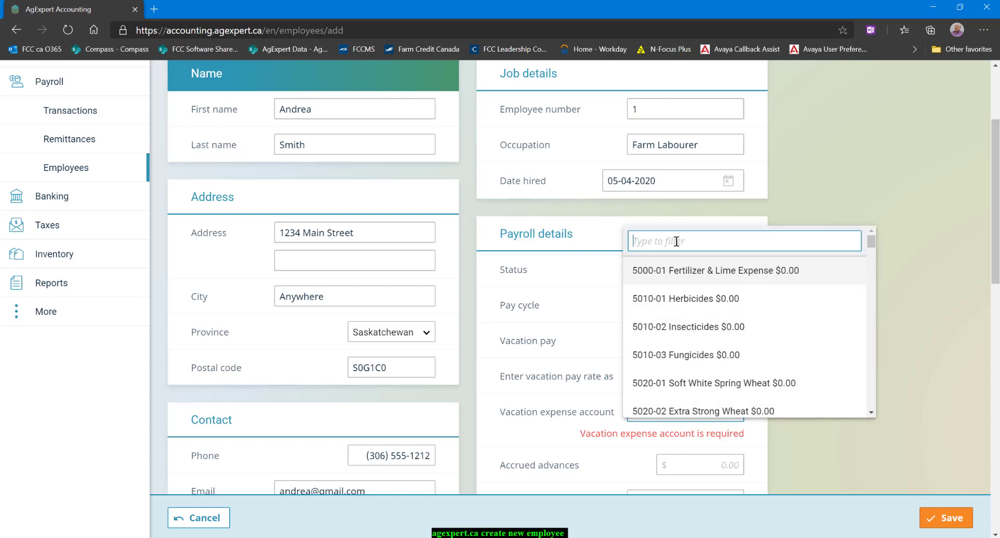
text(vac)
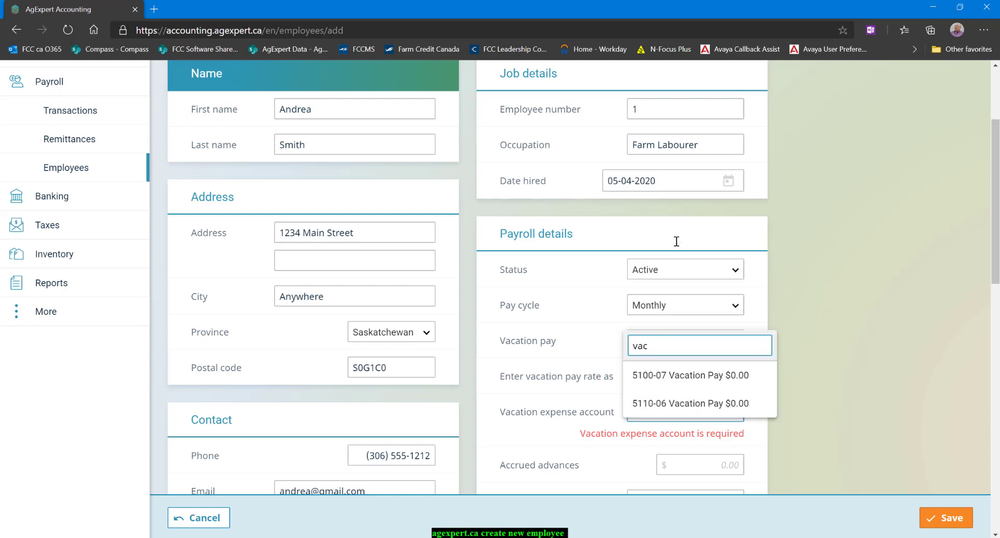
mouse_move(691, 376)
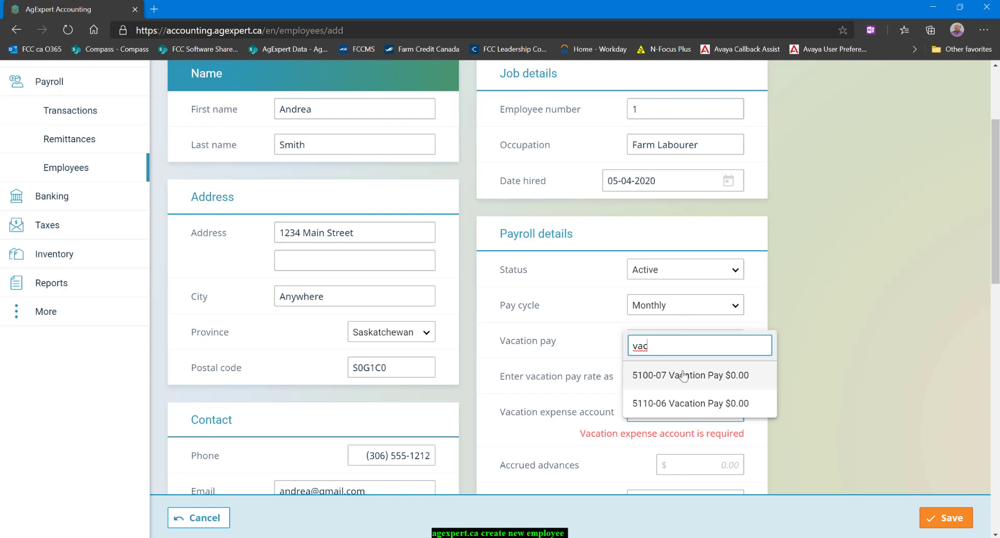
mouse_move(683, 378)
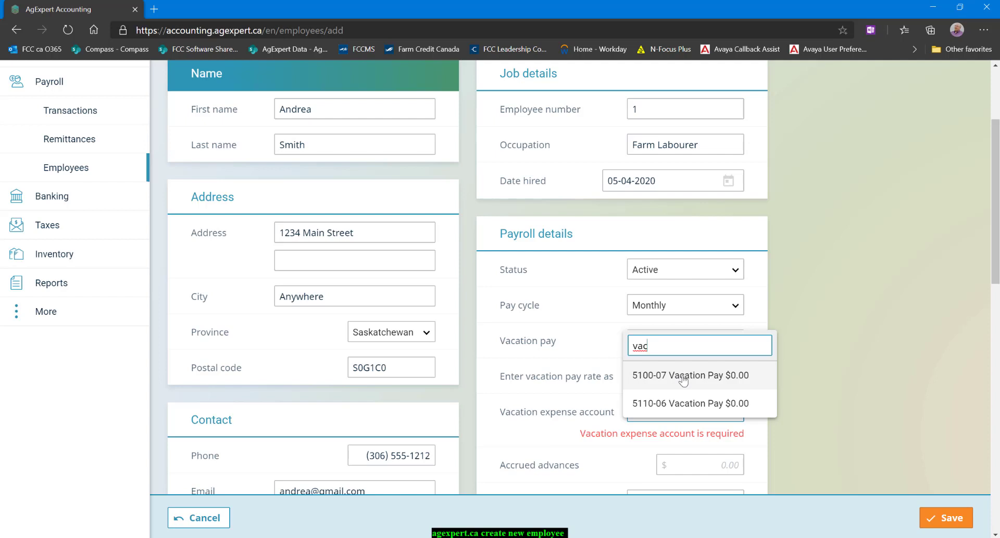
mouse_move(662, 382)
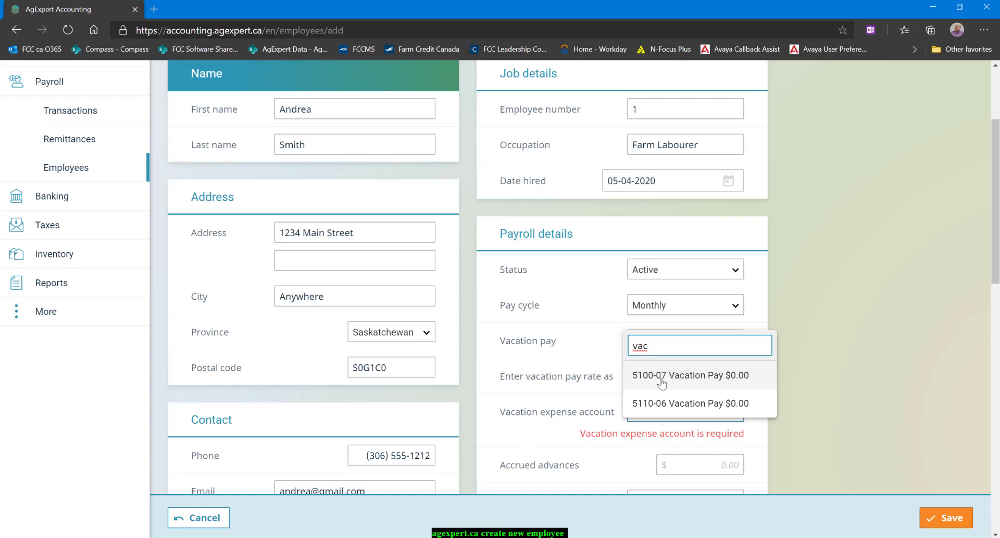
mouse_move(676, 409)
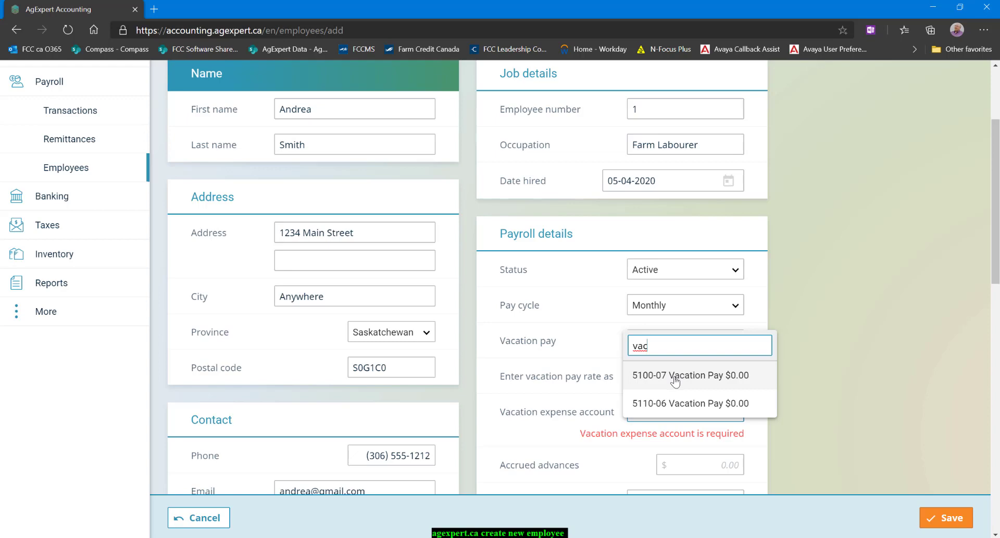
click(690, 375)
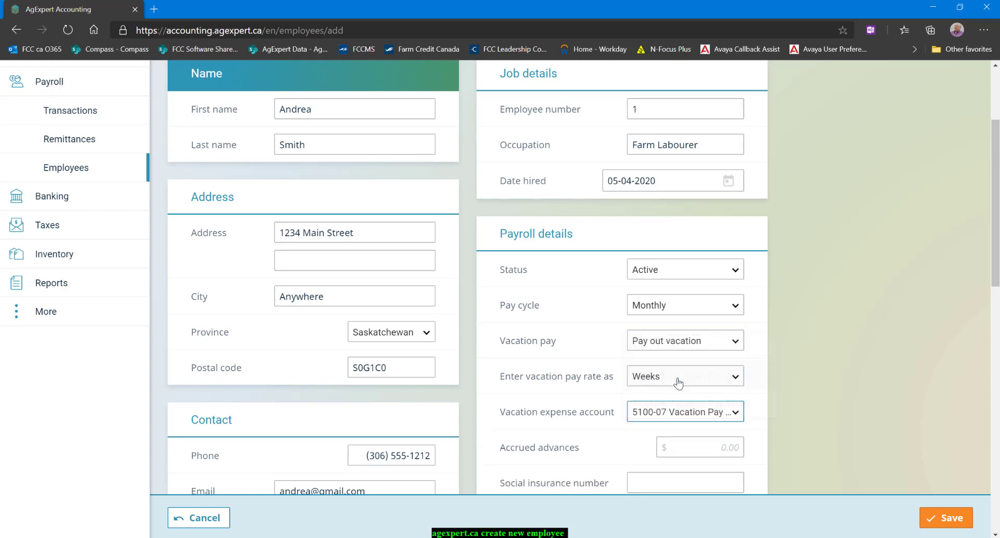
scroll(down, 3)
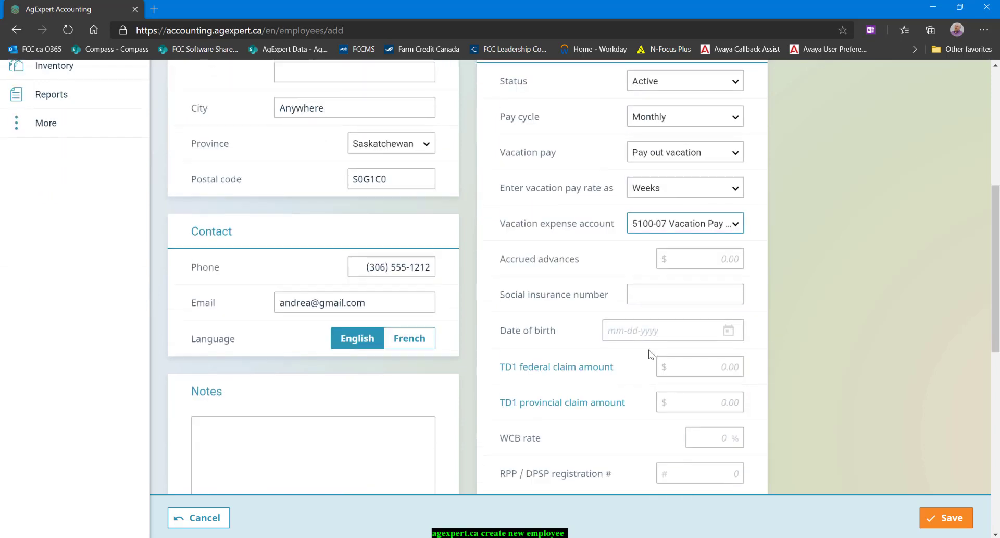
scroll(down, 3)
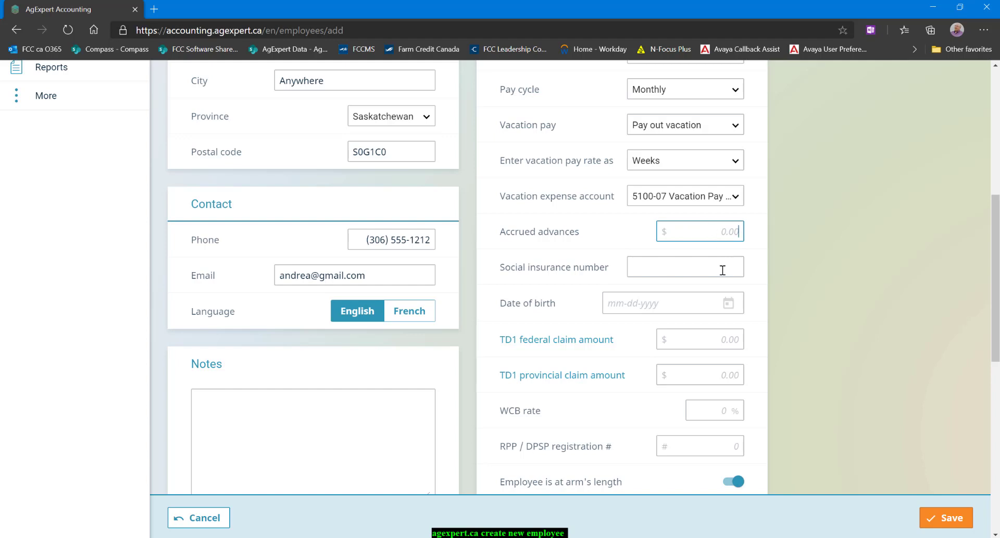
Step: Enter social insurance number 555555556
click(685, 266)
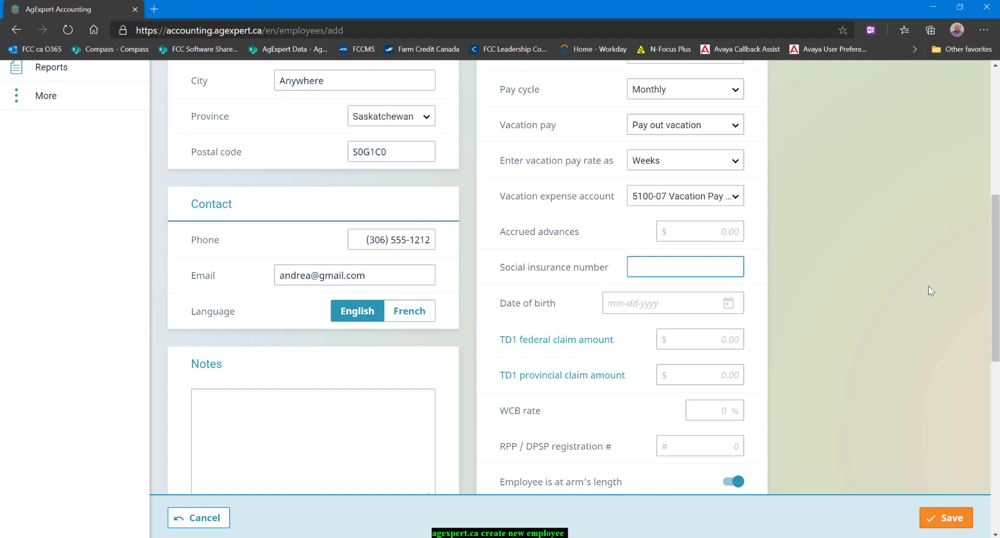
click(684, 267)
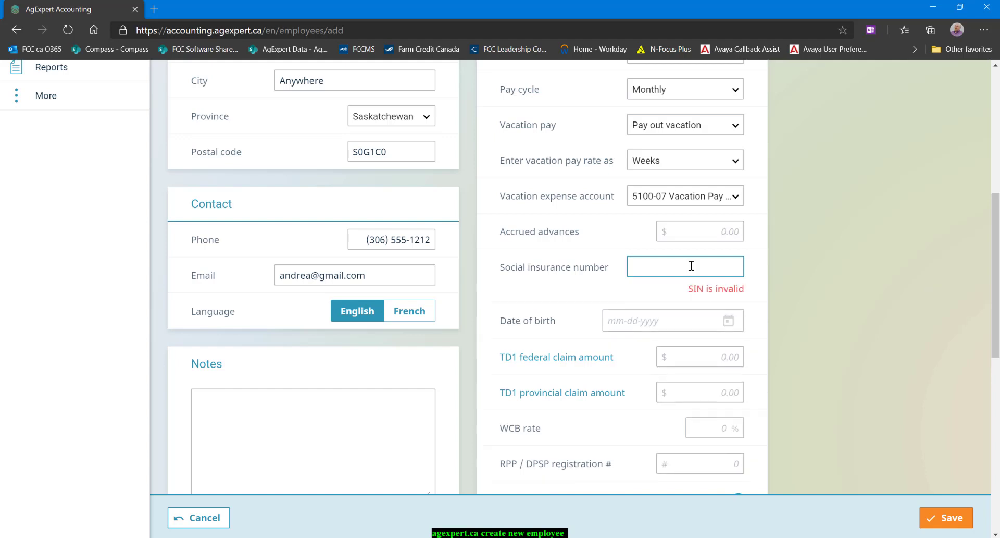
text(555555556)
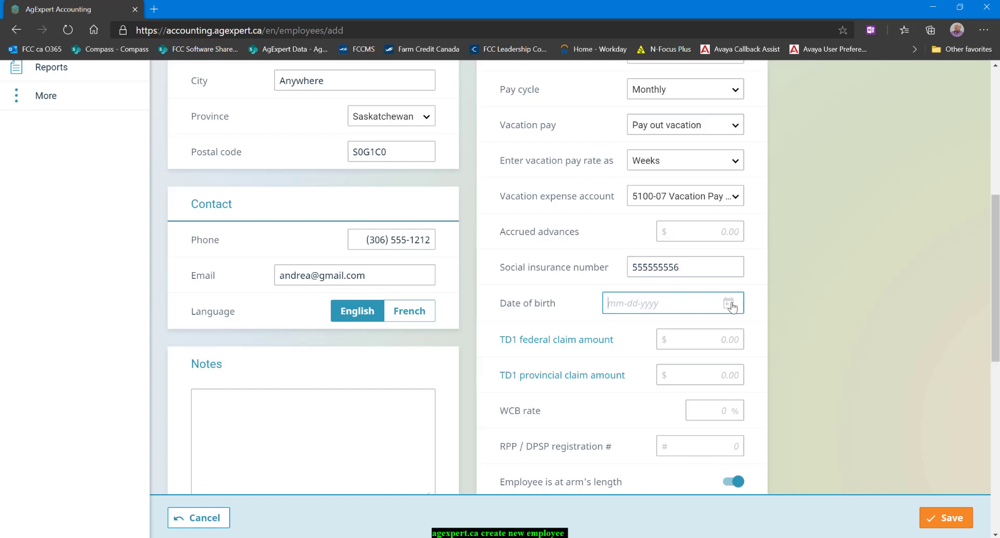
Step: Pick February 9, 2000 as the date of birth in the calendar
click(729, 303)
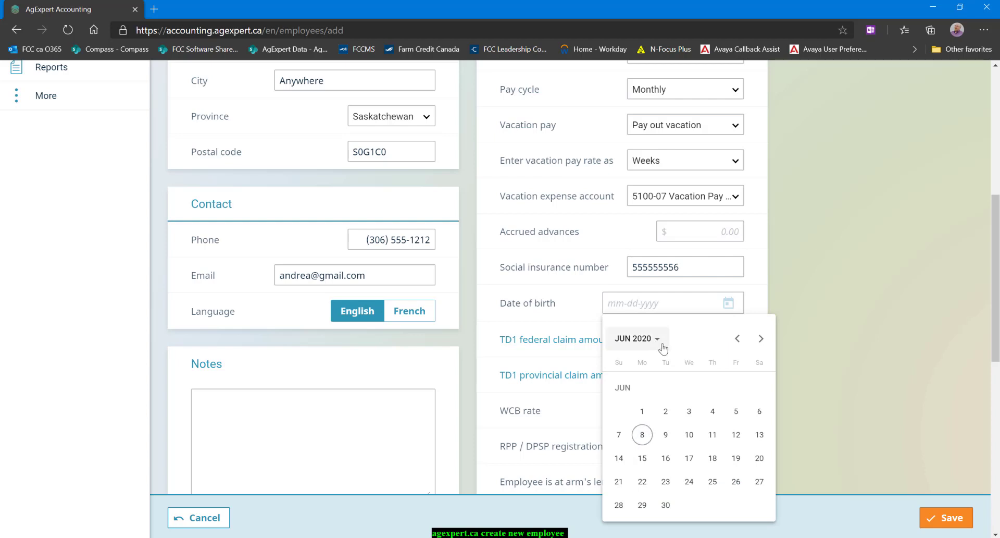
click(634, 338)
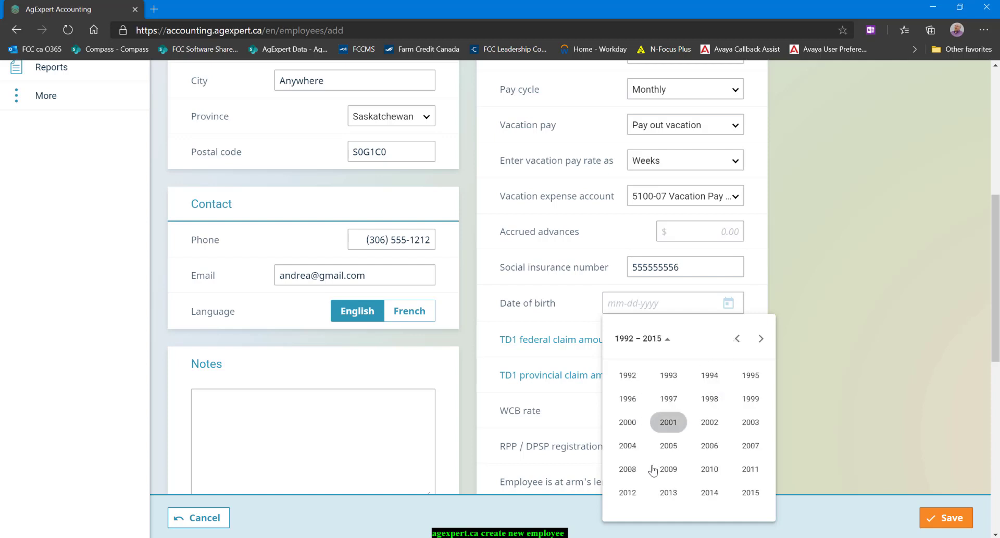
click(628, 422)
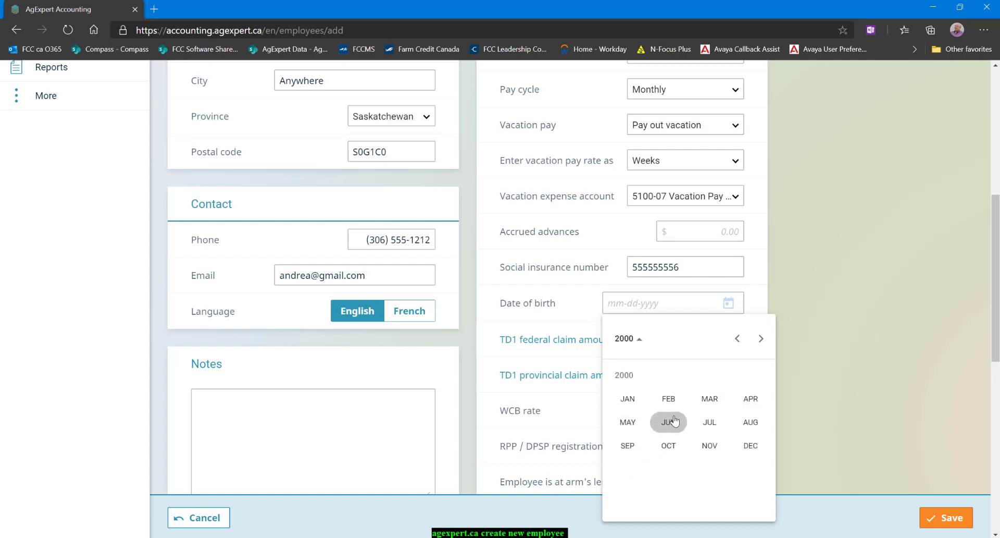
click(668, 422)
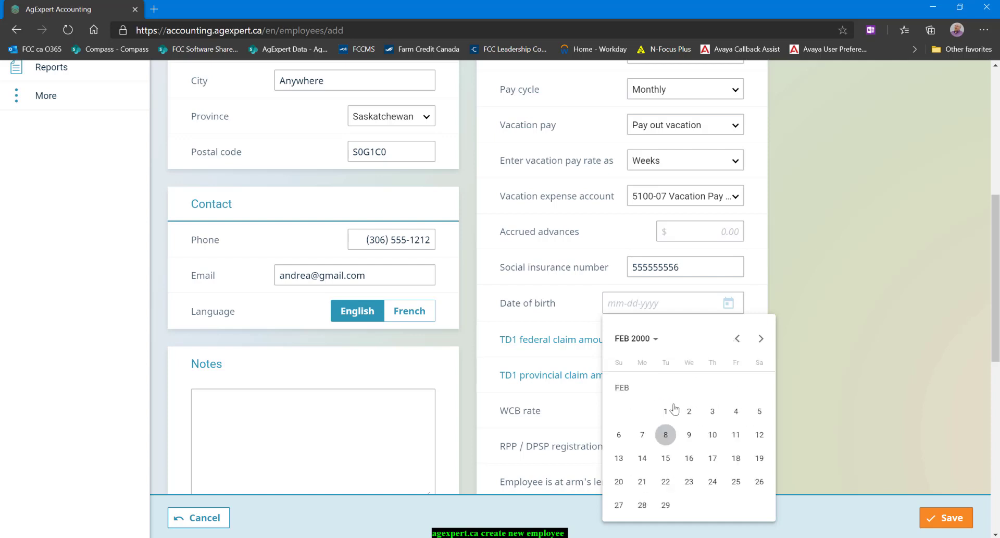
click(688, 435)
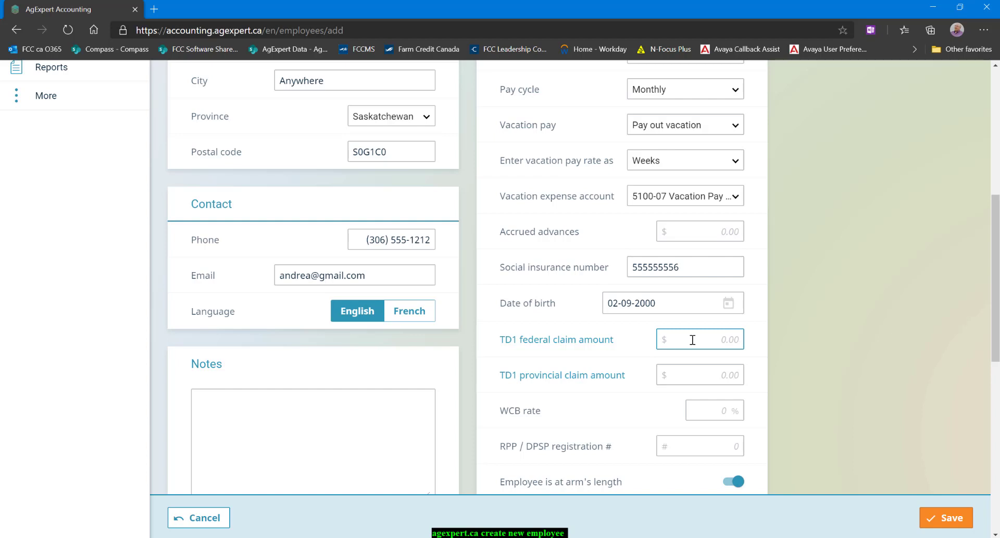
Step: Open the federal TD1 form via the TD1 federal claim amount link
click(700, 339)
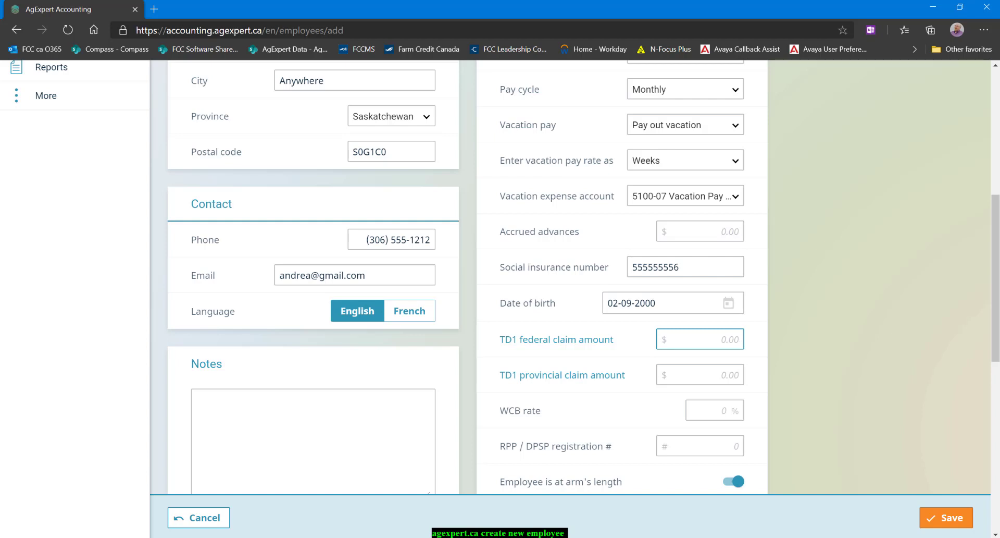
click(700, 339)
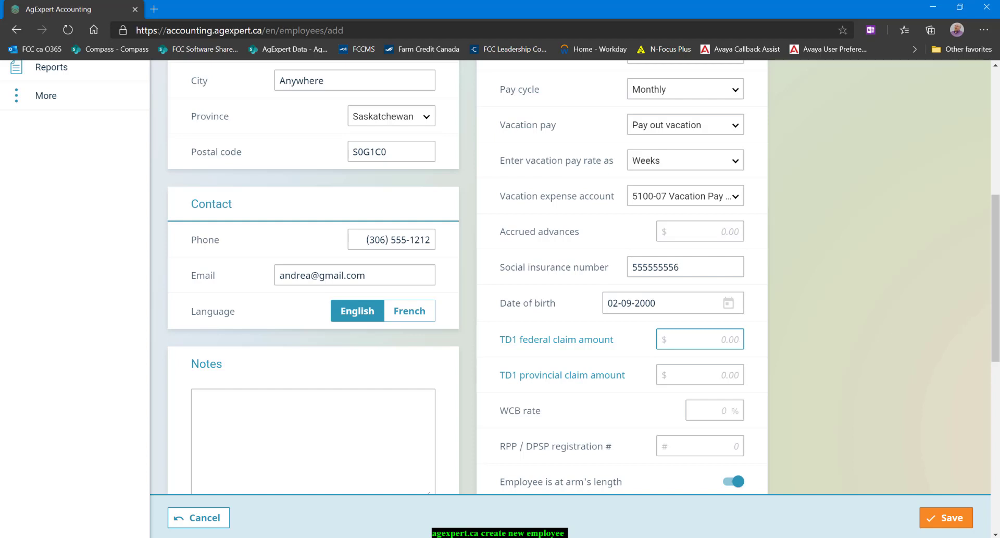
mouse_move(238, 77)
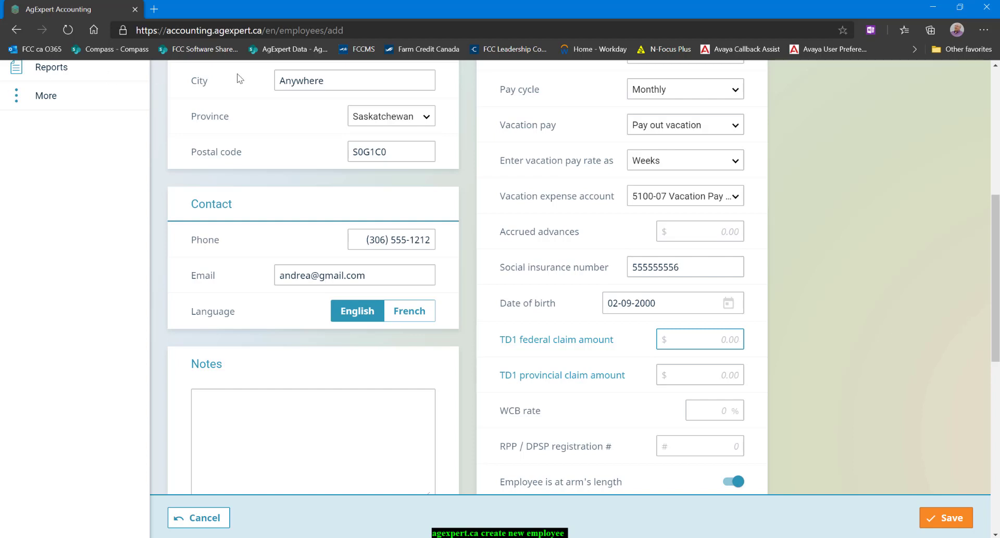
click(699, 339)
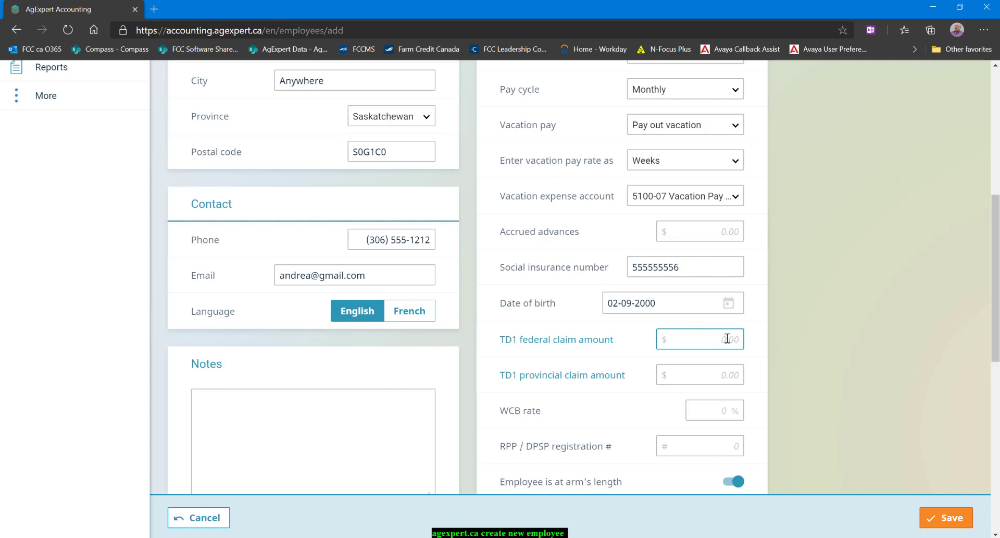
mouse_move(550, 381)
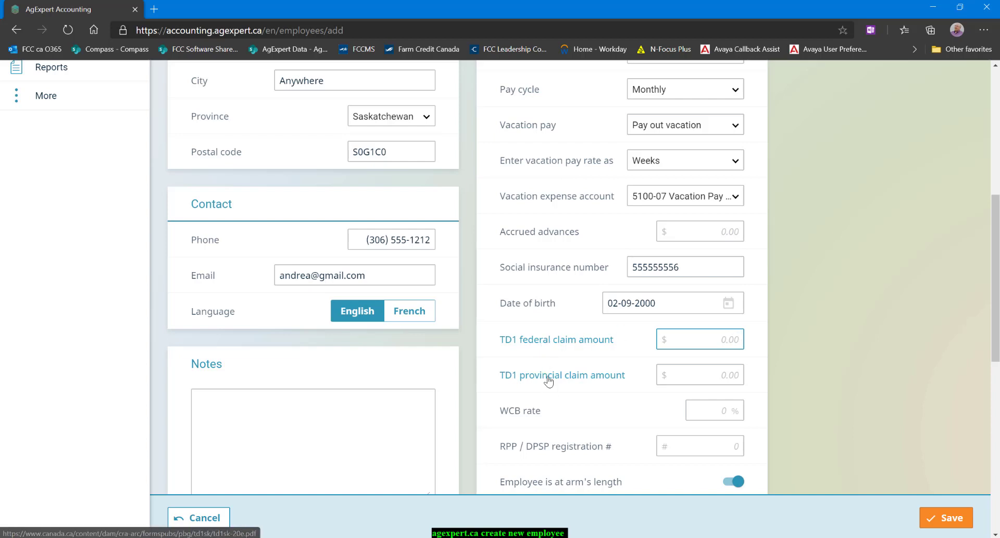
mouse_move(554, 344)
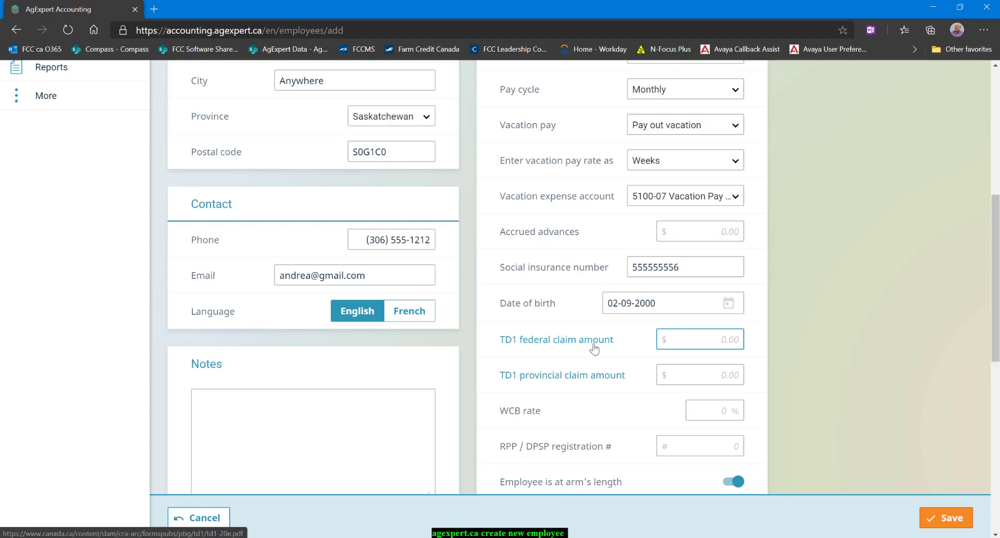
mouse_move(597, 349)
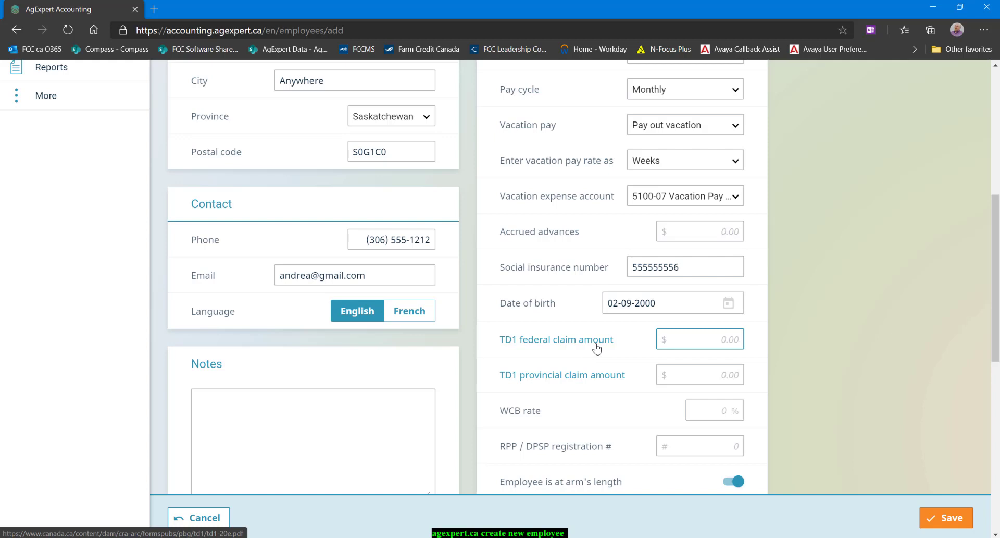
mouse_move(598, 340)
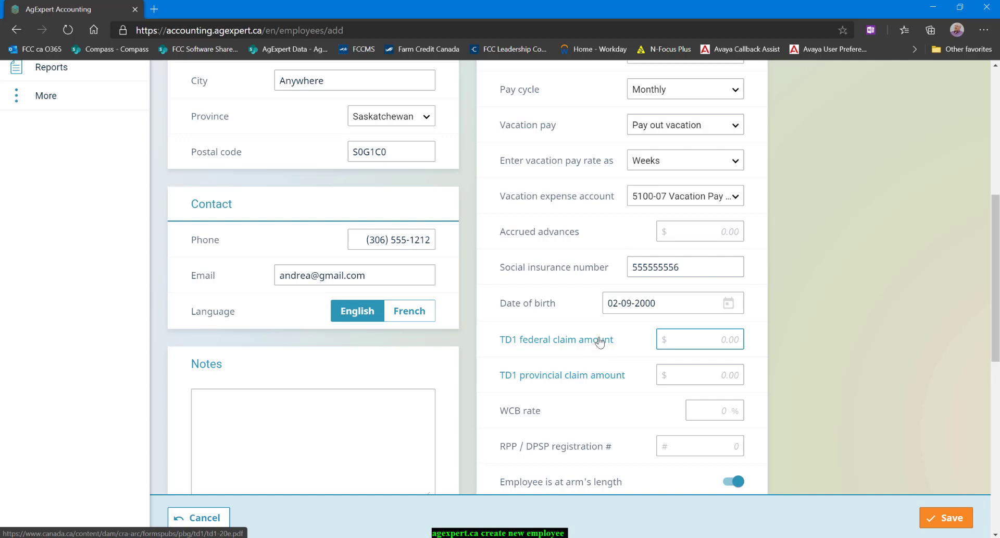
click(700, 339)
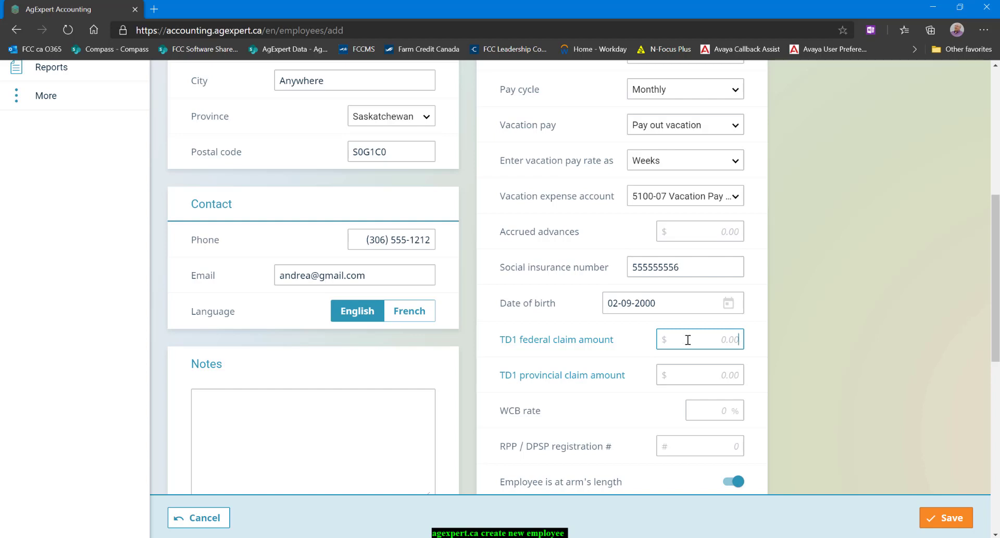
mouse_move(739, 347)
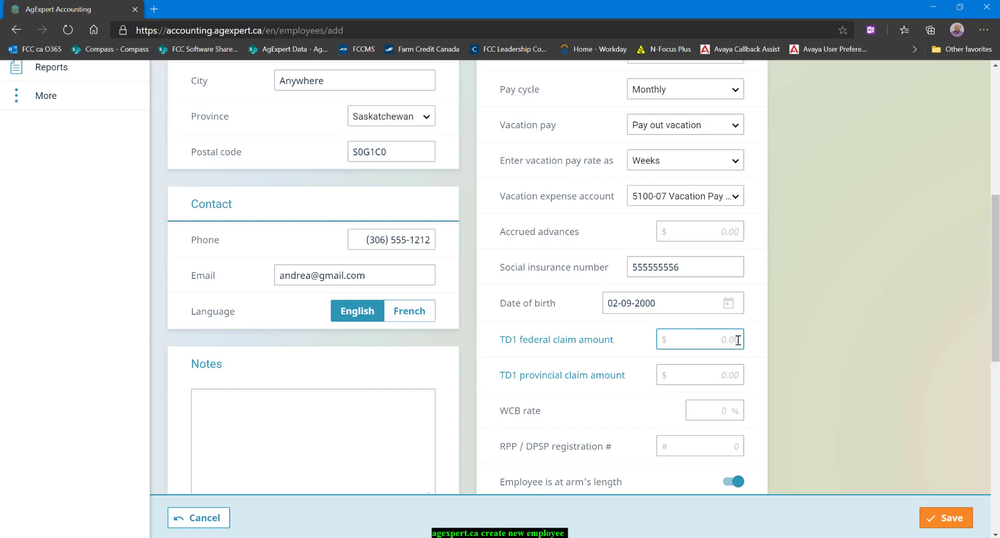
mouse_move(572, 384)
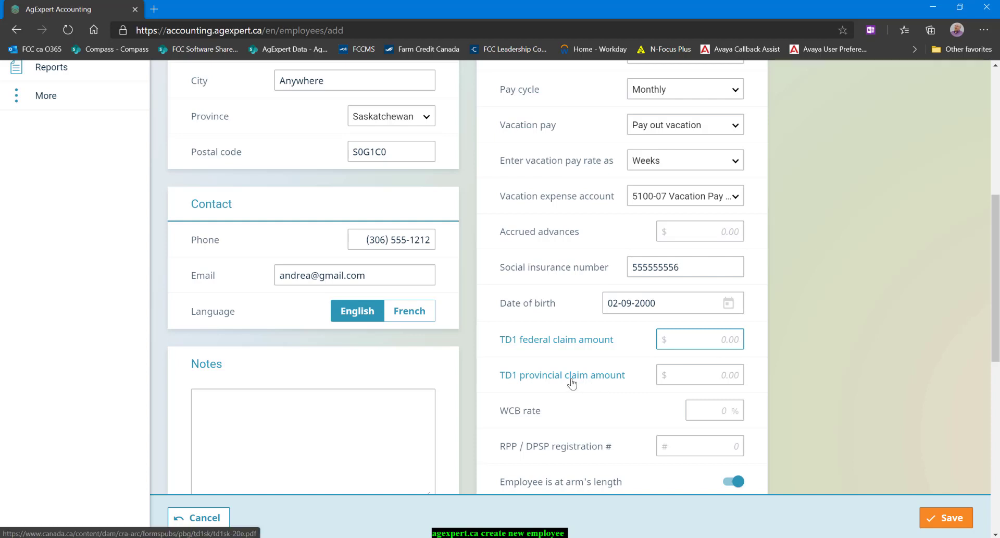
mouse_move(612, 384)
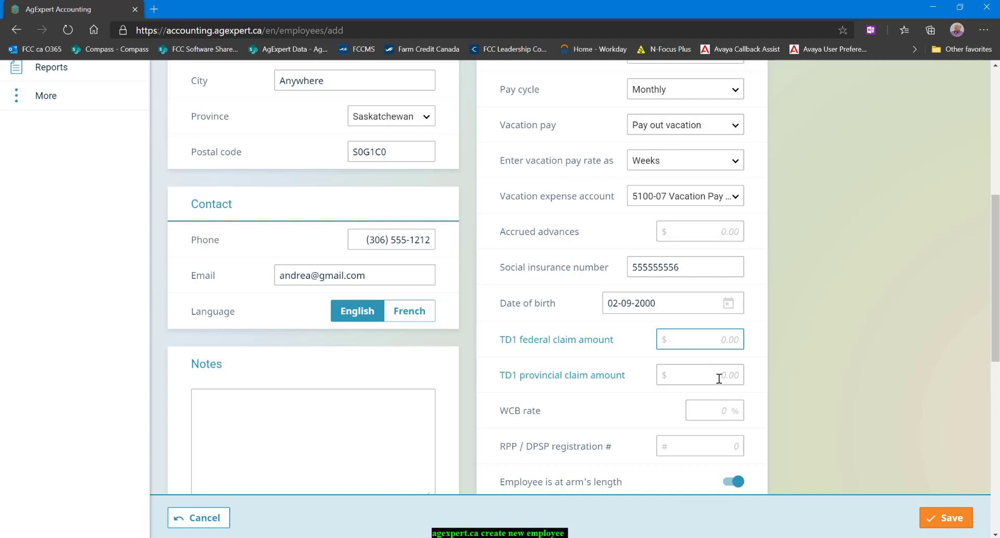
mouse_move(584, 385)
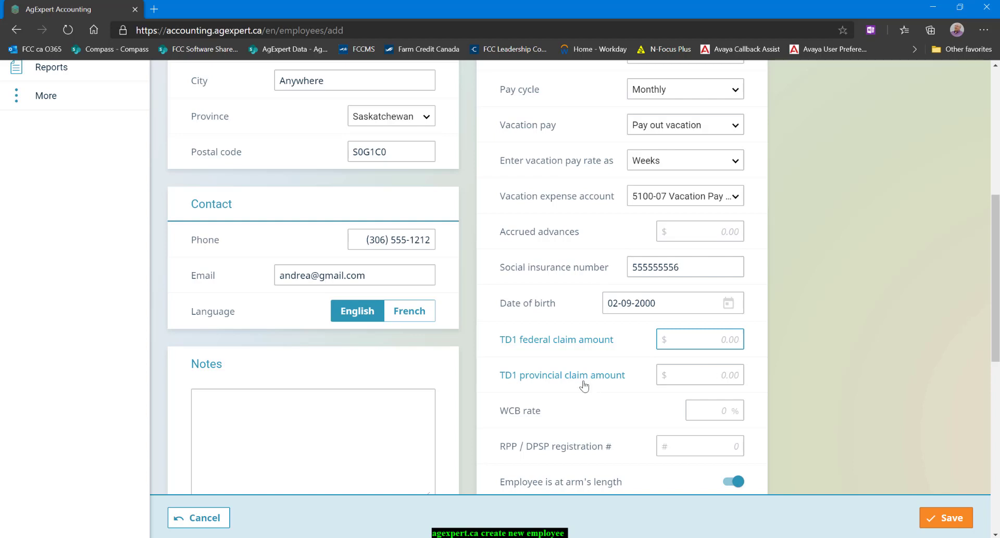
mouse_move(675, 386)
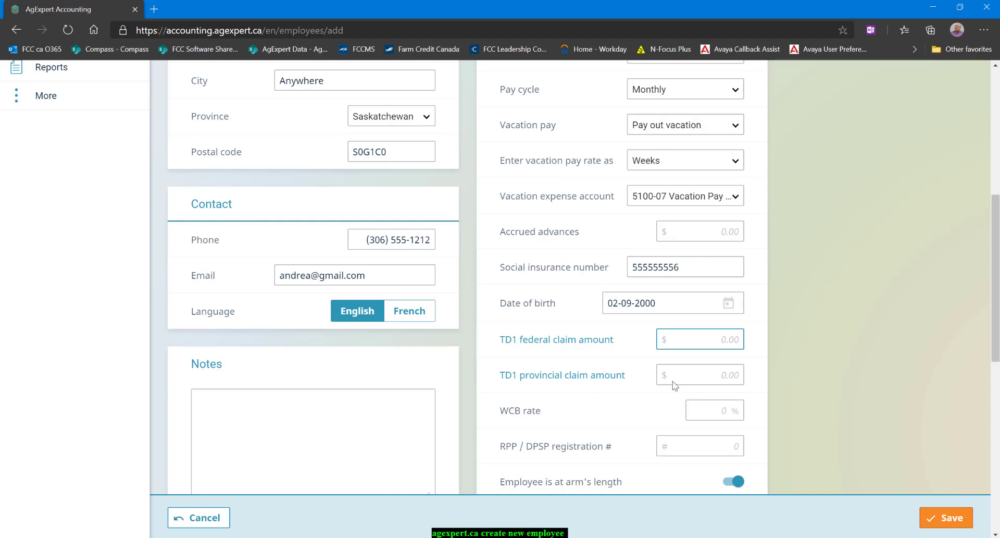
click(699, 339)
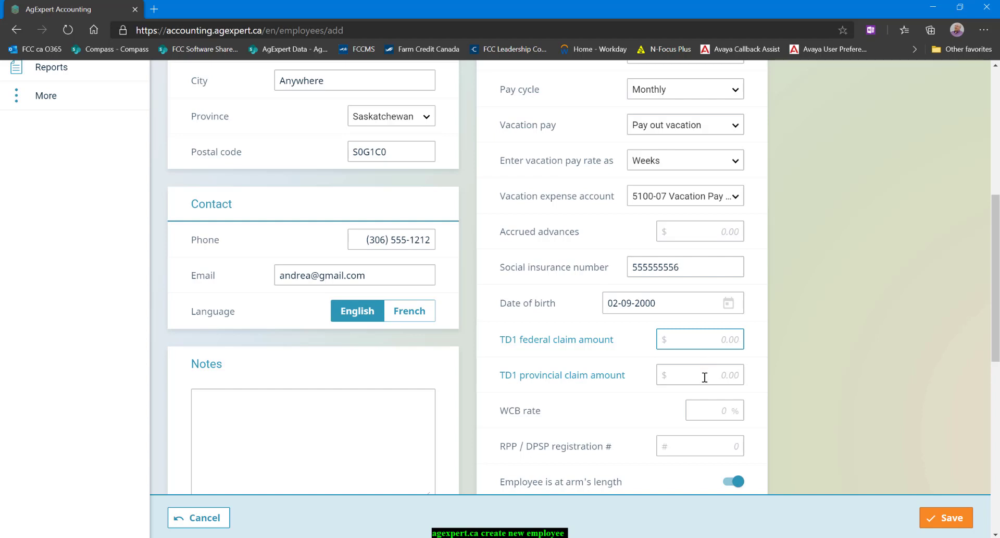
click(699, 339)
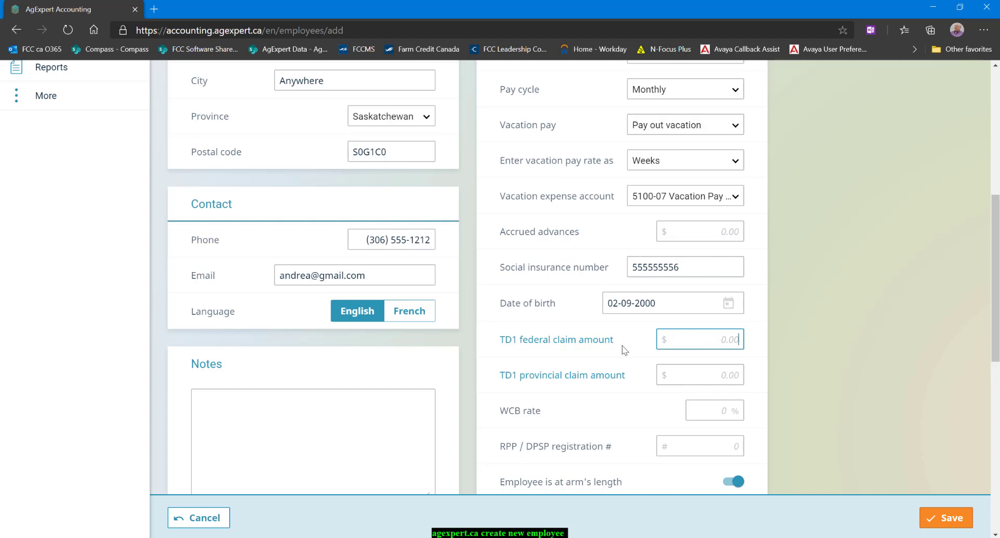
mouse_move(585, 346)
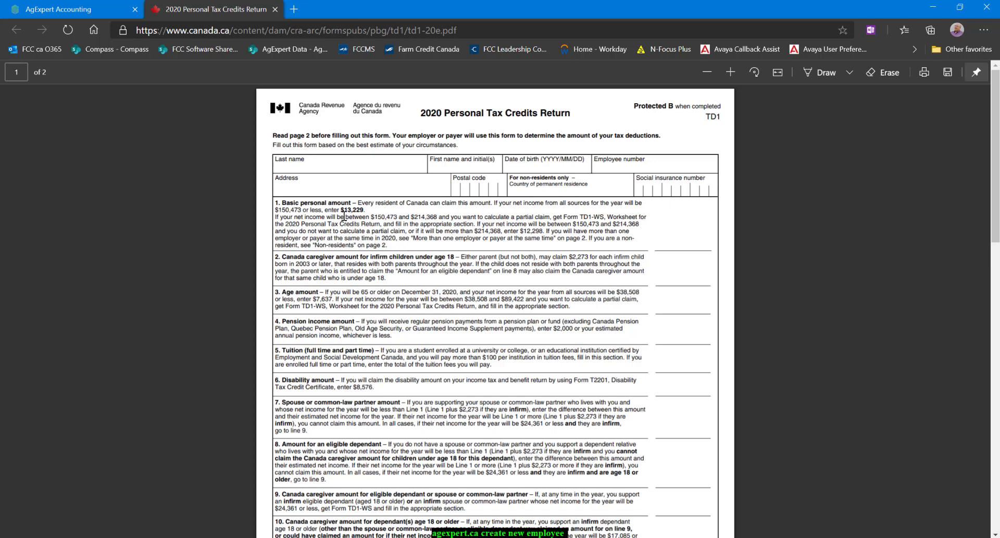
mouse_move(648, 203)
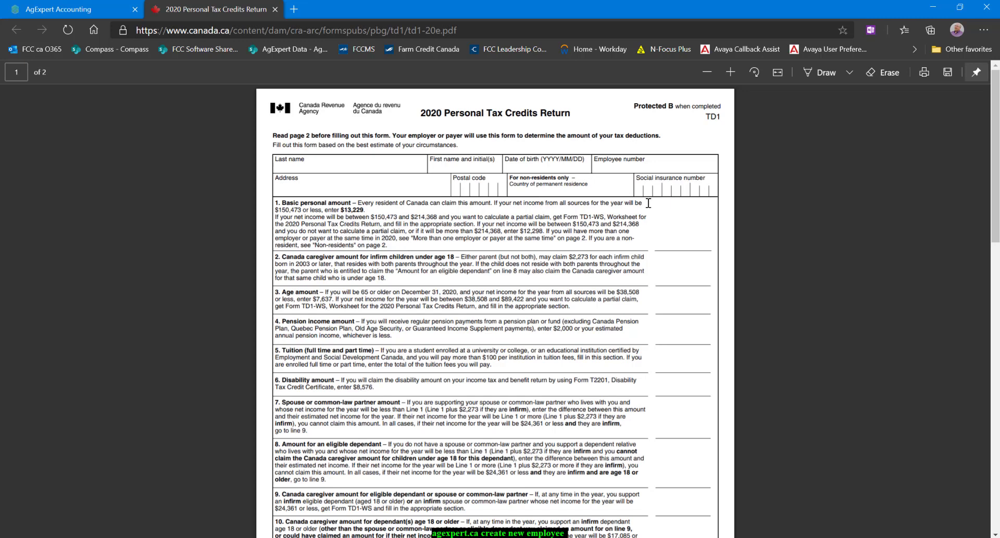
mouse_move(730, 71)
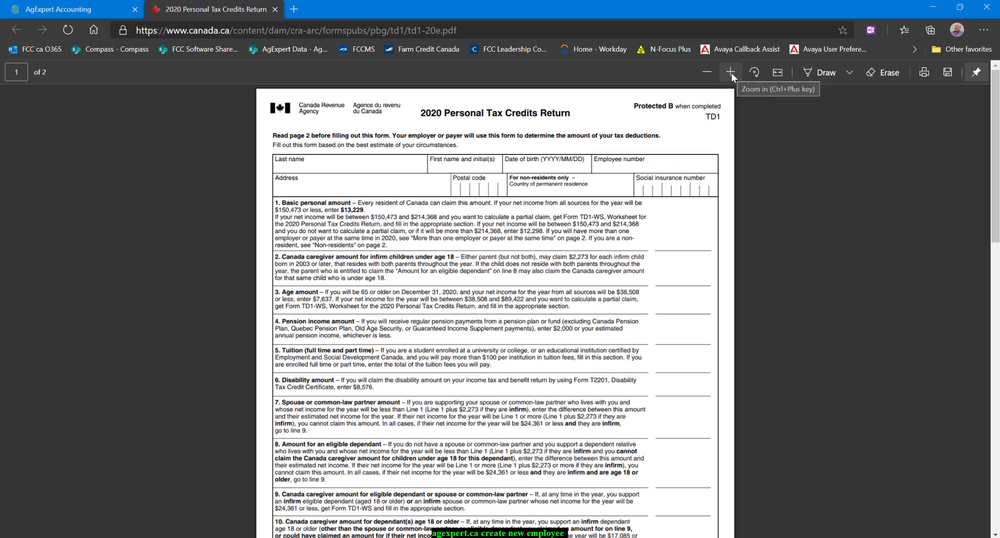
Step: Zoom in on the federal 2020 TD1 PDF to read the basic personal amount
click(731, 72)
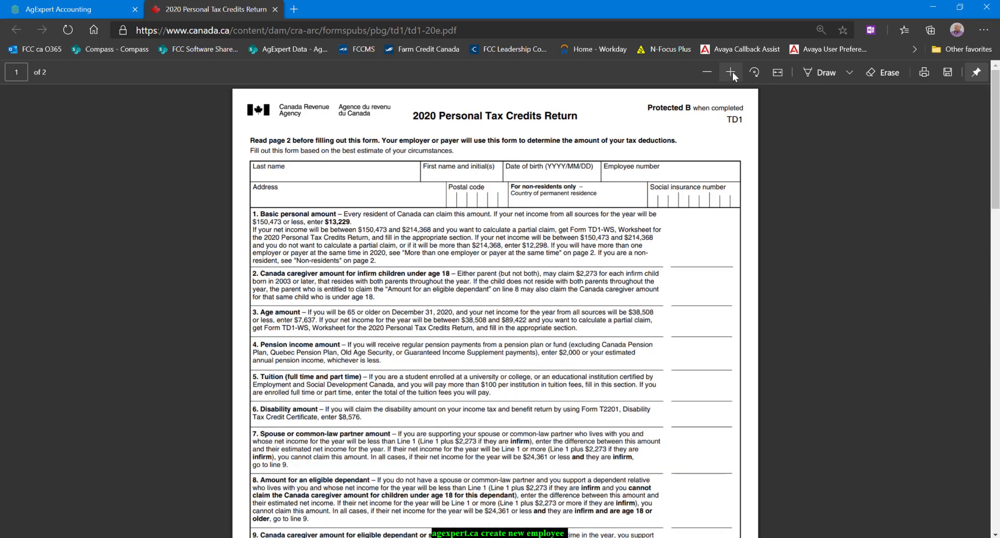
click(731, 72)
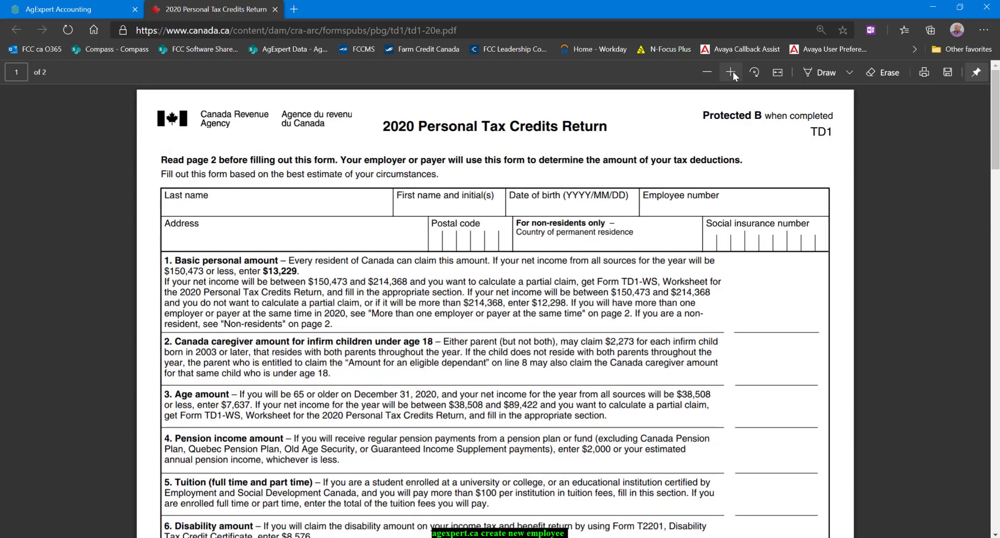
click(731, 72)
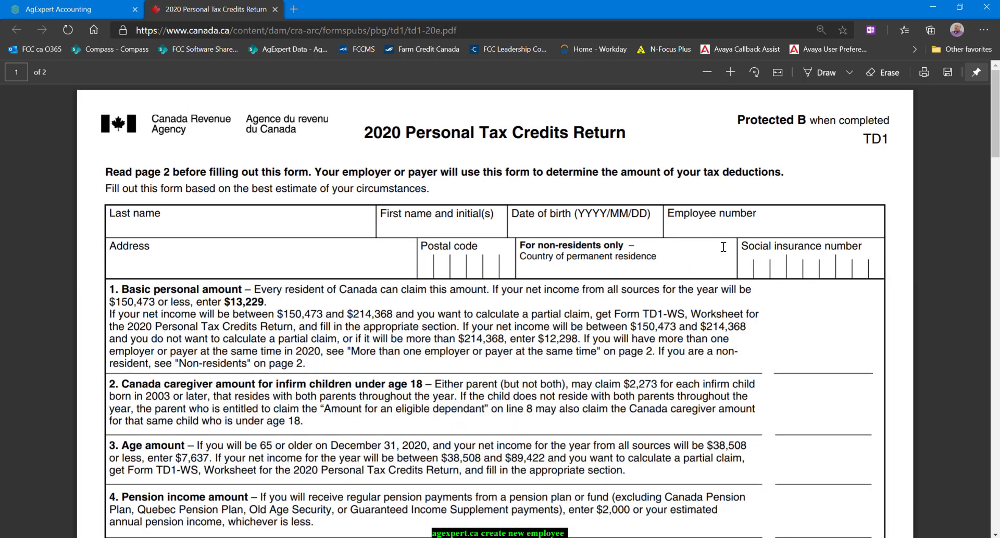
click(730, 71)
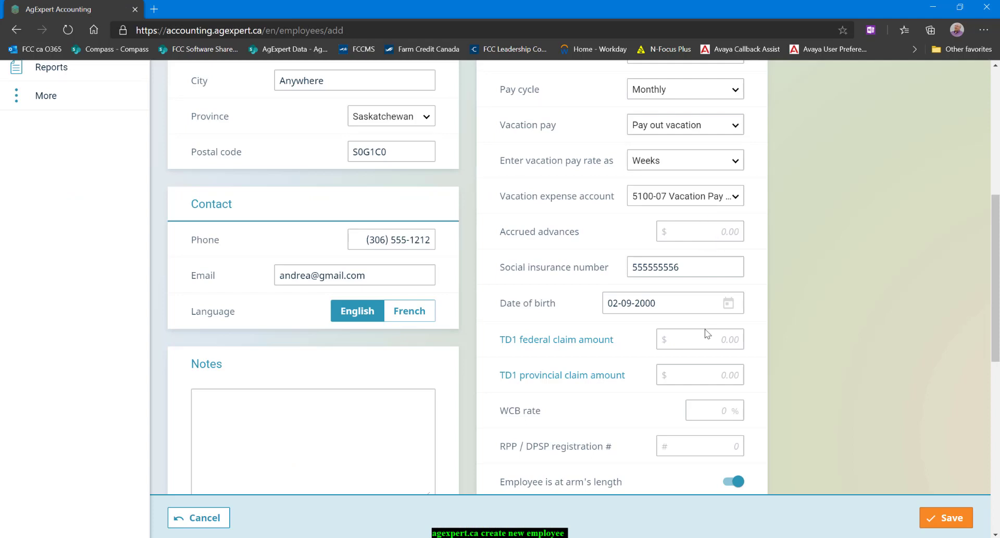
Step: Enter 13229 as the TD1 federal claim amount and open the Saskatchewan TD1SK form
click(700, 339)
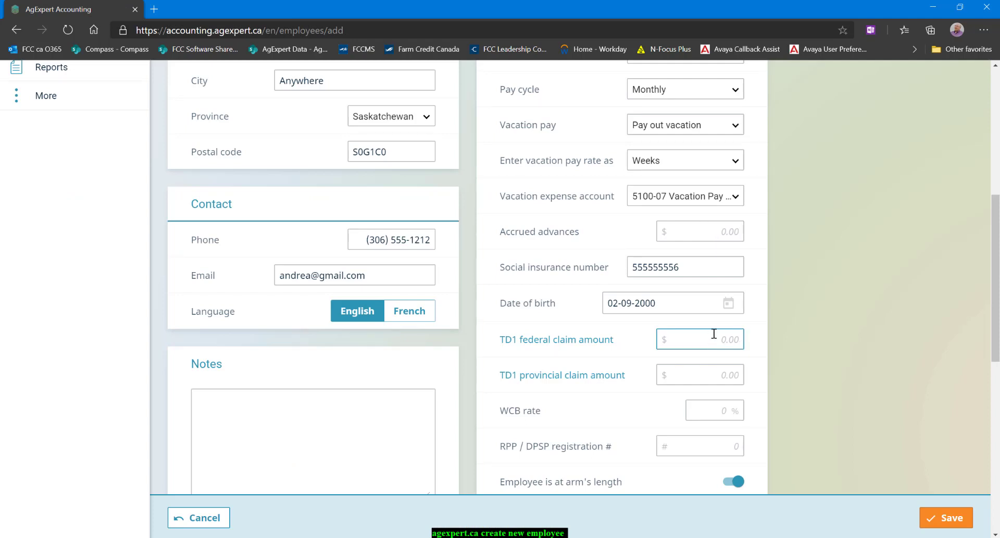
text(13229)
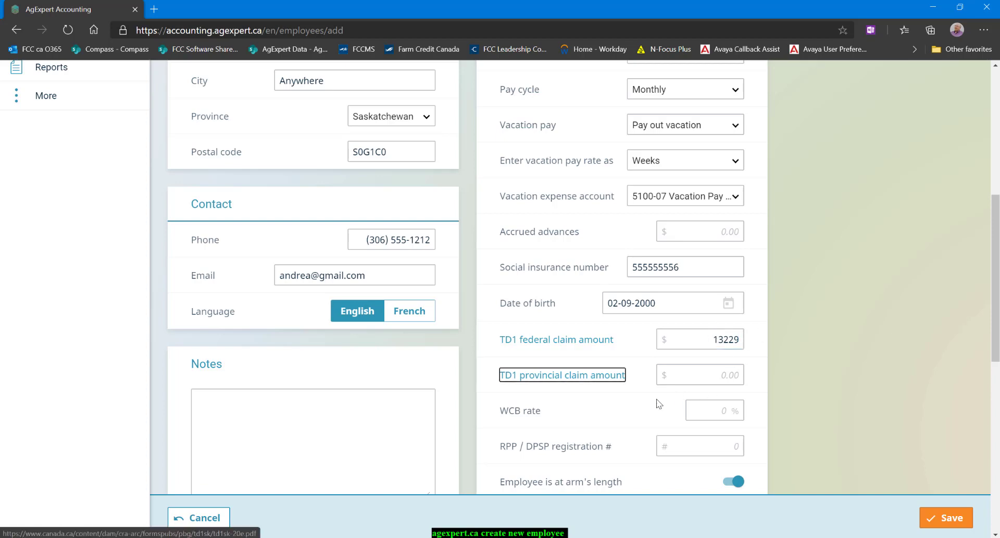
mouse_move(564, 375)
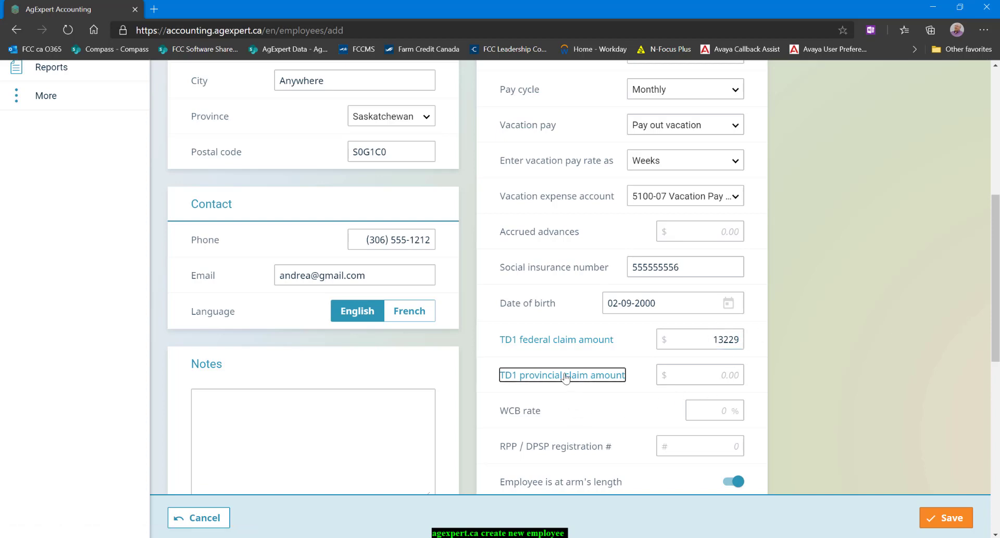
click(562, 375)
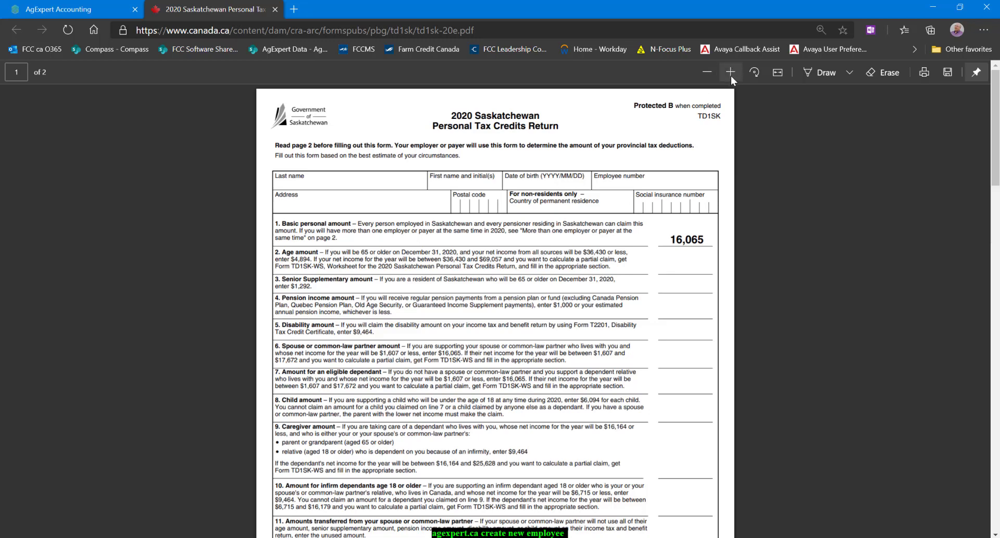
Step: Zoom in on the TD1SK form to read the 16,065 basic amount, then close it
click(730, 71)
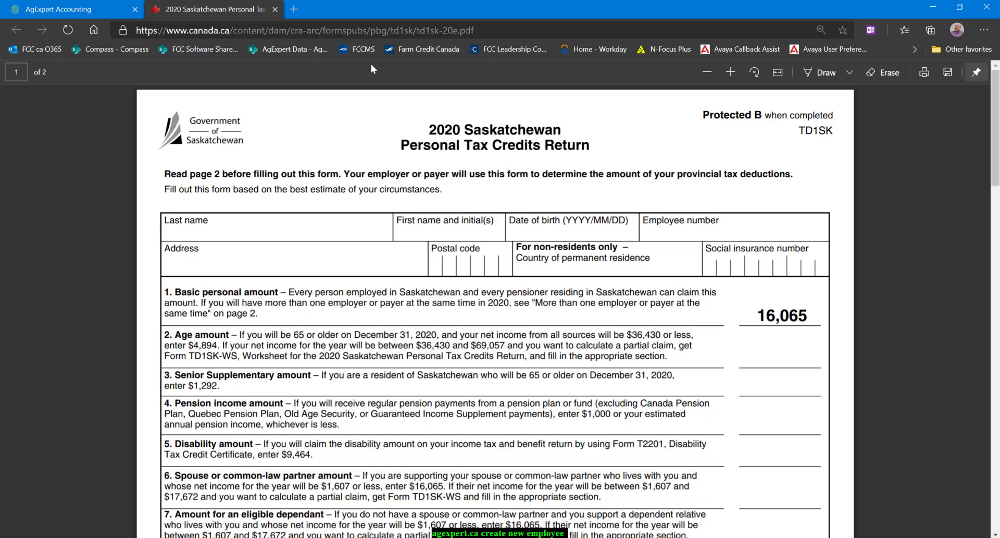
mouse_move(275, 10)
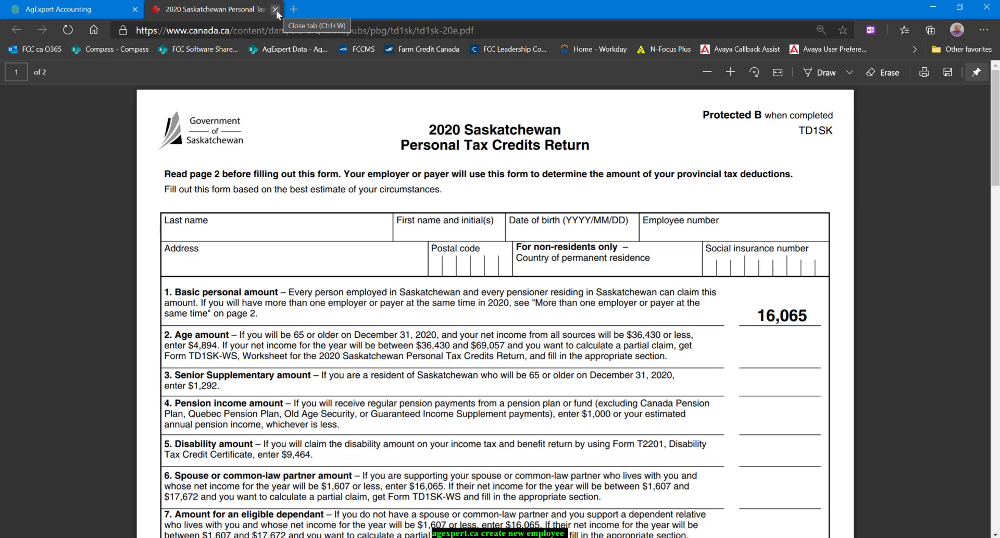
click(275, 9)
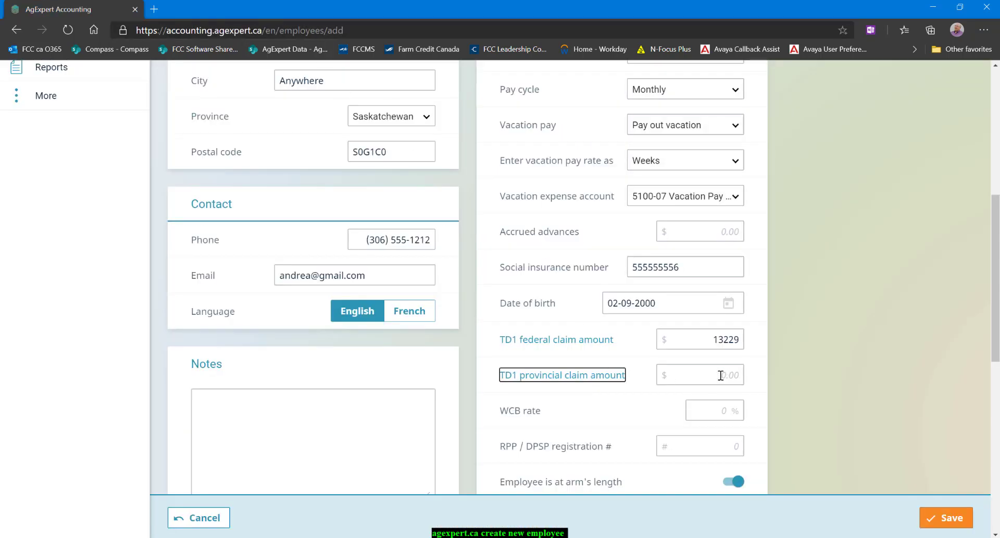
Step: Enter 16065 as the TD1 provincial claim amount on the employee form
text(16065)
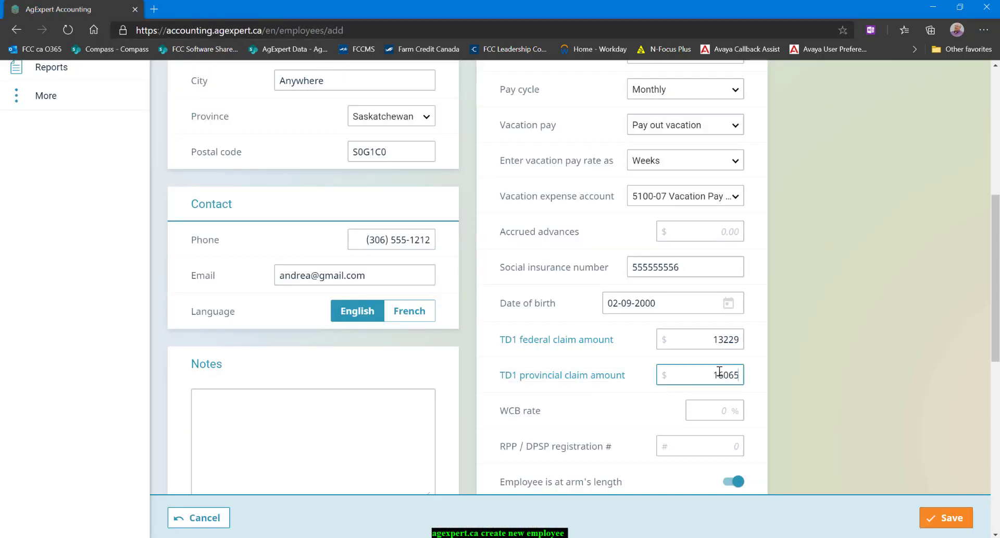
click(714, 410)
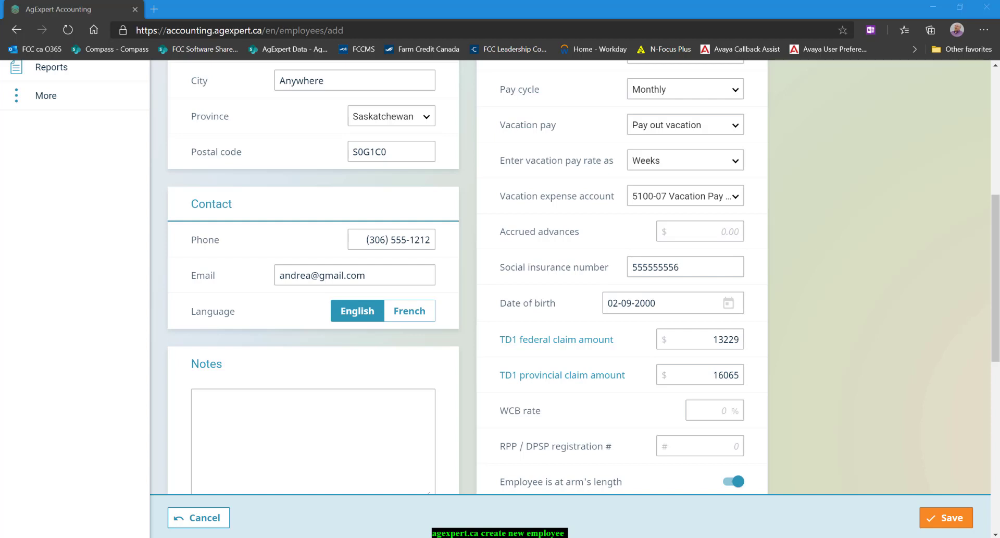
mouse_move(249, 4)
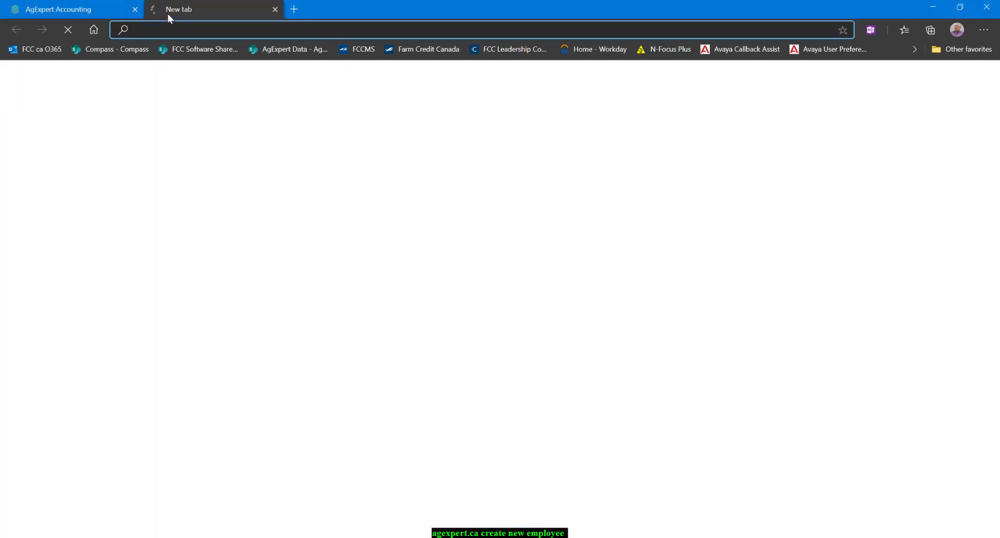
Step: Go to awcbc.org and scroll to the provincial workers' compensation board list
text(awcbc.org)
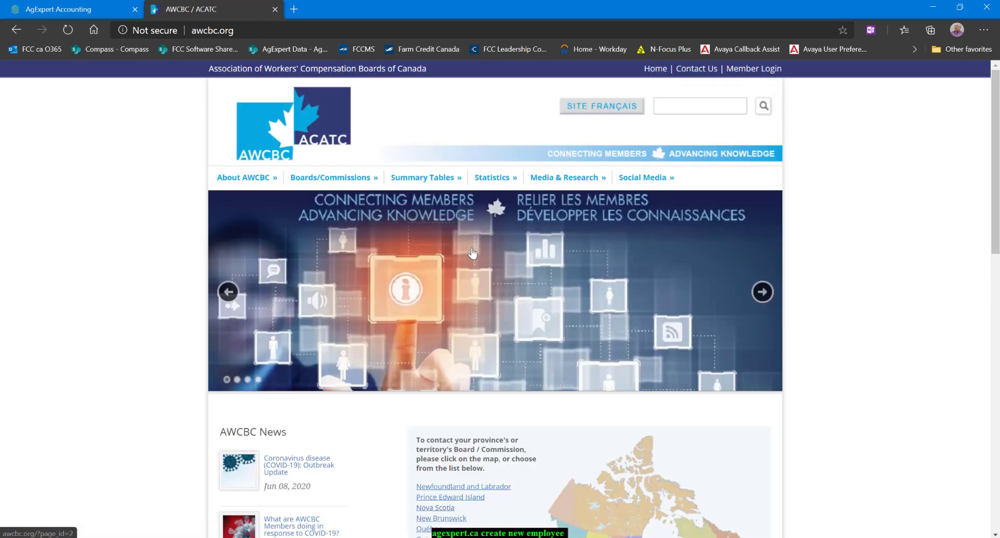
scroll(down, 3)
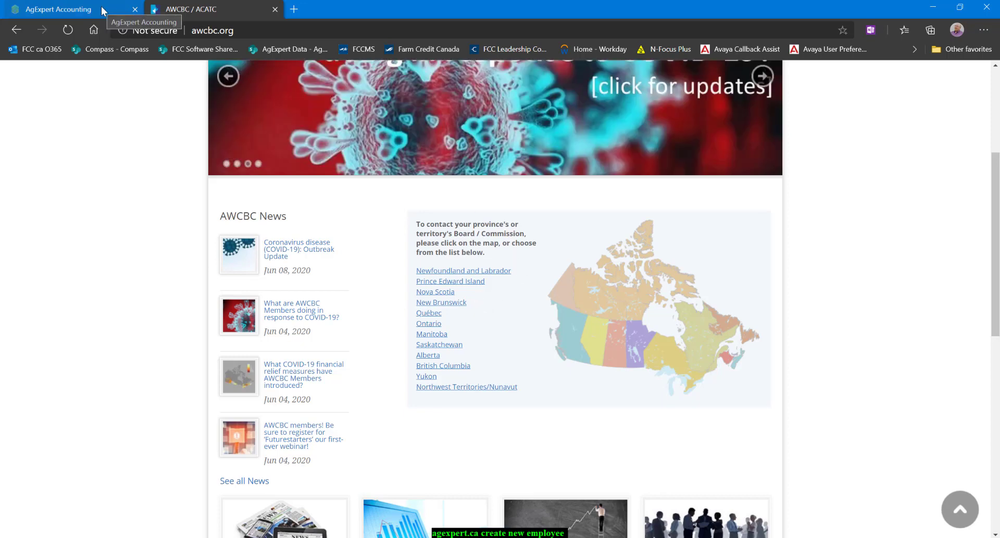
Step: Return to the employee form, leave WCB rate and RPP/DPSP empty, and keep arm's length on
click(57, 9)
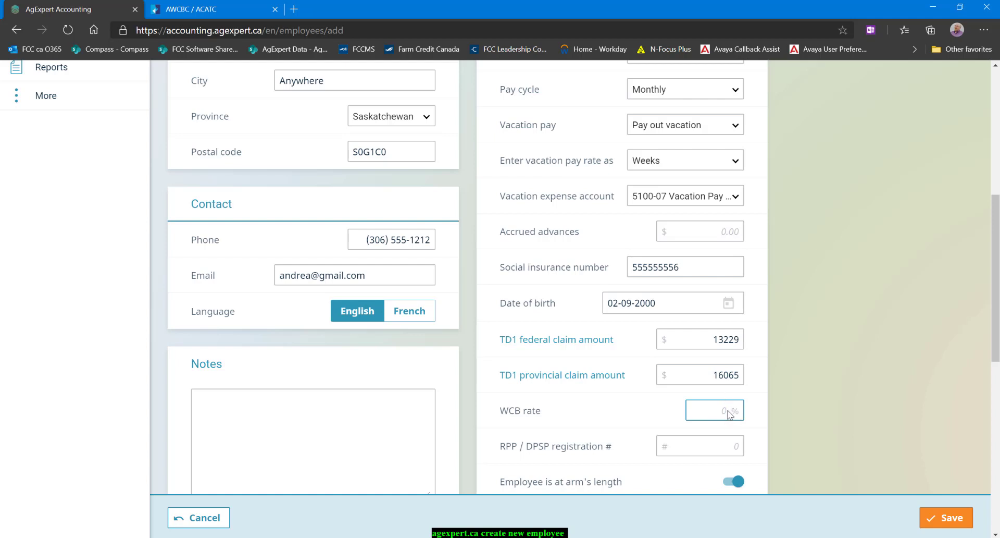
mouse_move(529, 415)
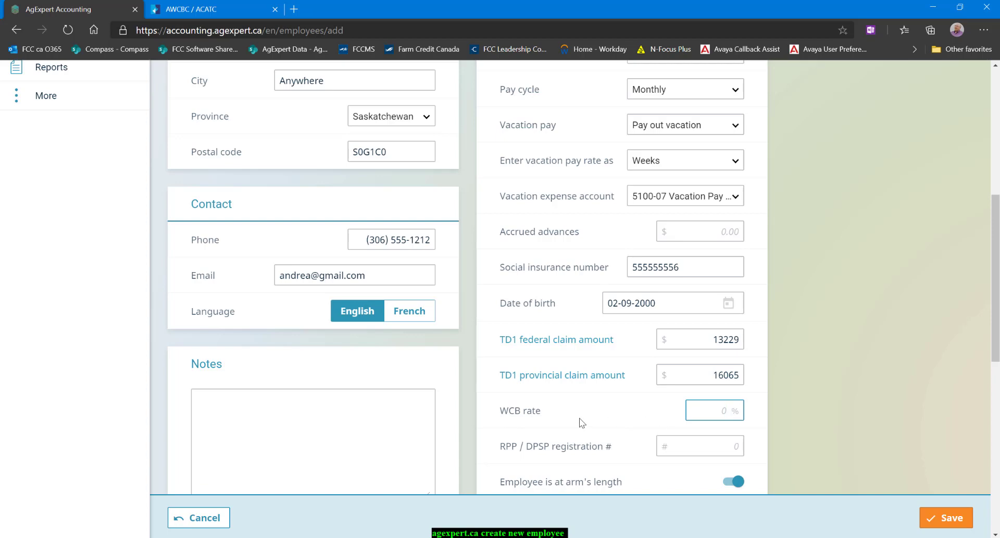
mouse_move(661, 426)
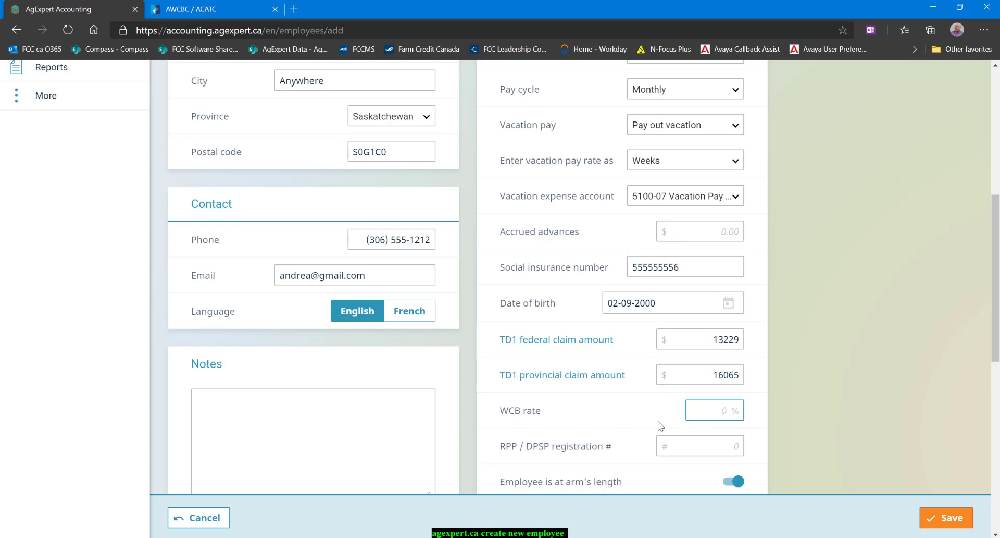
scroll(down, 3)
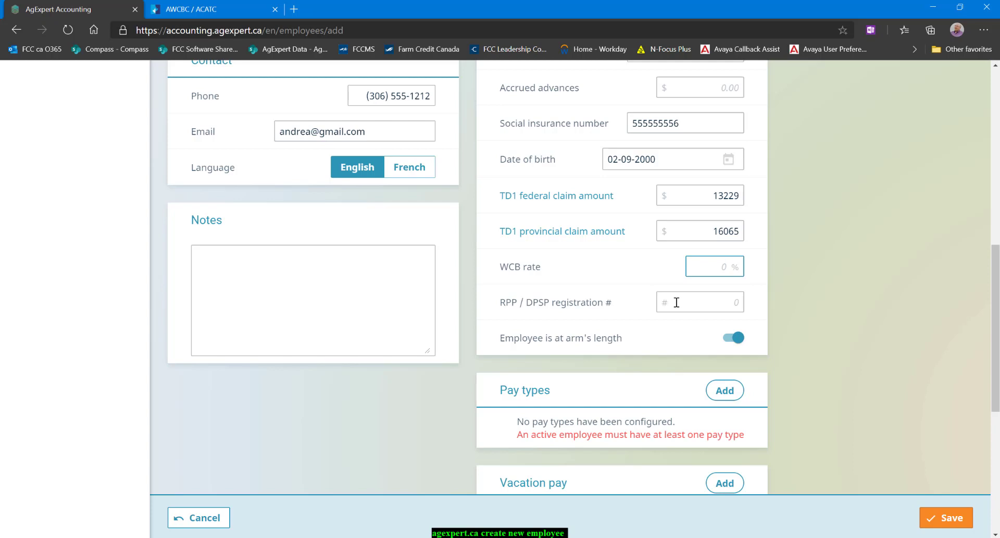
click(715, 266)
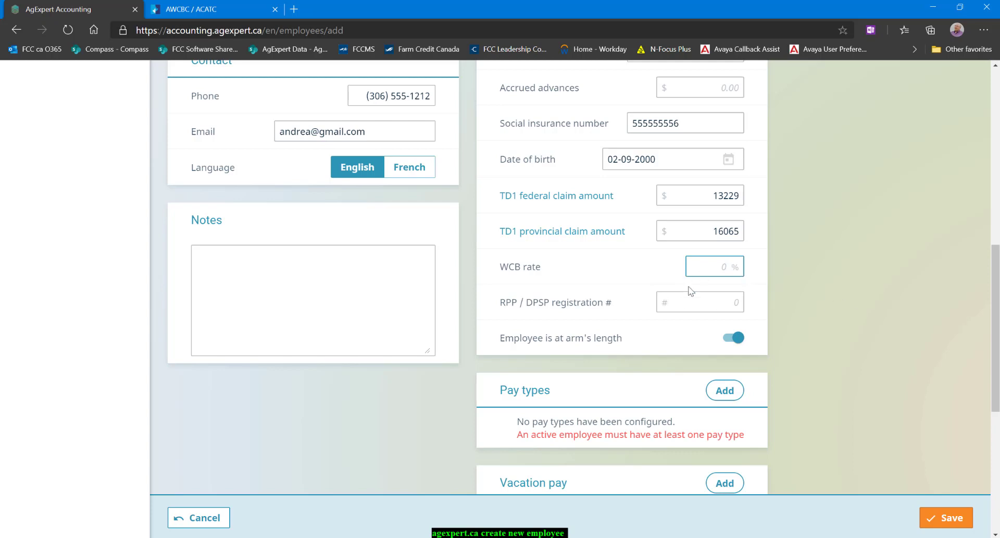
mouse_move(730, 301)
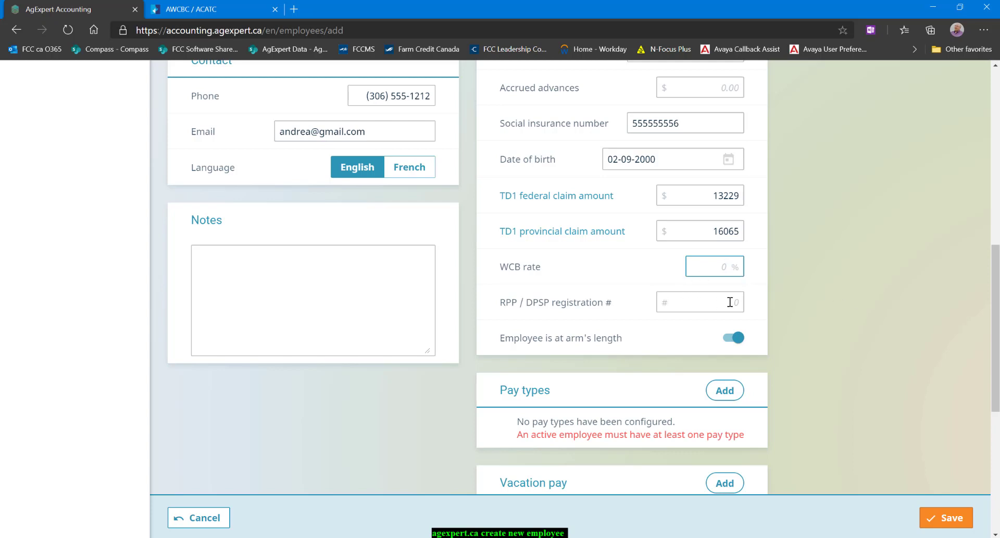
click(714, 266)
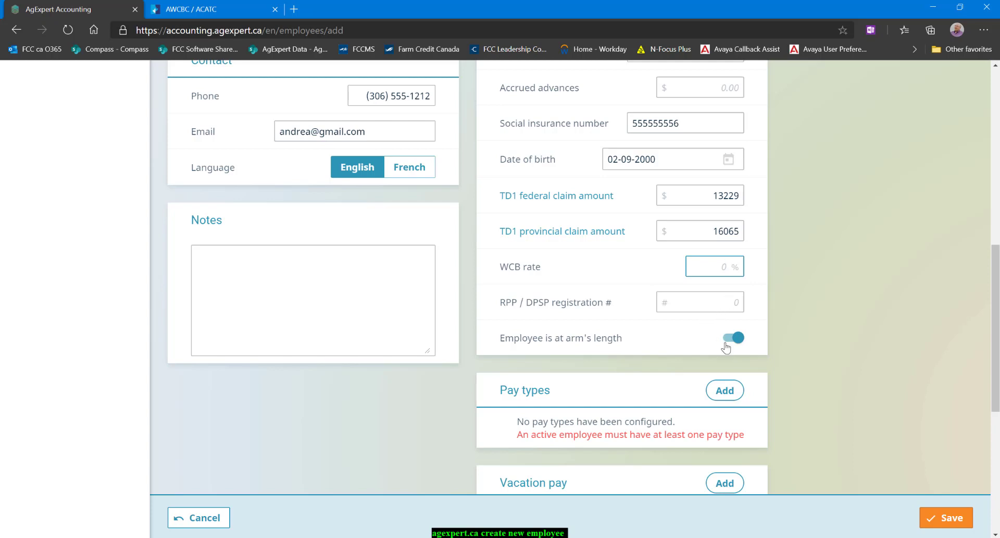
click(732, 338)
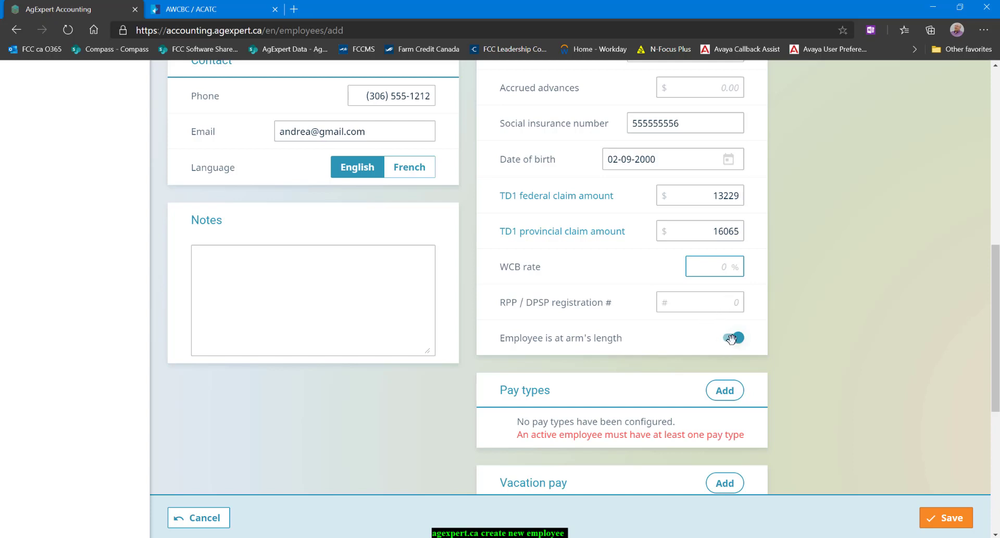
click(732, 338)
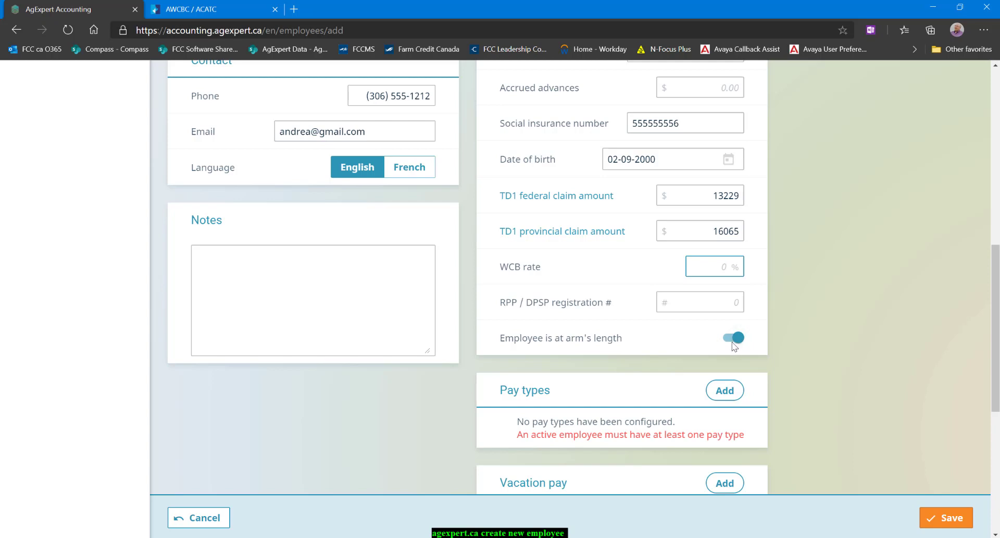
mouse_move(733, 349)
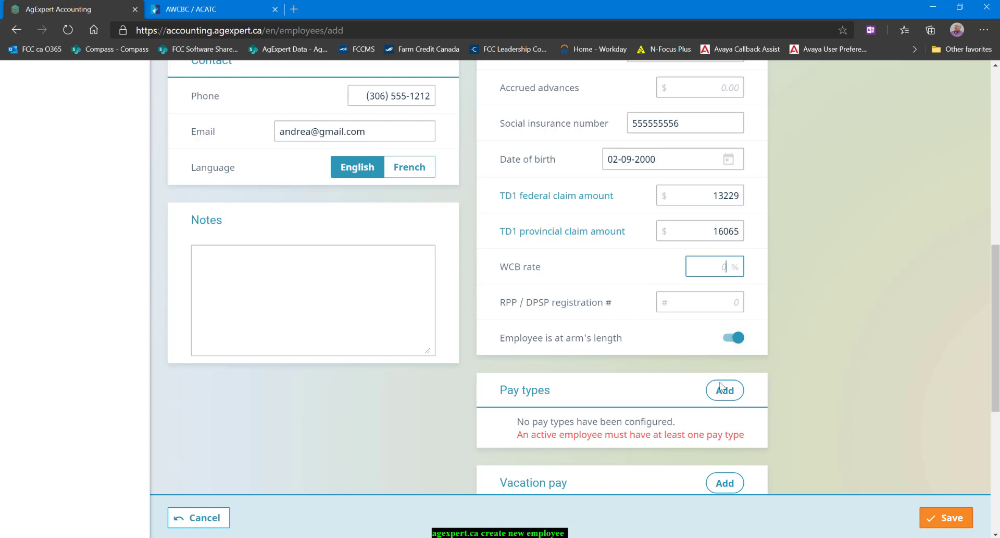
mouse_move(716, 376)
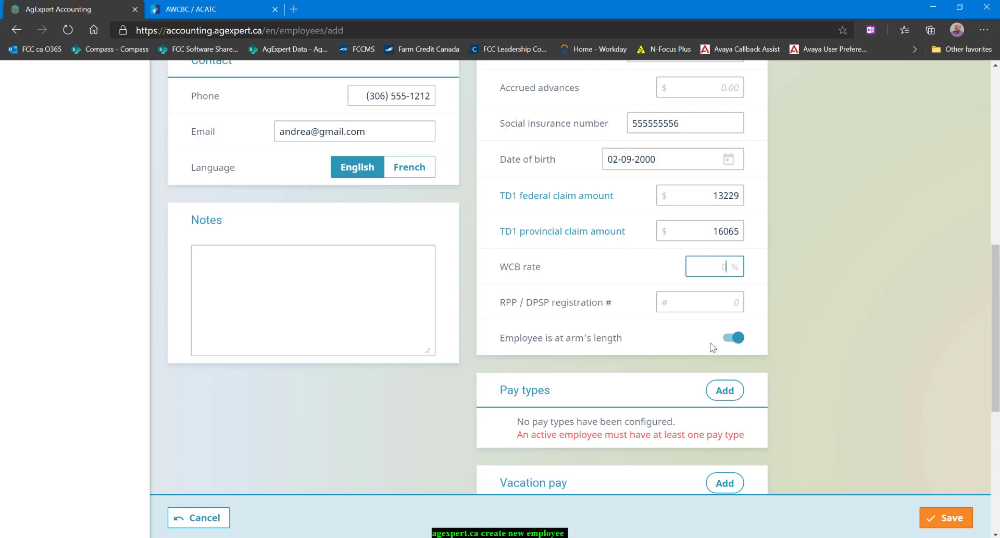
Step: Add Hourly to the employee's pay types at a $0 rate
scroll(down, 3)
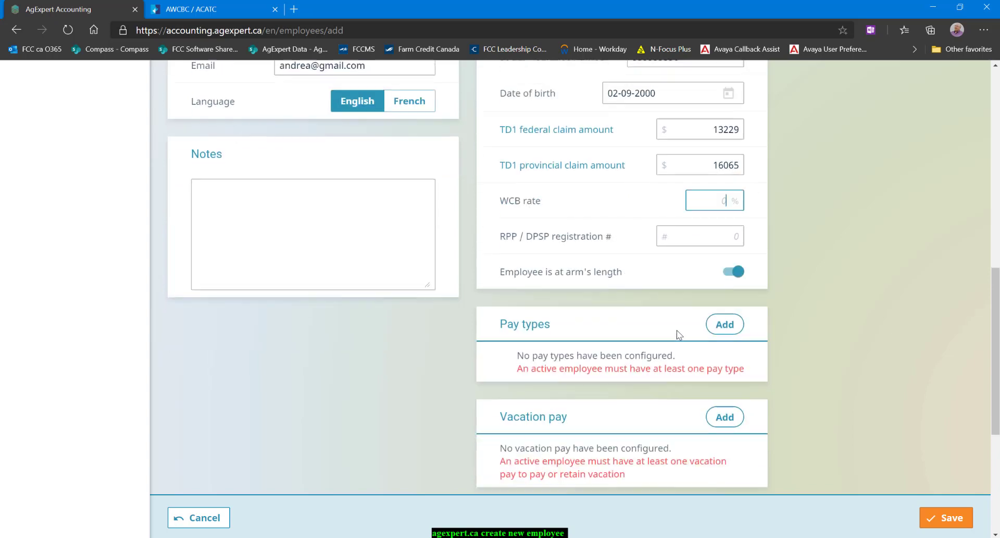
scroll(down, 3)
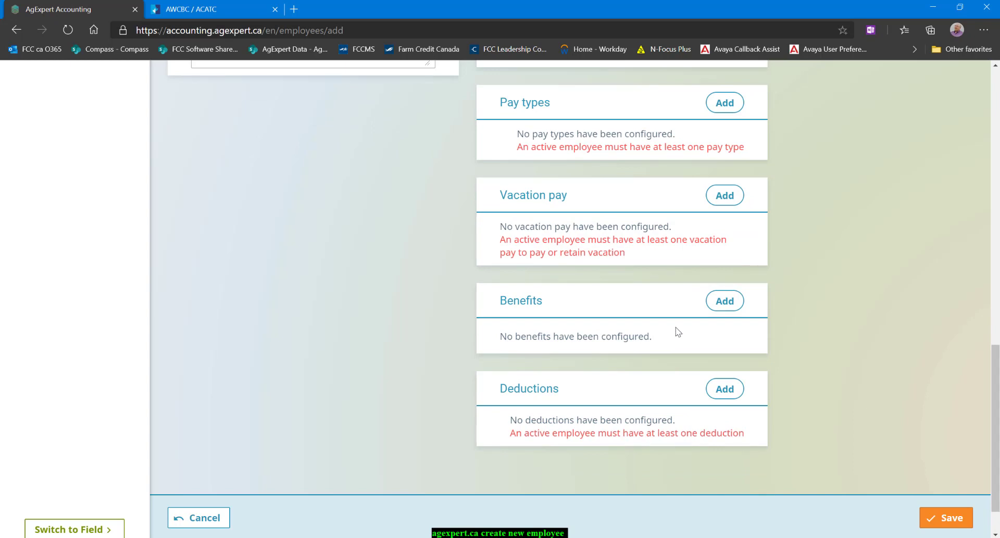
mouse_move(739, 99)
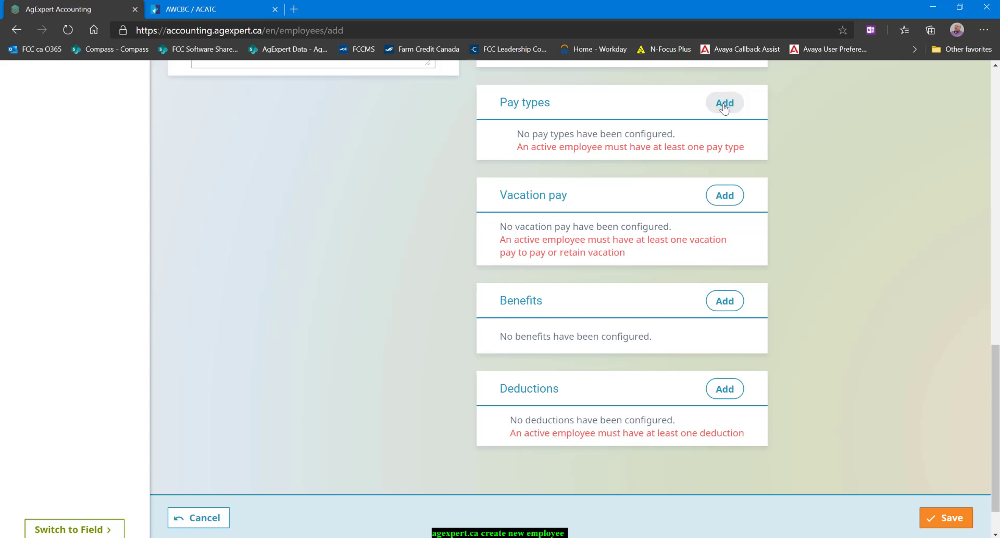
click(724, 102)
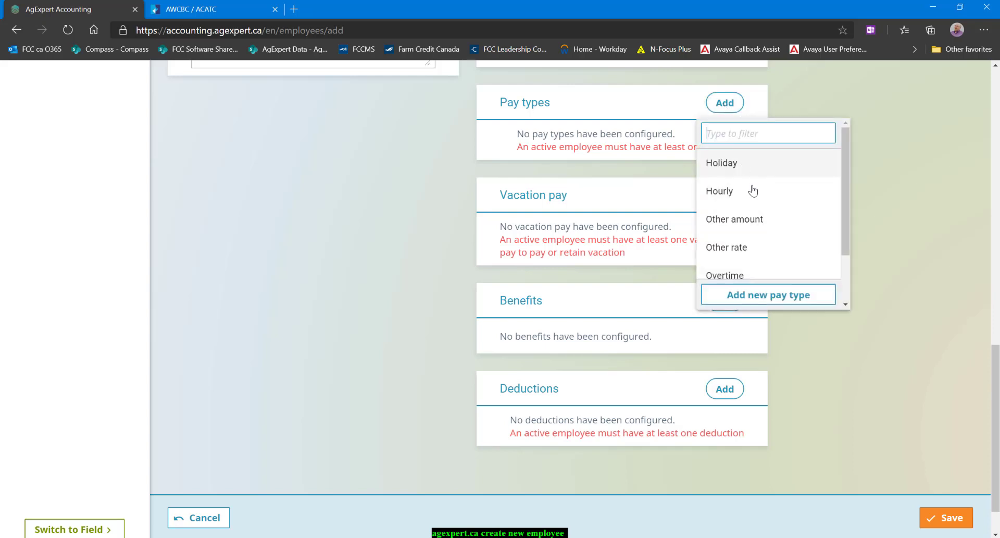
scroll(down, 3)
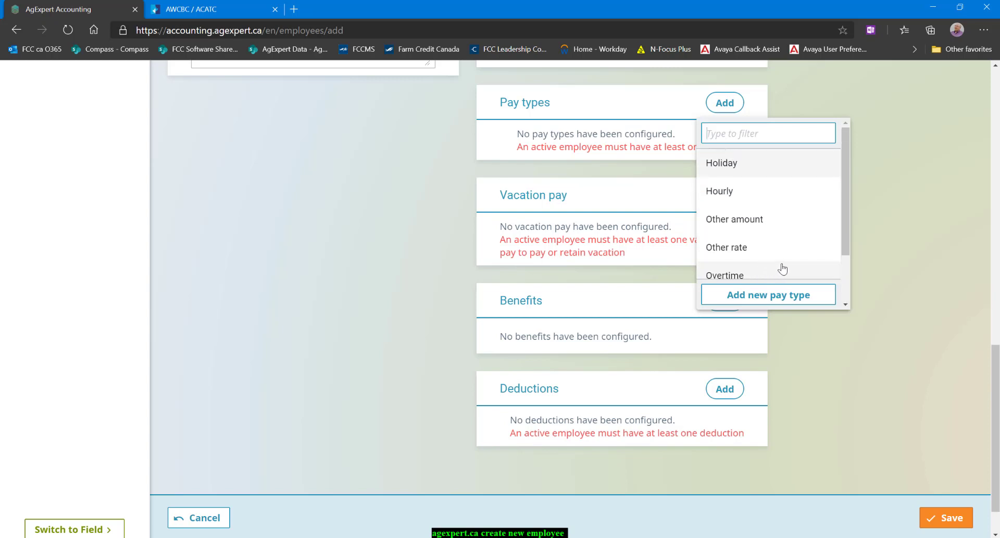
scroll(down, 3)
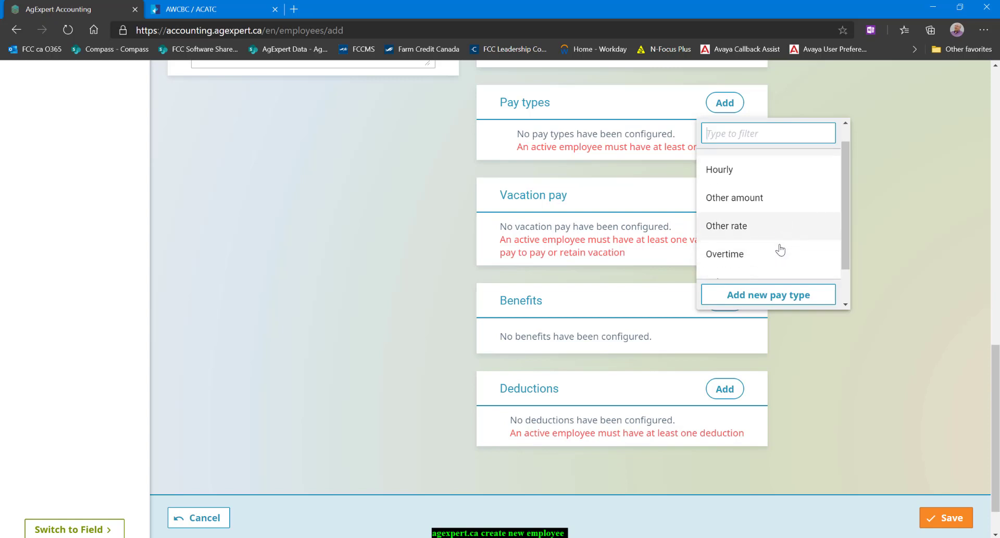
scroll(down, 3)
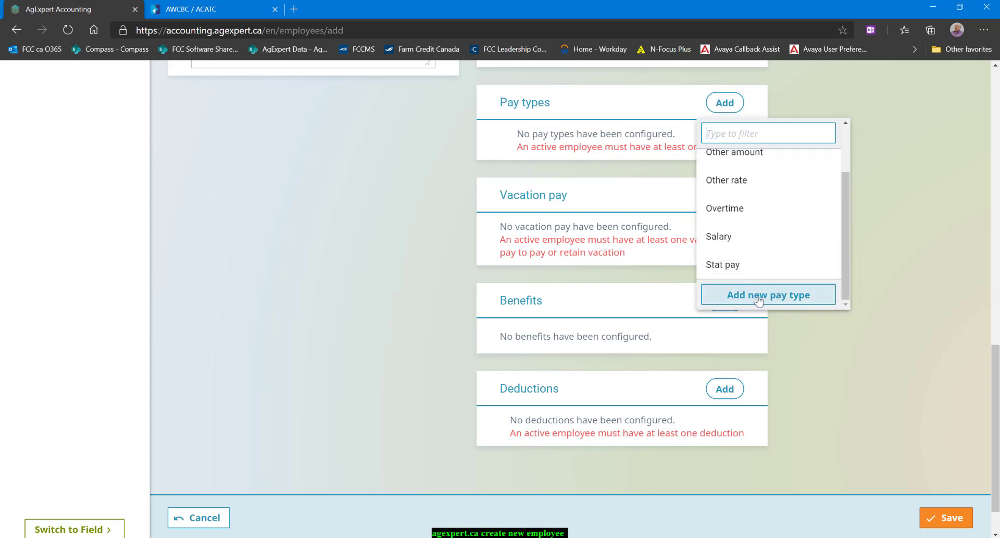
mouse_move(773, 264)
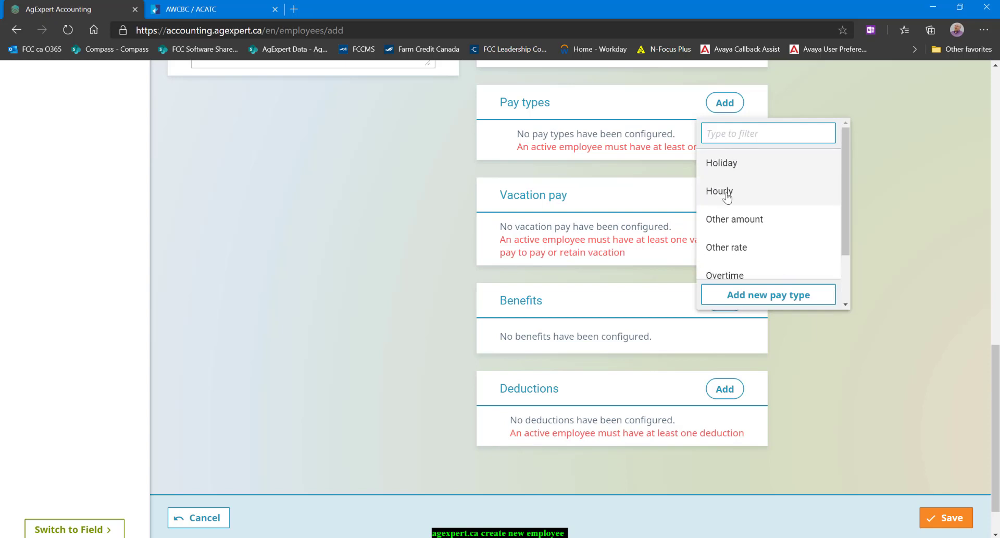
click(719, 191)
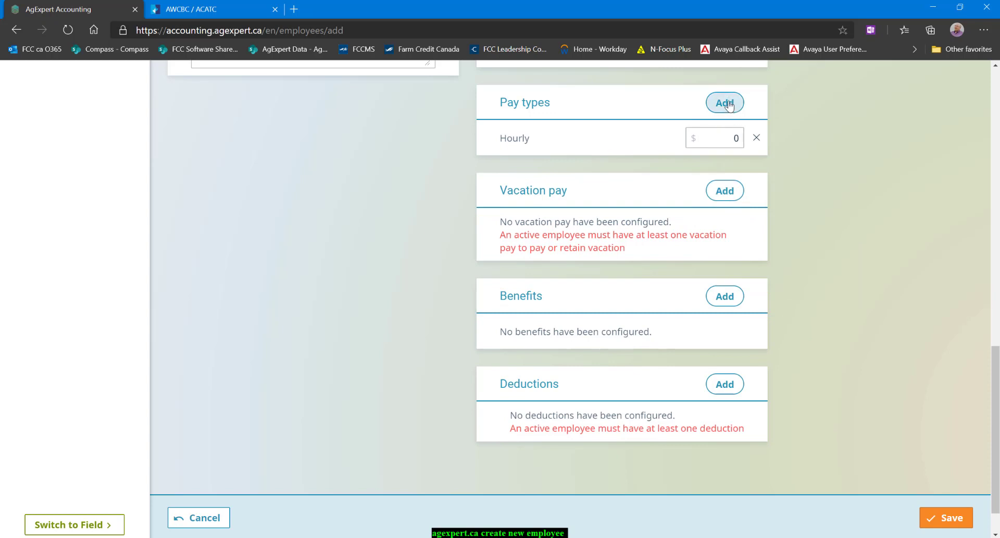
click(724, 103)
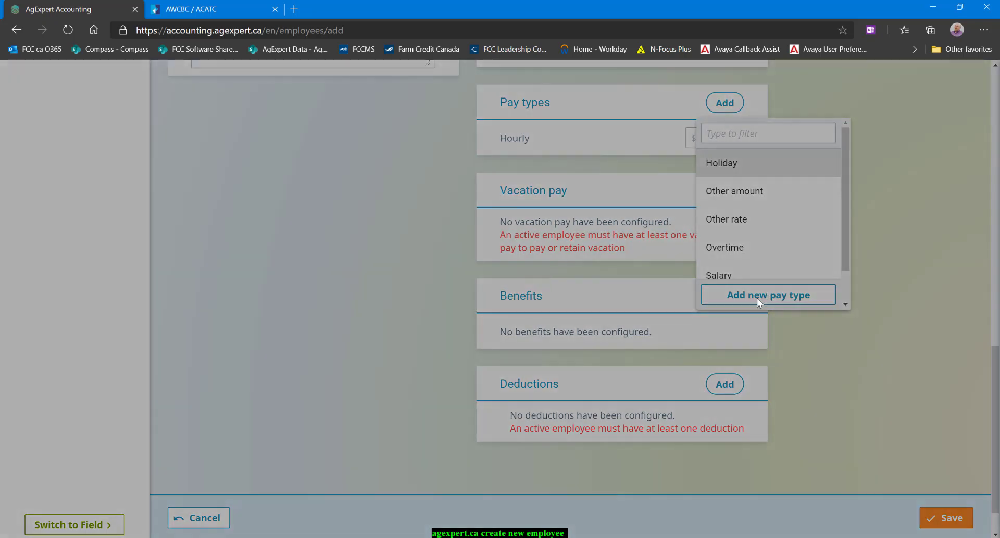
Step: Create and save an Annual Bonus pay type charged to 5100-01 Salaries Expense
click(768, 294)
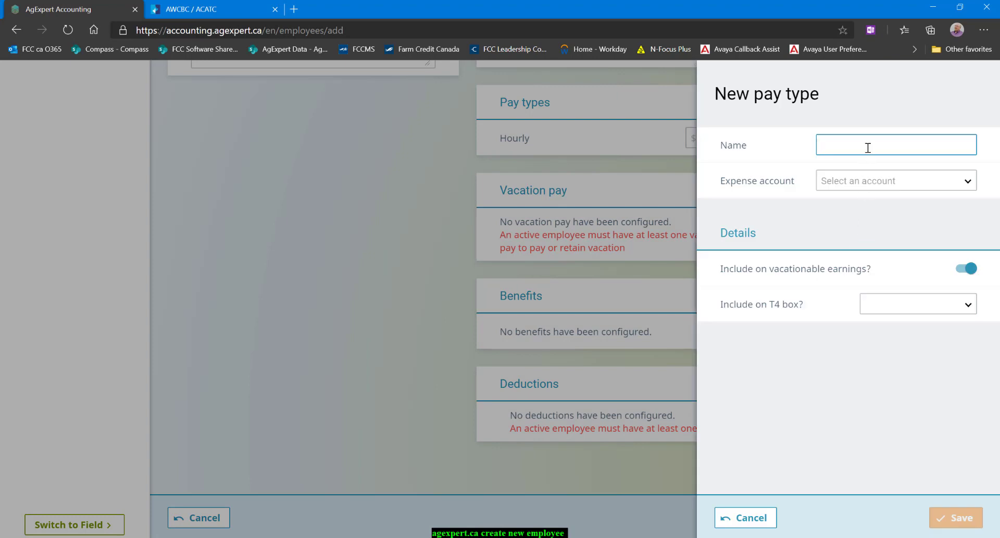
text(Annual B)
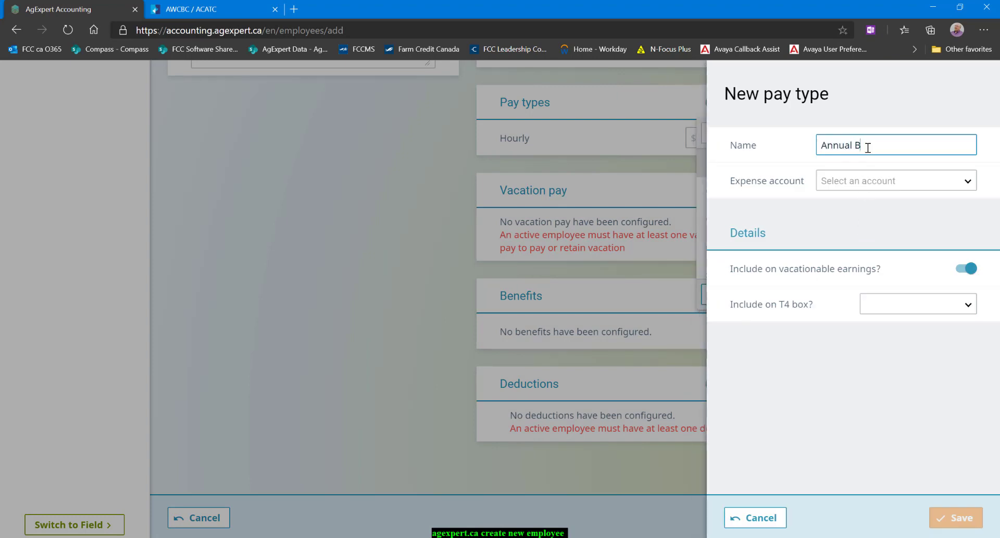
text(onus)
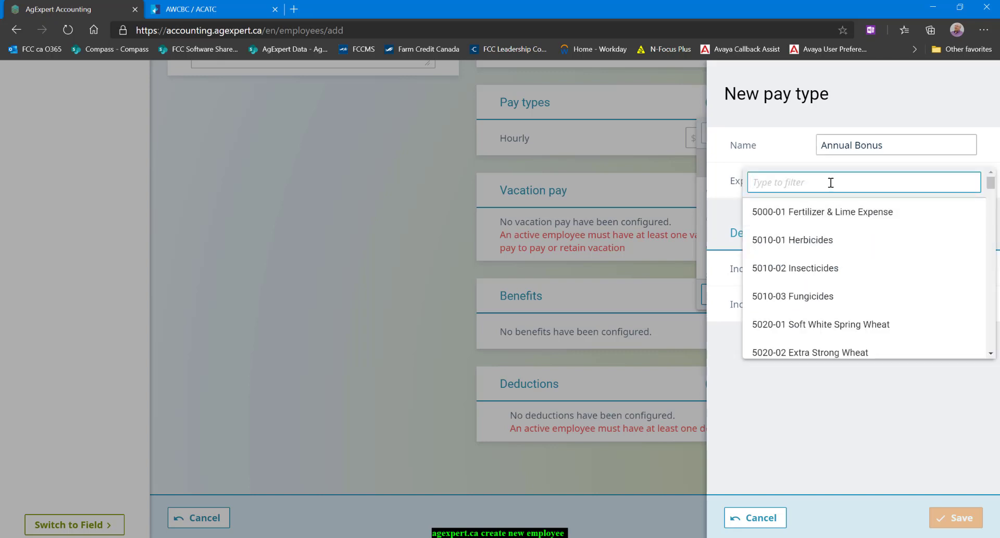
text(salar)
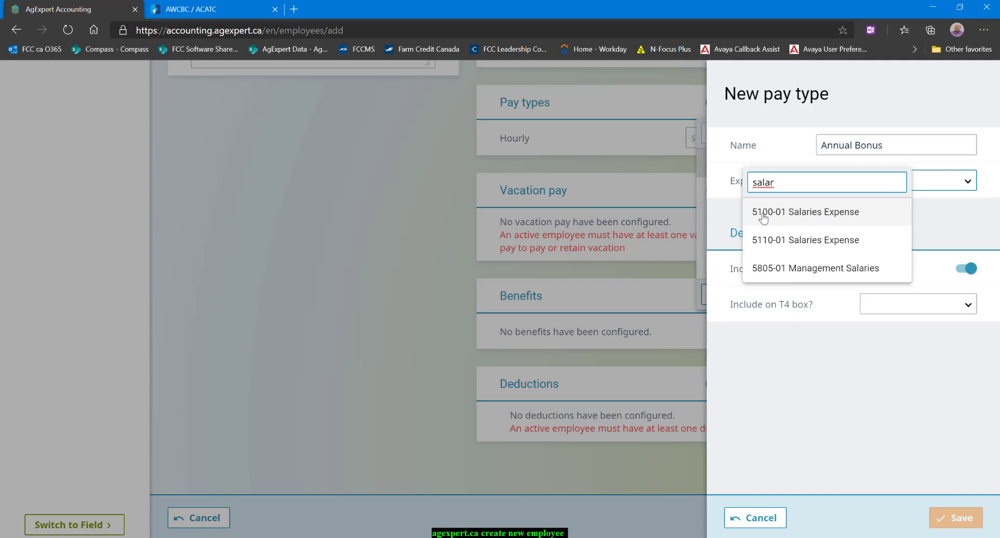
mouse_move(830, 225)
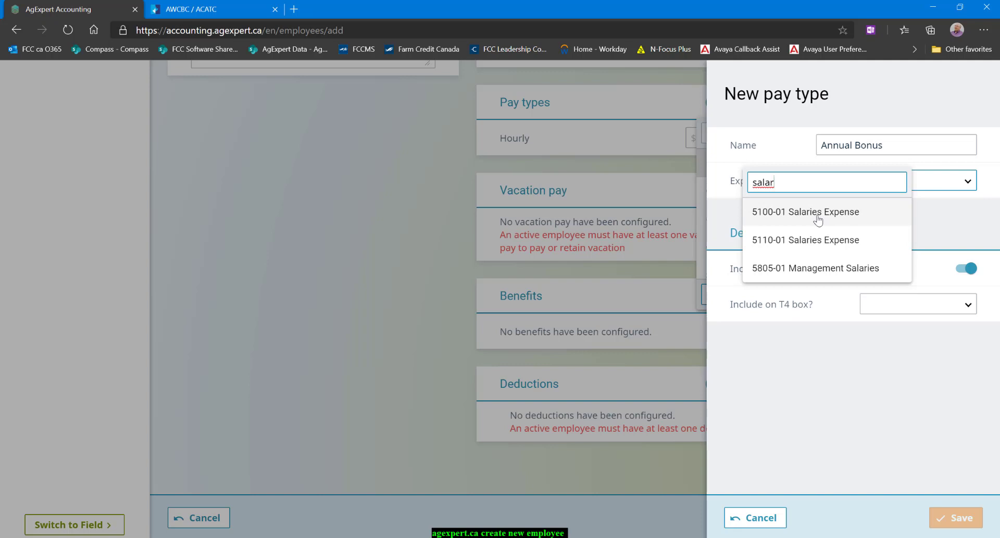
click(806, 211)
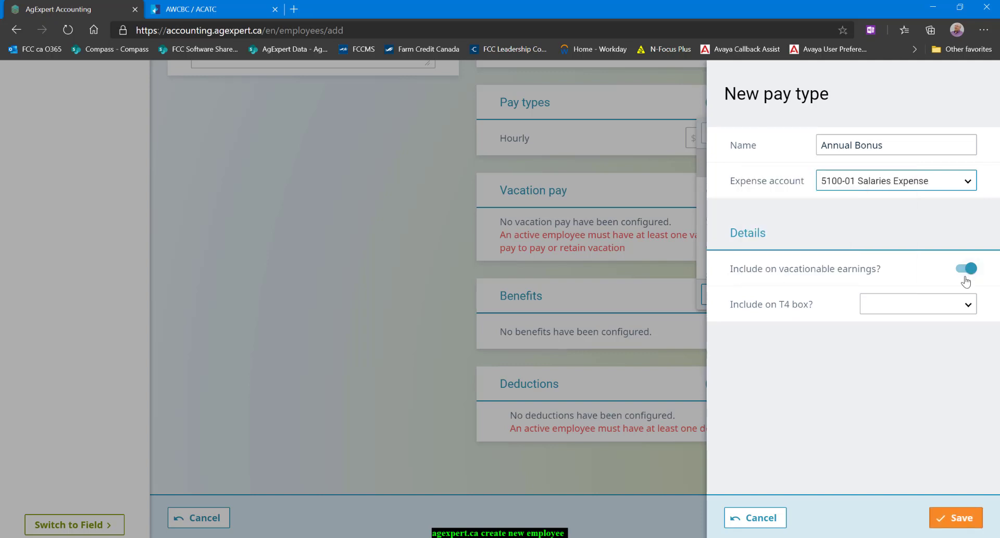
click(965, 268)
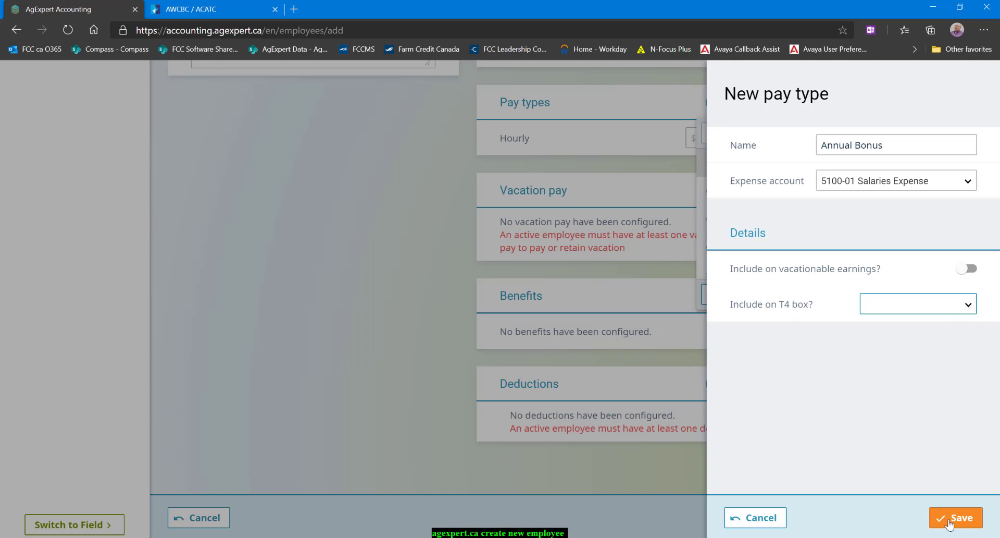
click(955, 518)
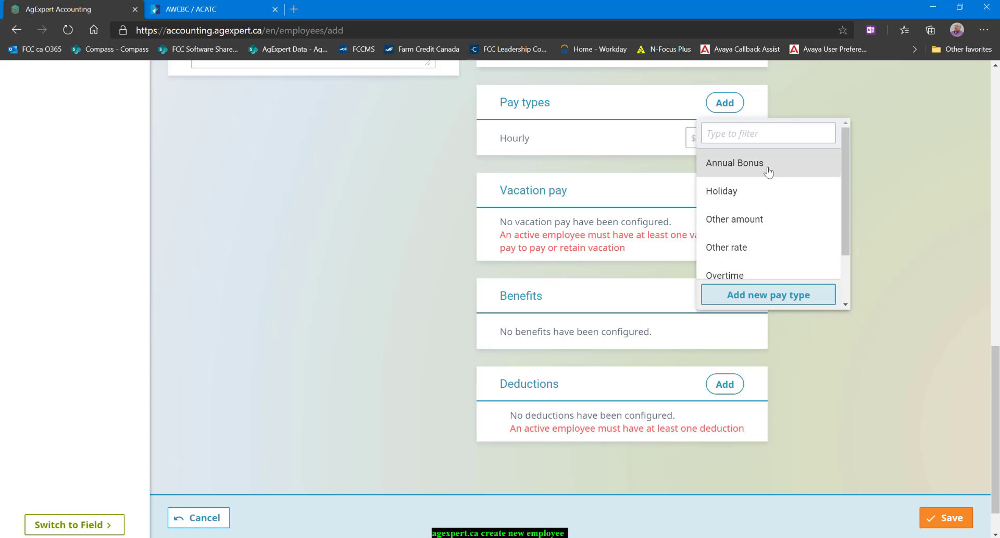
mouse_move(878, 195)
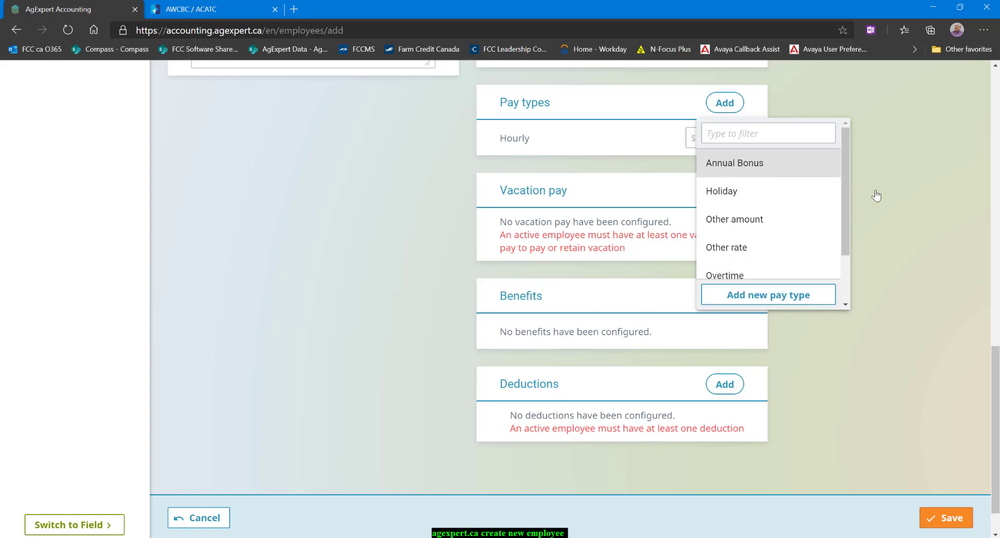
Step: Add Annual Bonus as a second pay type and set the Hourly rate to 18.73
click(734, 163)
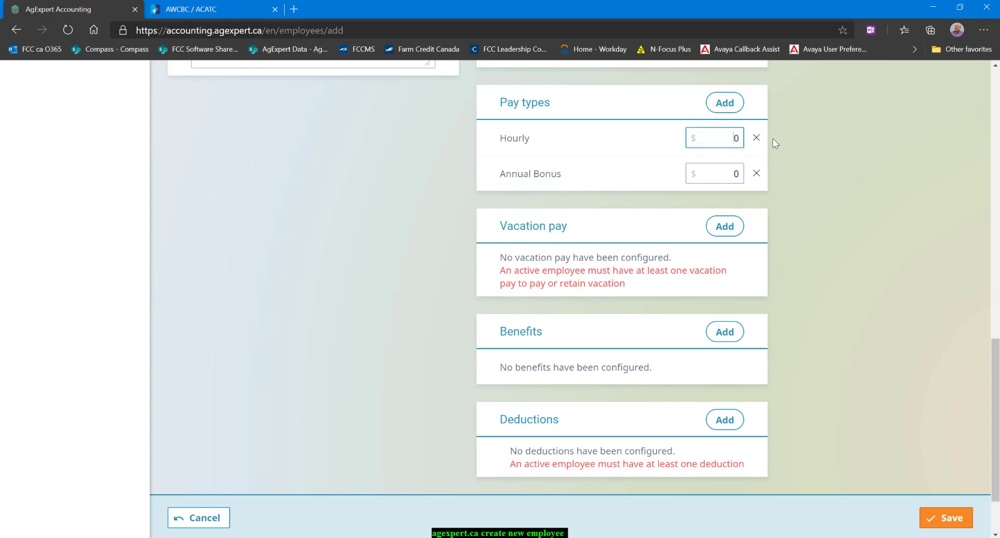
text(18.70)
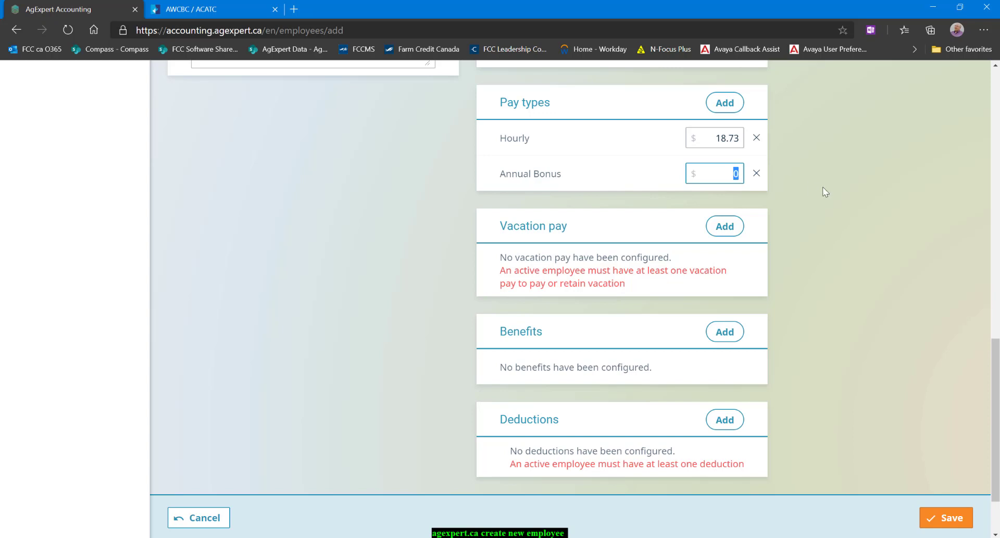
mouse_move(814, 213)
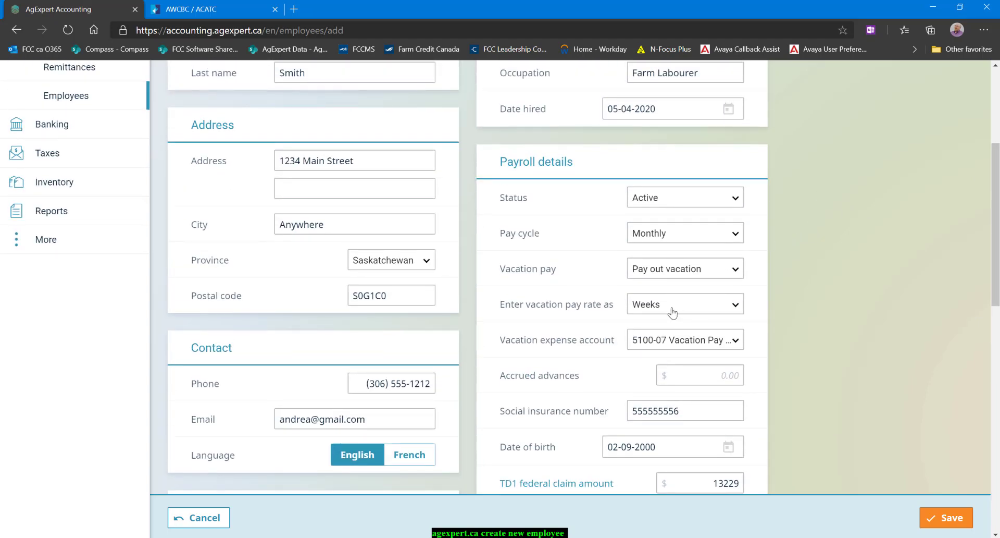
scroll(down, 3)
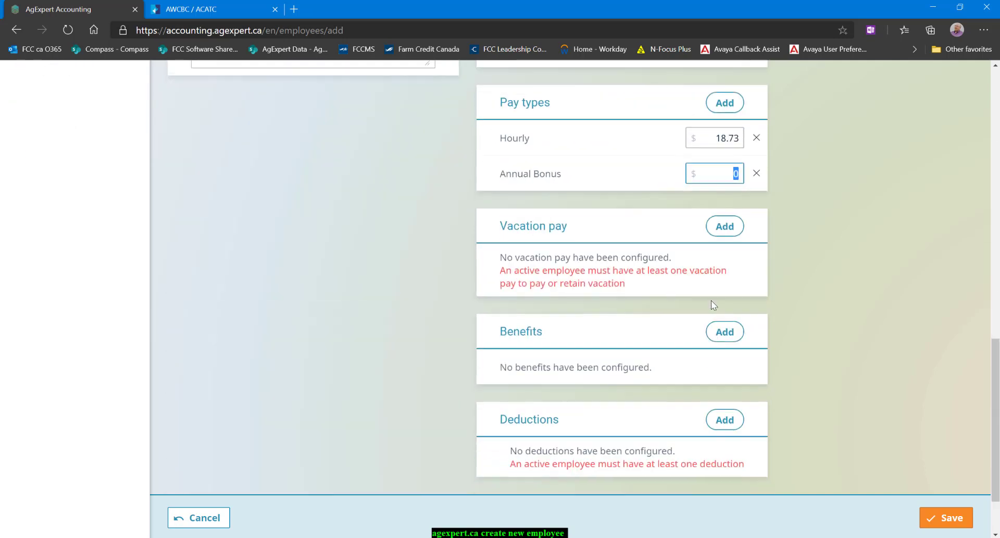
Step: Add a vacation pay entry of 3 weeks after 0 years of service
click(724, 226)
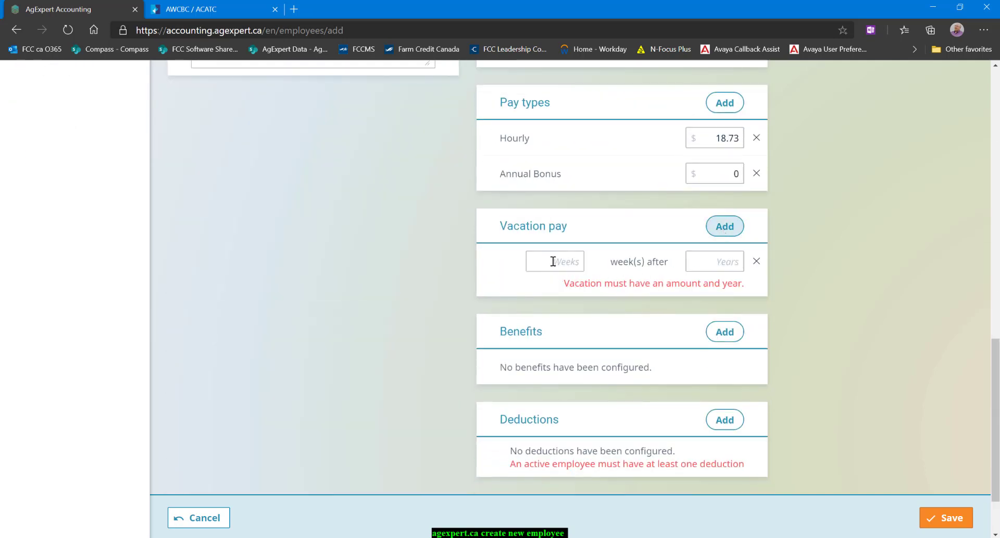
text(3)
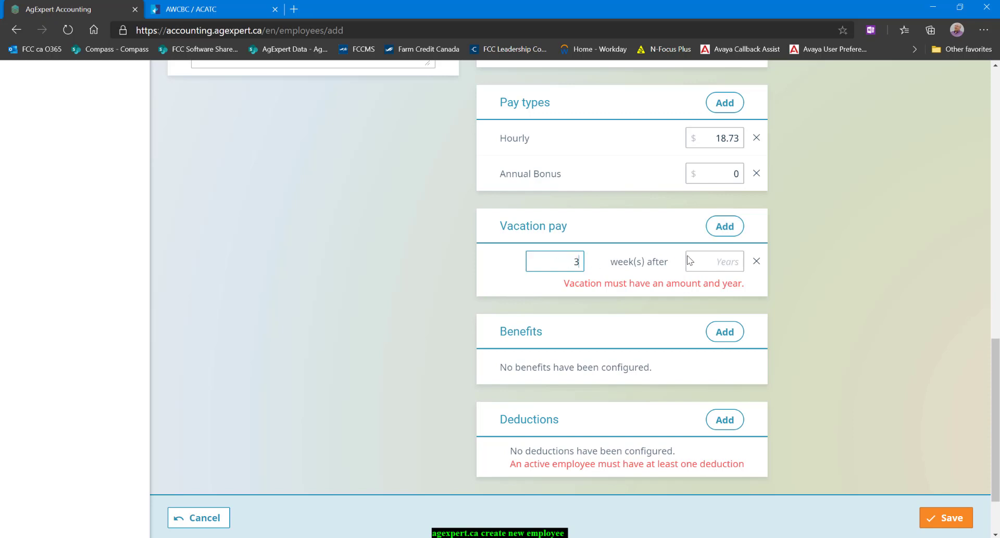
click(714, 261)
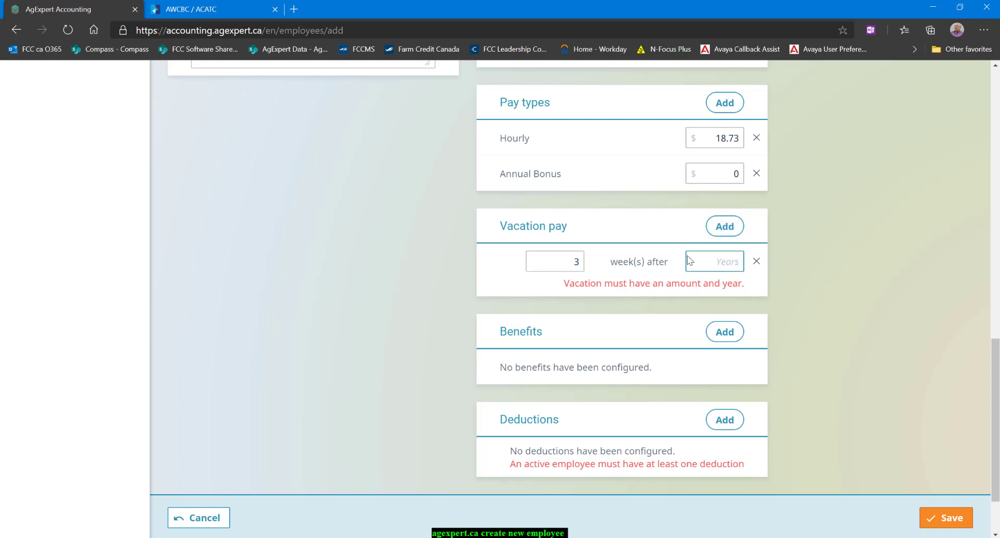
text(0)
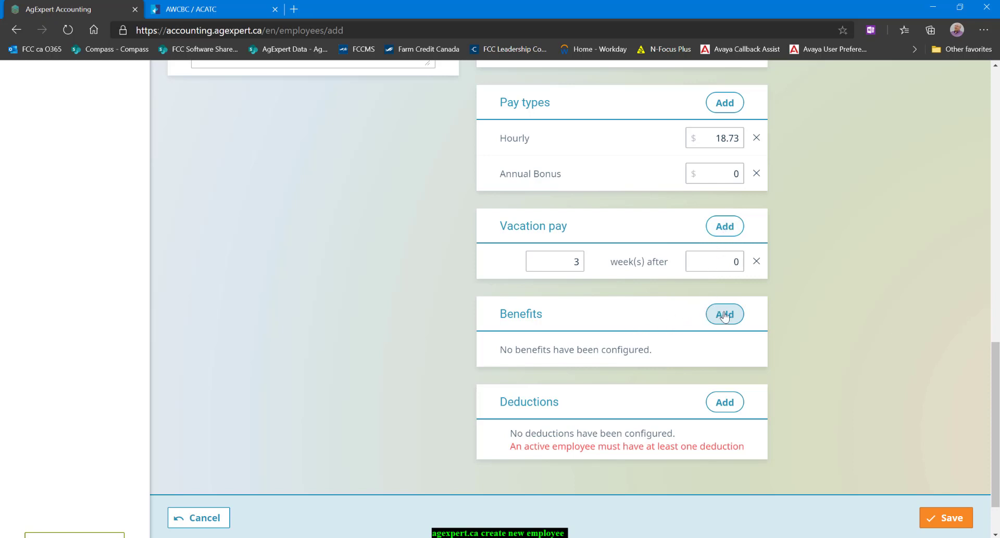
click(725, 313)
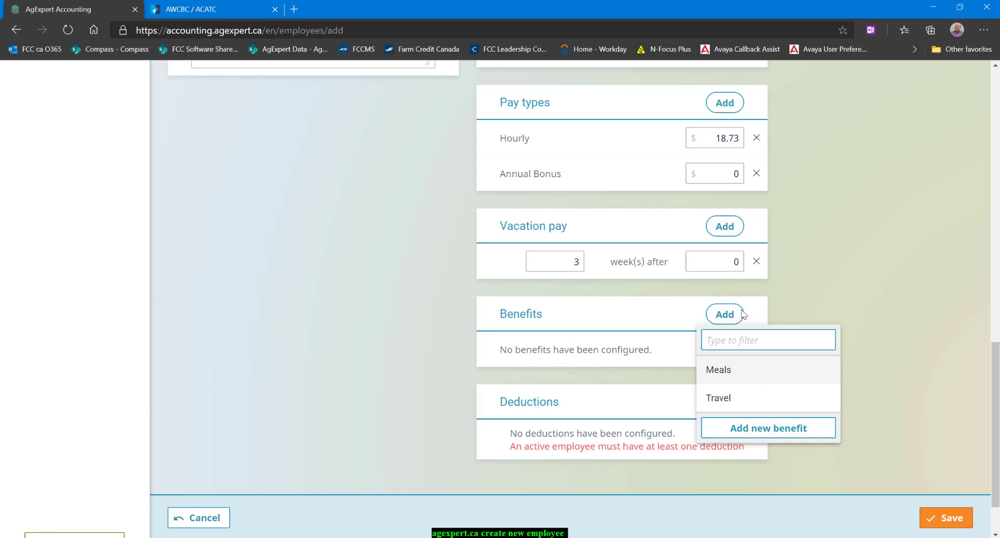
mouse_move(734, 319)
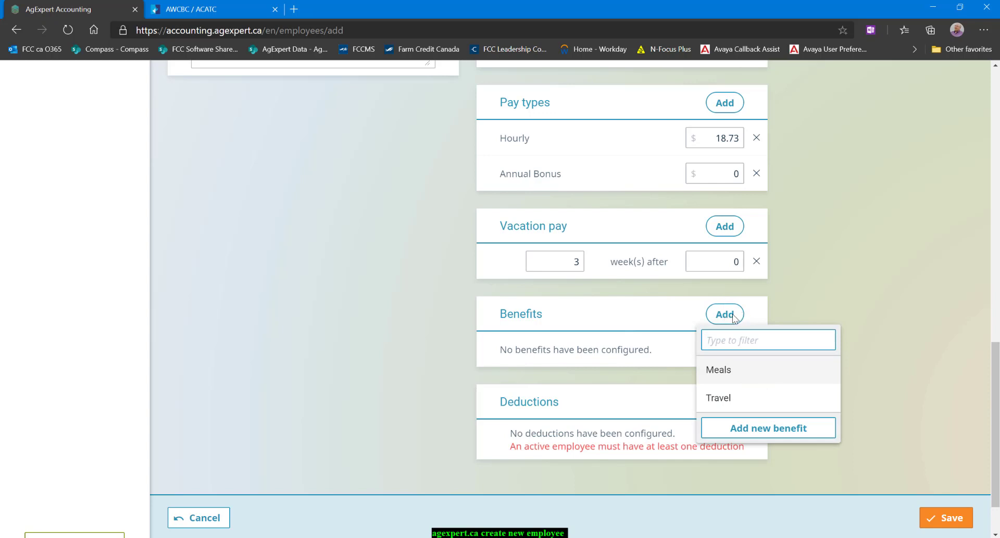
mouse_move(742, 328)
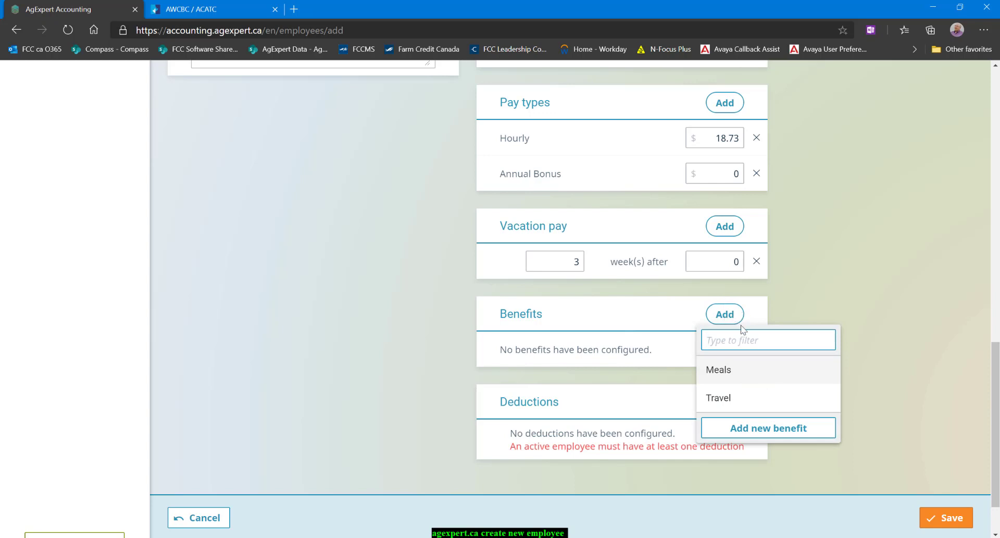
mouse_move(724, 310)
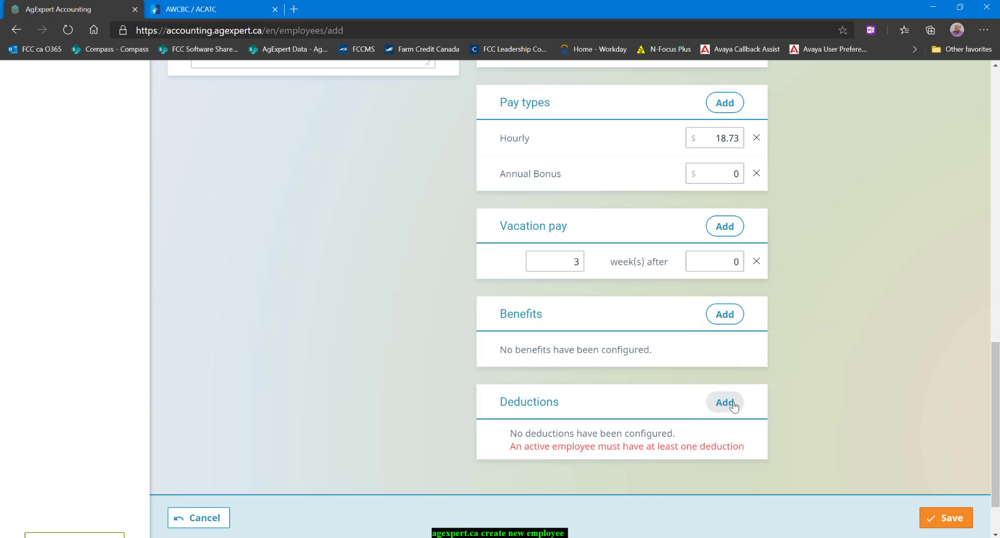
Step: Add CPP, EI, Federal Tax and Provincial Tax deductions, skipping Additional Fed. Tax
click(725, 401)
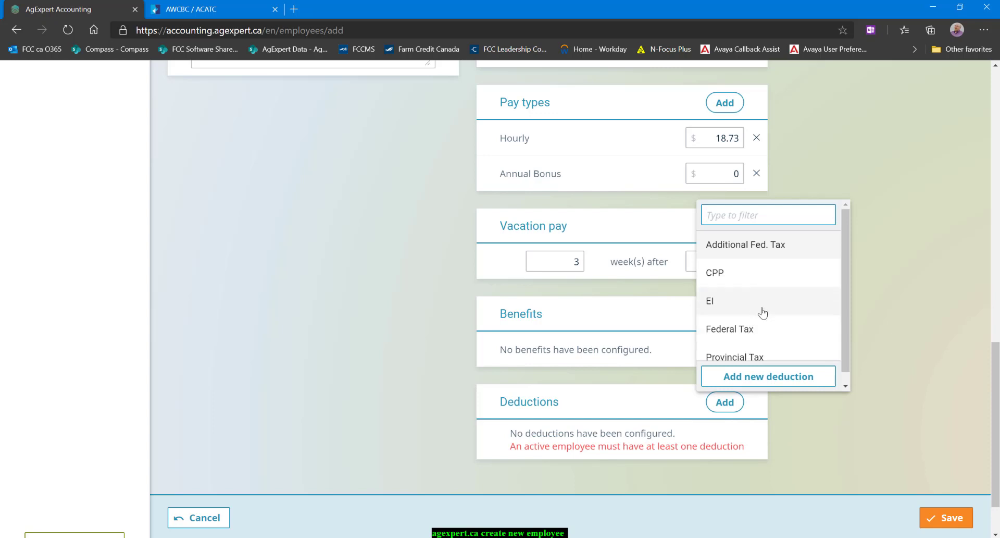
mouse_move(739, 293)
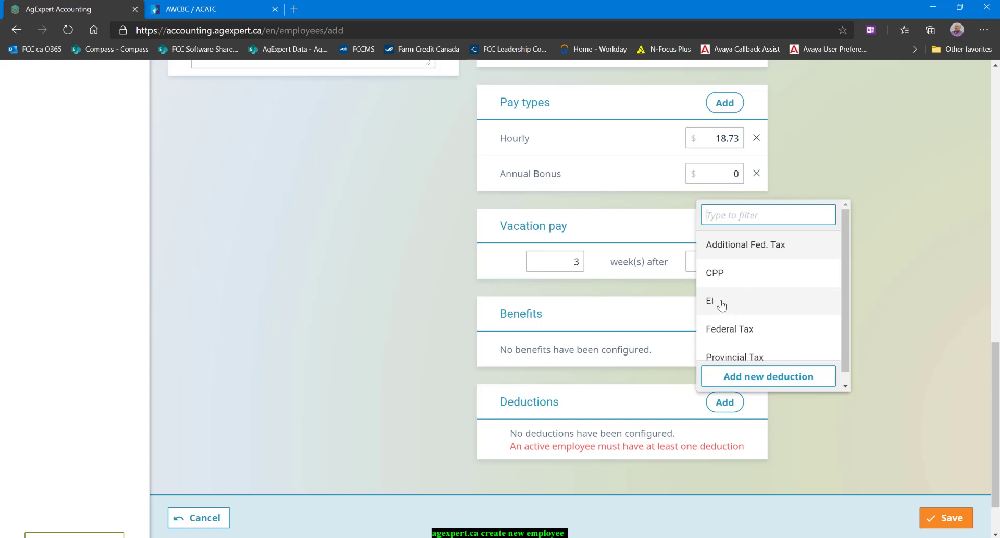
mouse_move(738, 306)
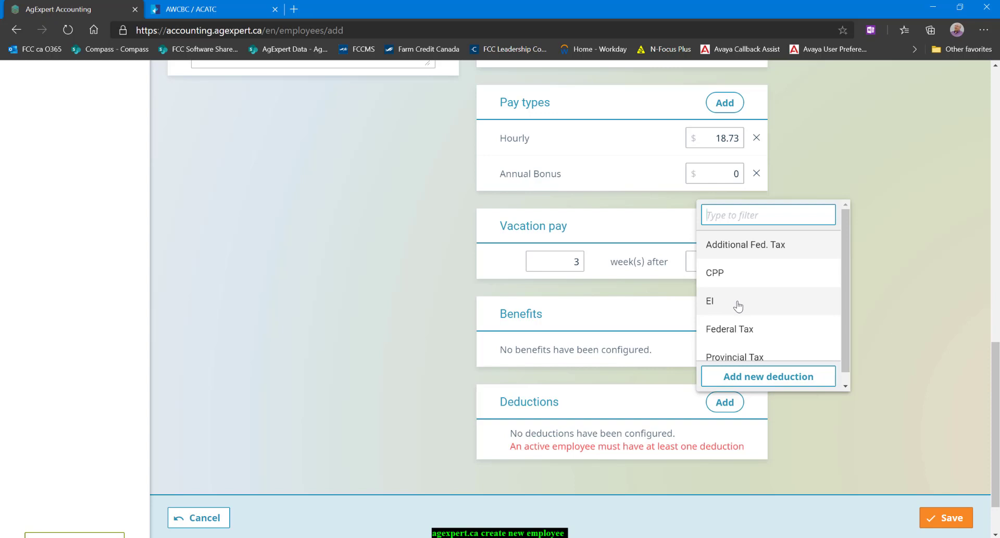
mouse_move(766, 298)
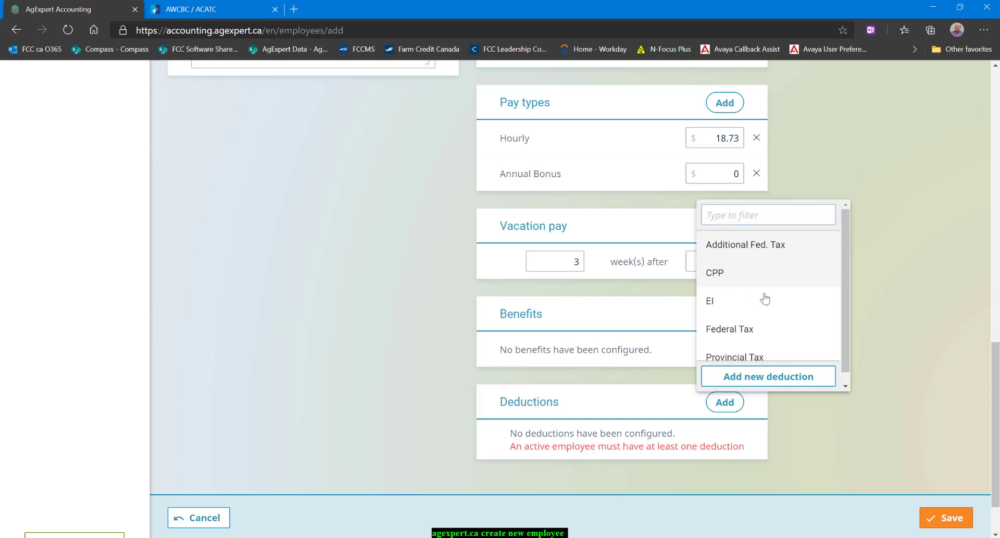
click(714, 272)
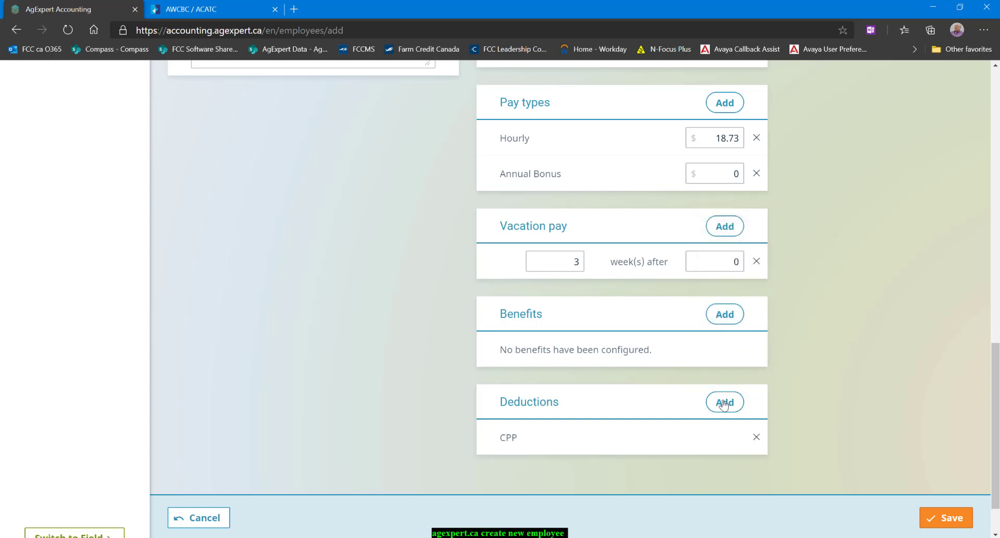
click(724, 401)
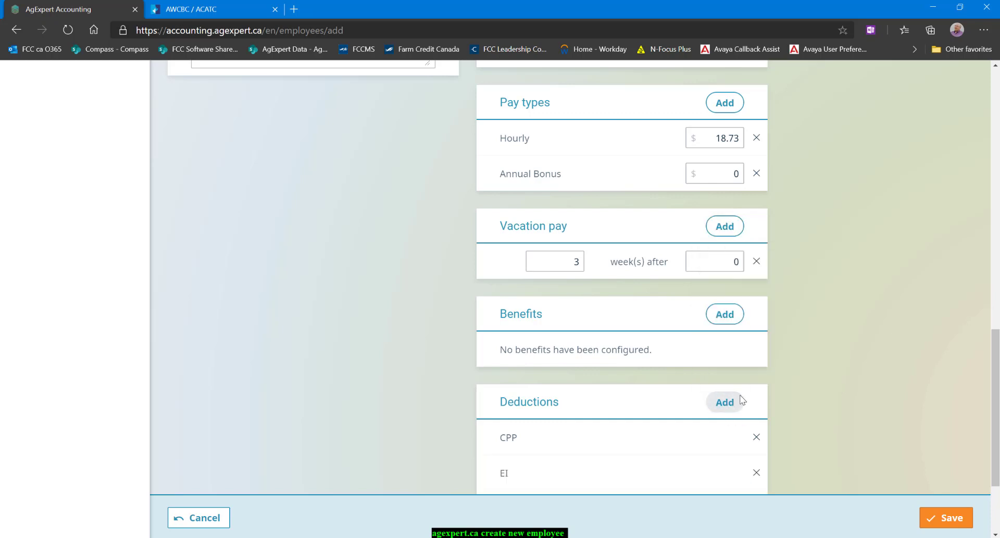
mouse_move(777, 371)
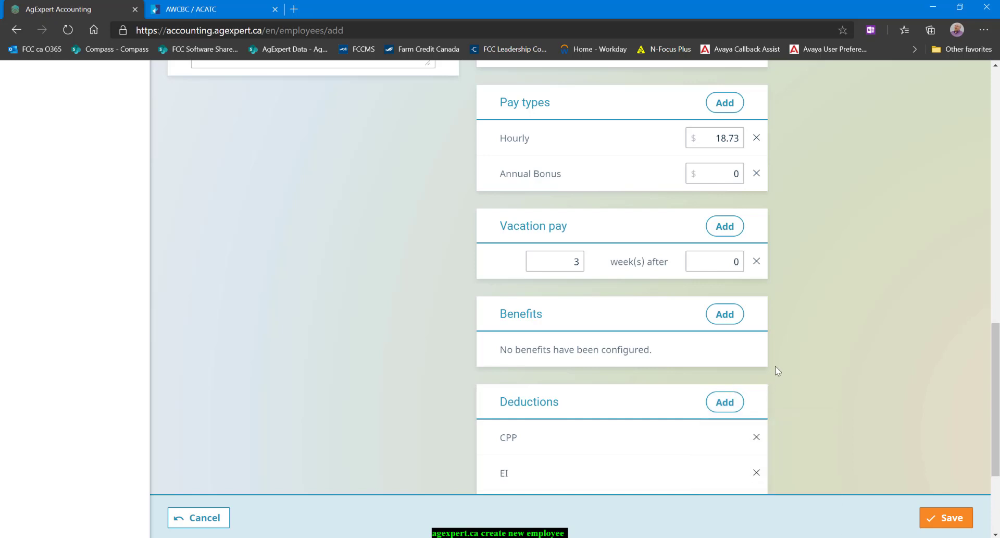
scroll(down, 3)
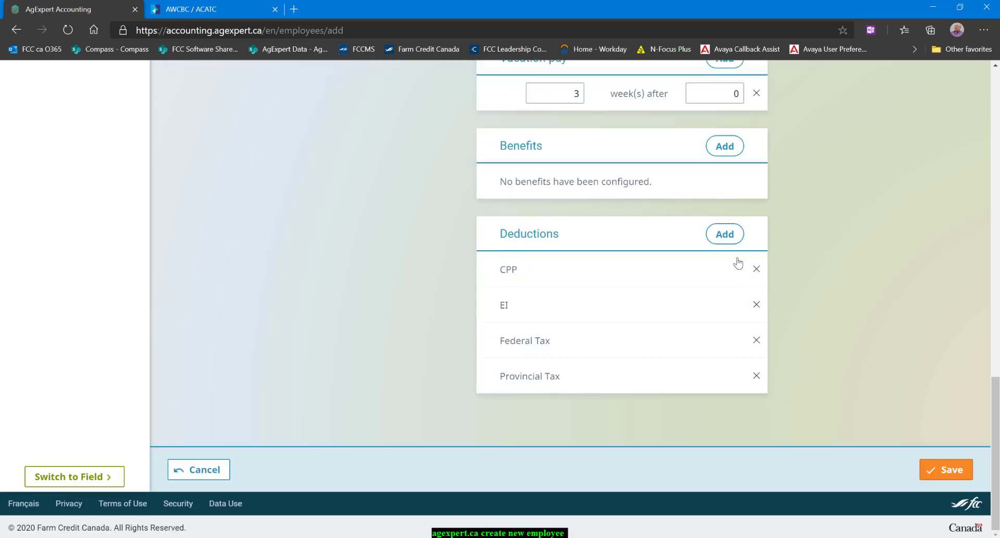
click(725, 233)
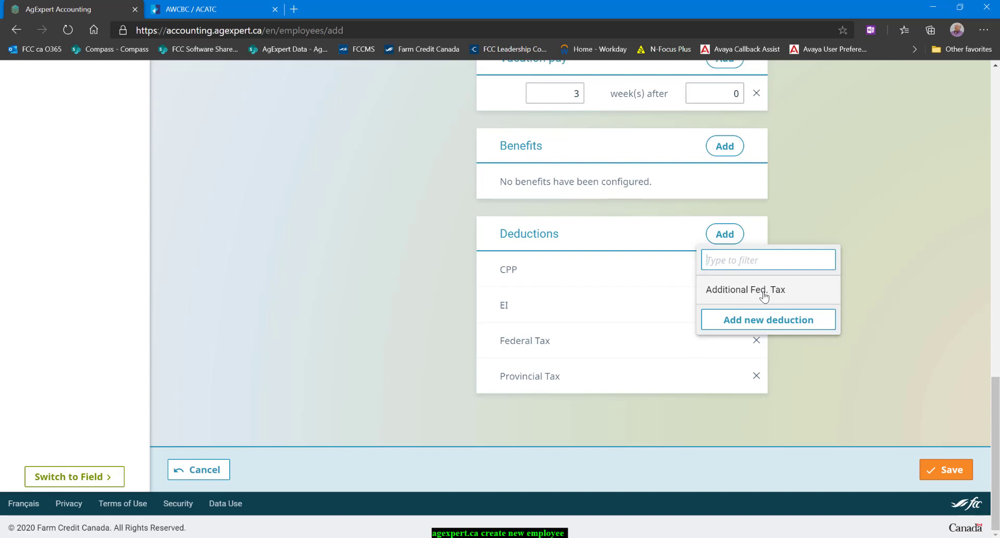
mouse_move(749, 294)
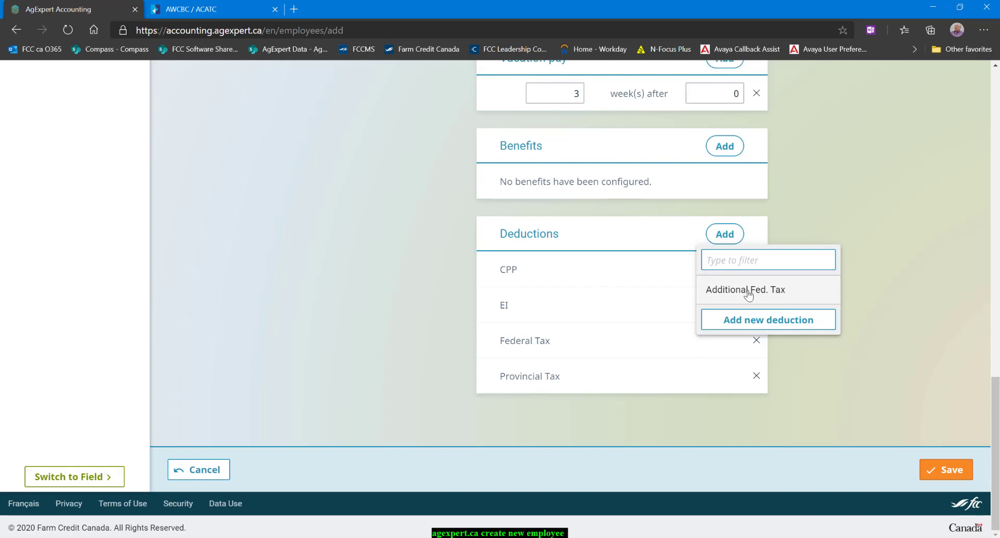
click(853, 396)
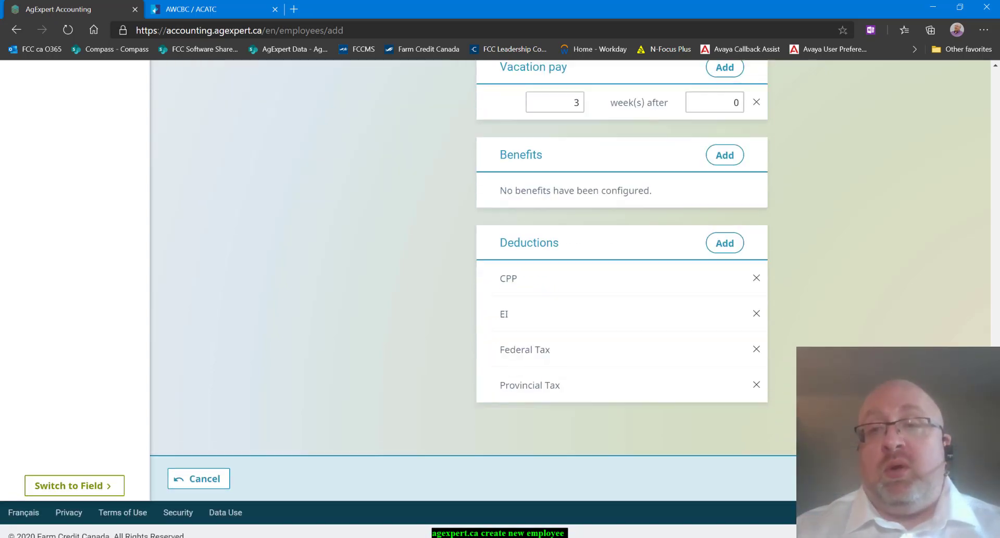
scroll(down, 3)
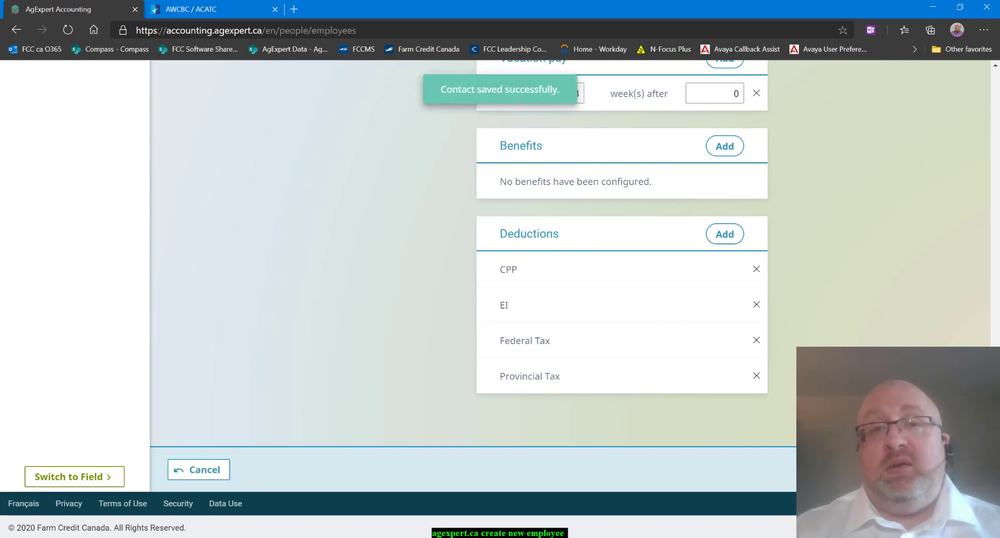
click(199, 469)
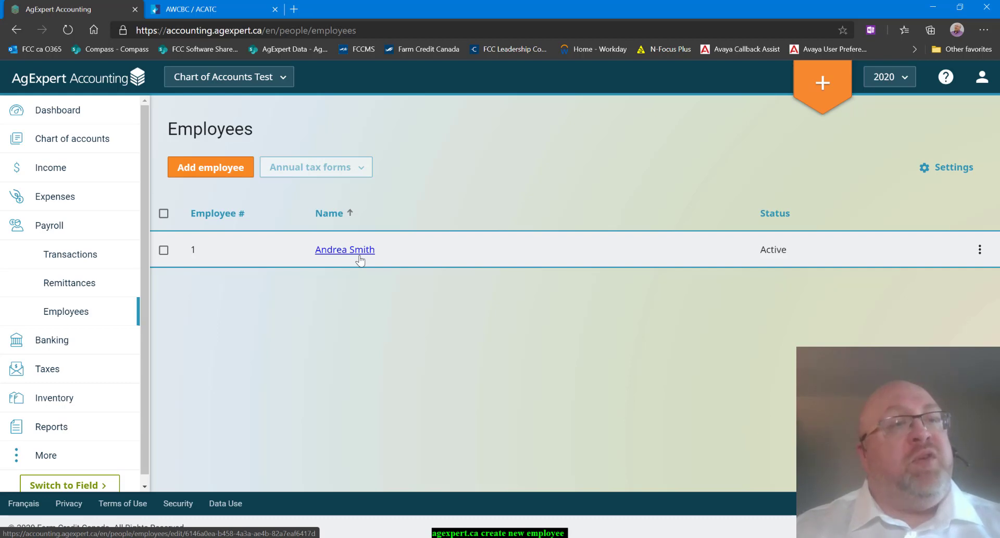
mouse_move(641, 205)
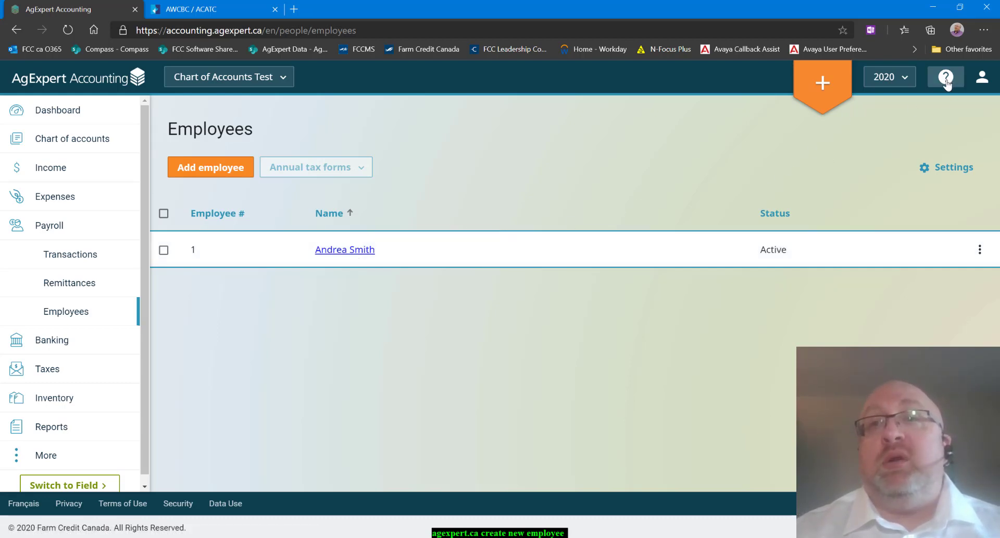
Step: Show the Help menu with Online Community, support email and phone contacts
click(946, 77)
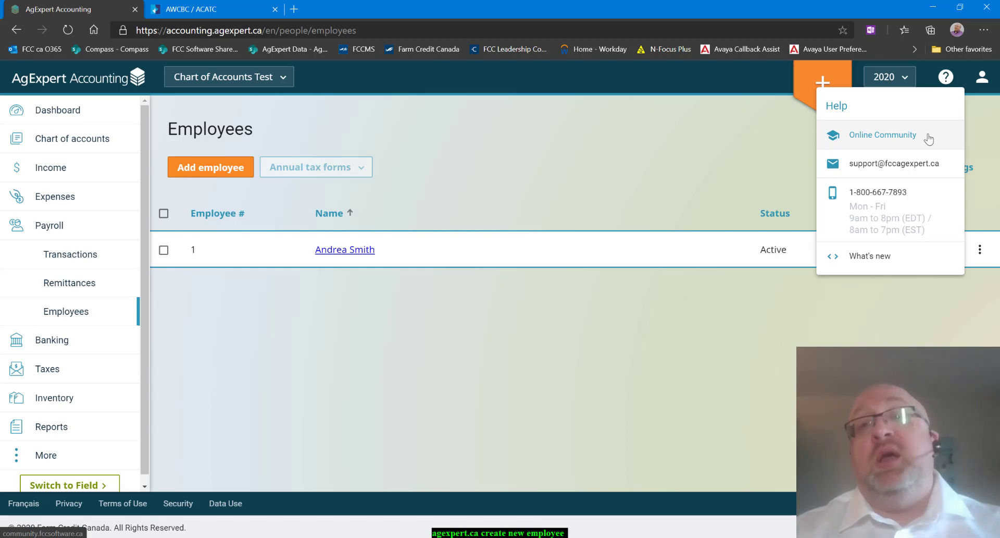
mouse_move(894, 163)
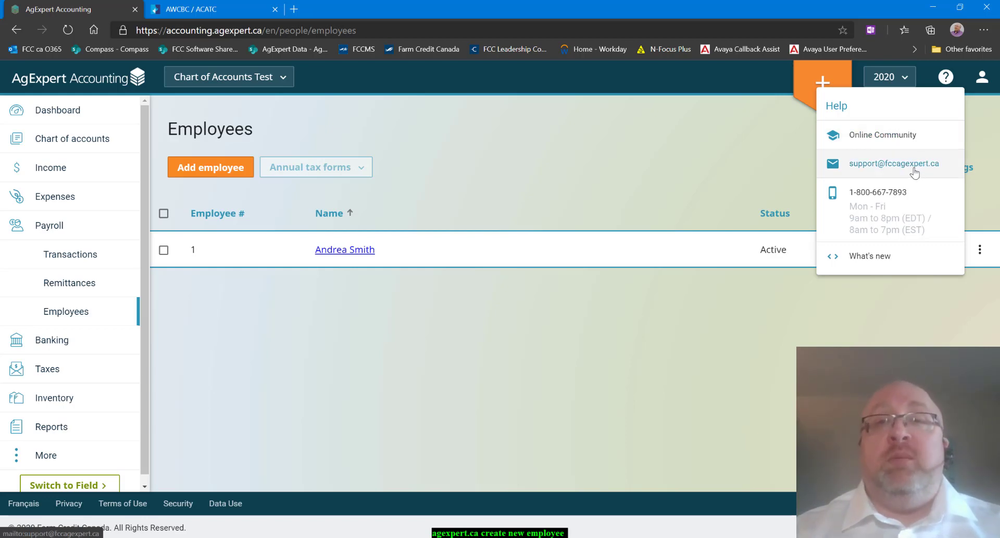